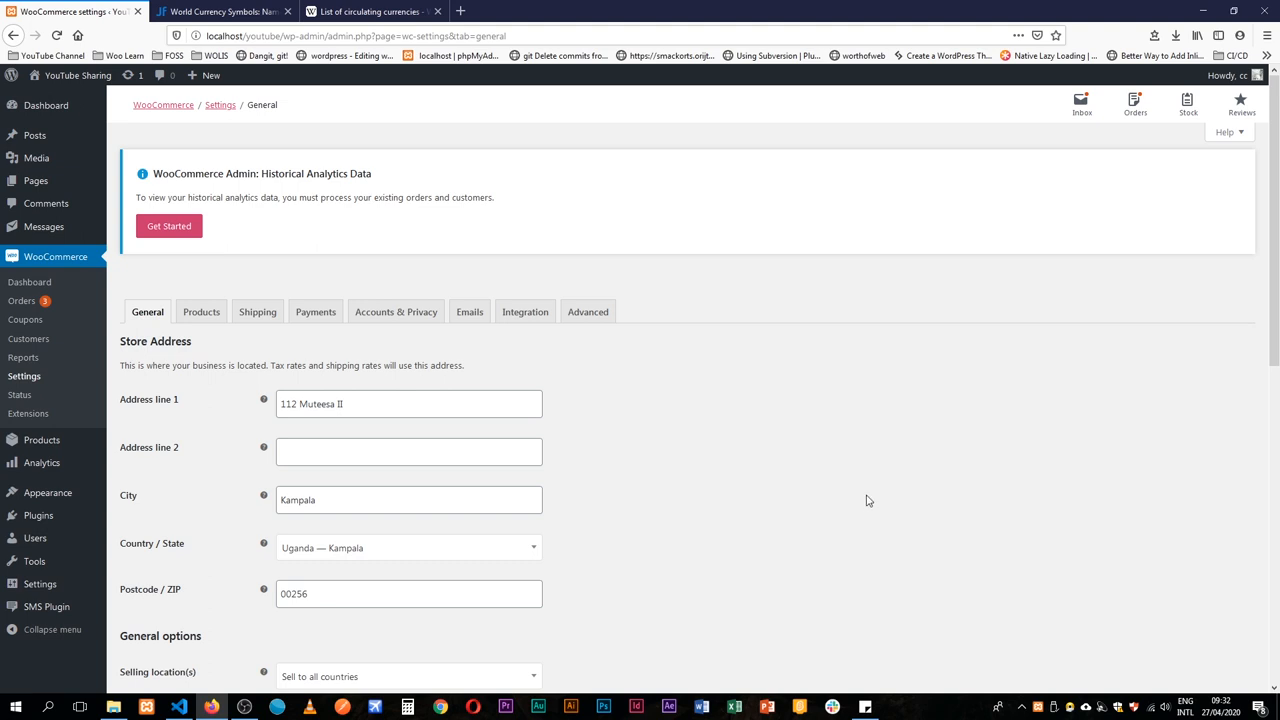
mouse_move(657, 482)
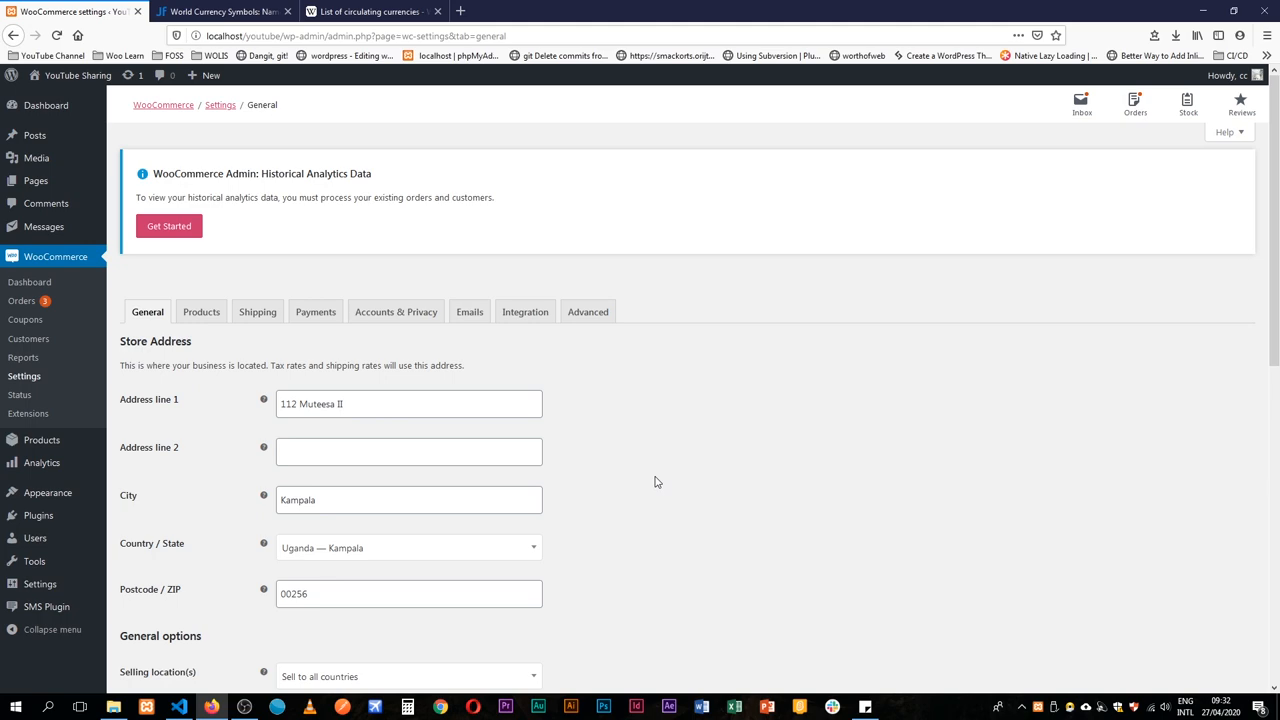
Scroll the WooCommerce General settings, then switch to the Wikipedia list of circulating currencies.
scroll("down", 3)
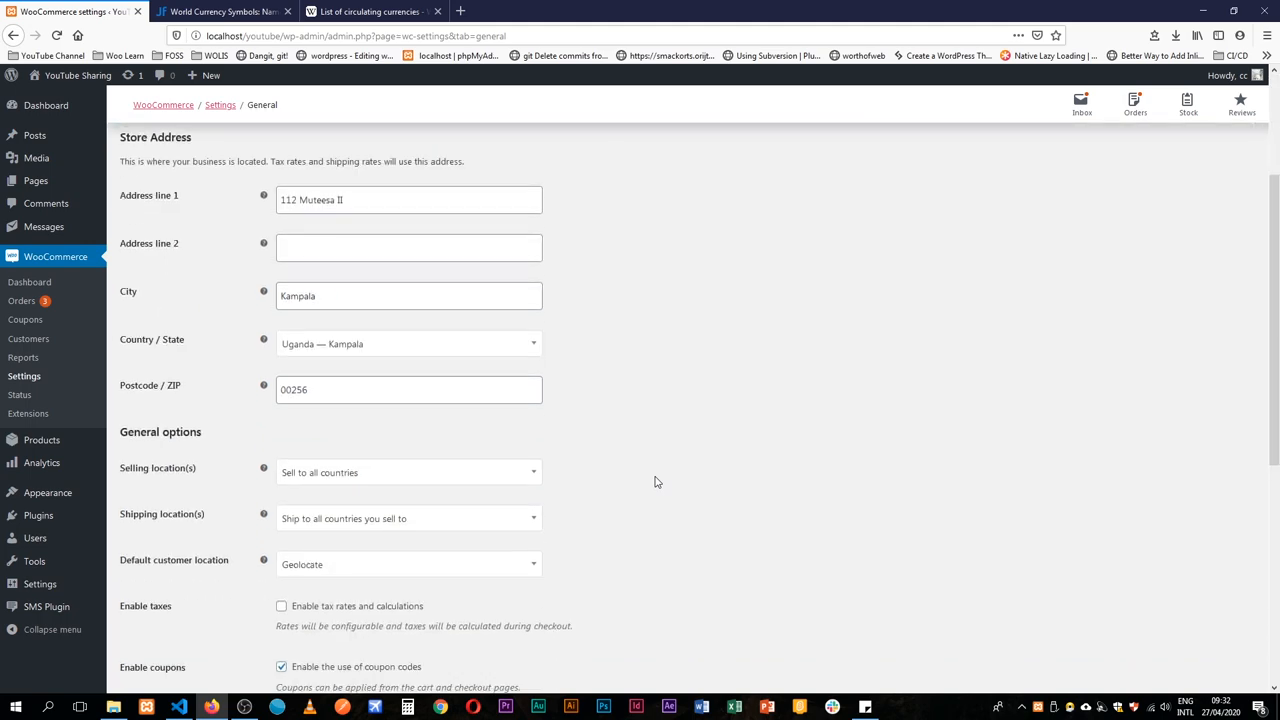
left_click(370, 11)
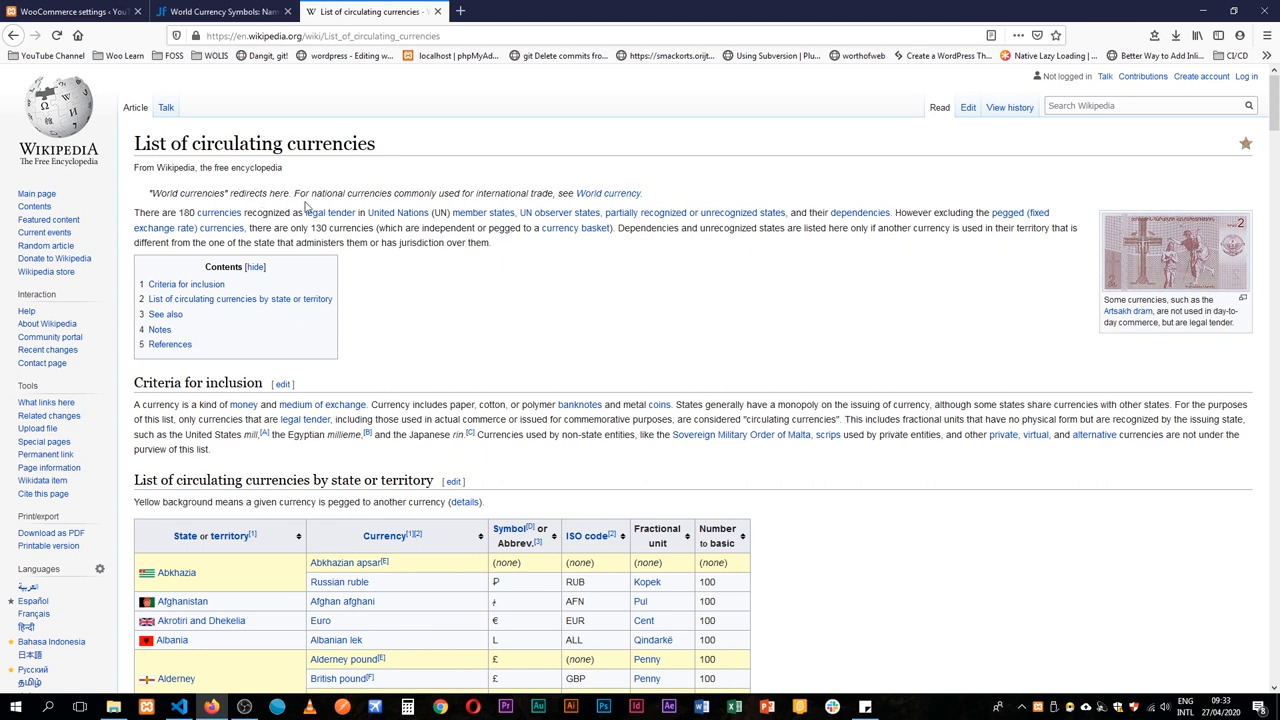
mouse_move(398, 212)
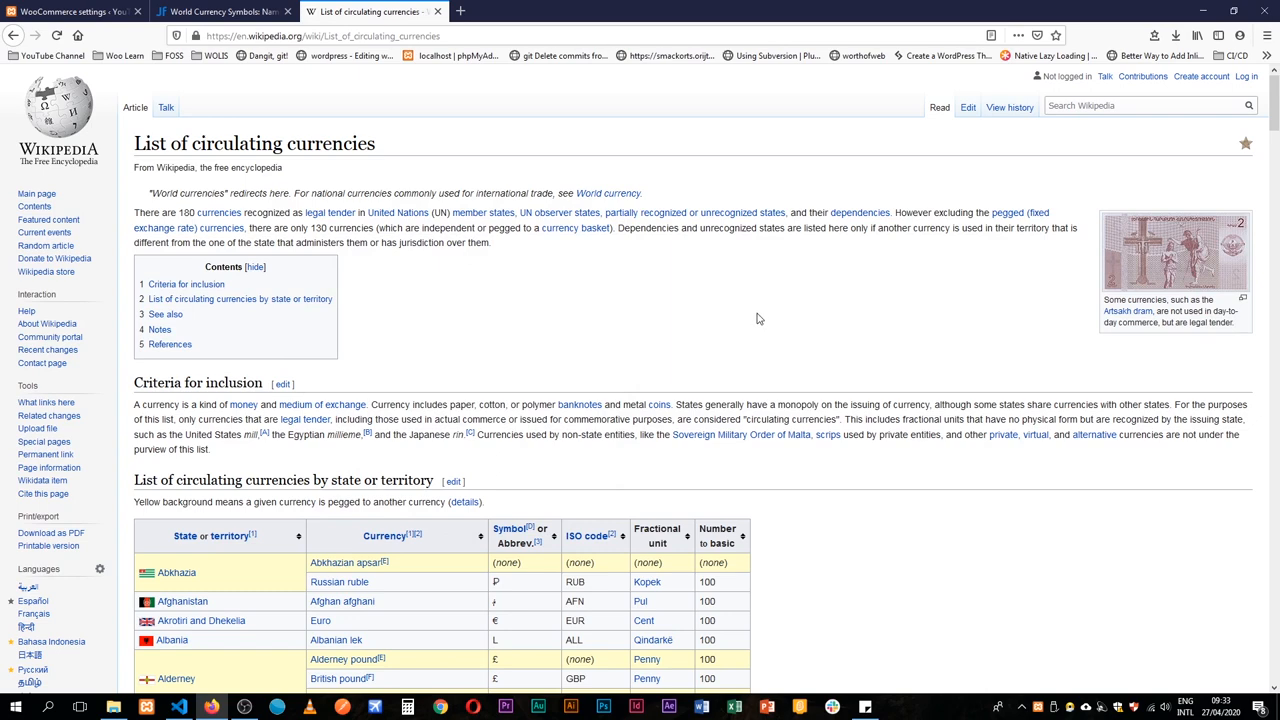
Scroll down the Wikipedia article to the currency table by state or territory.
scroll("down", 3)
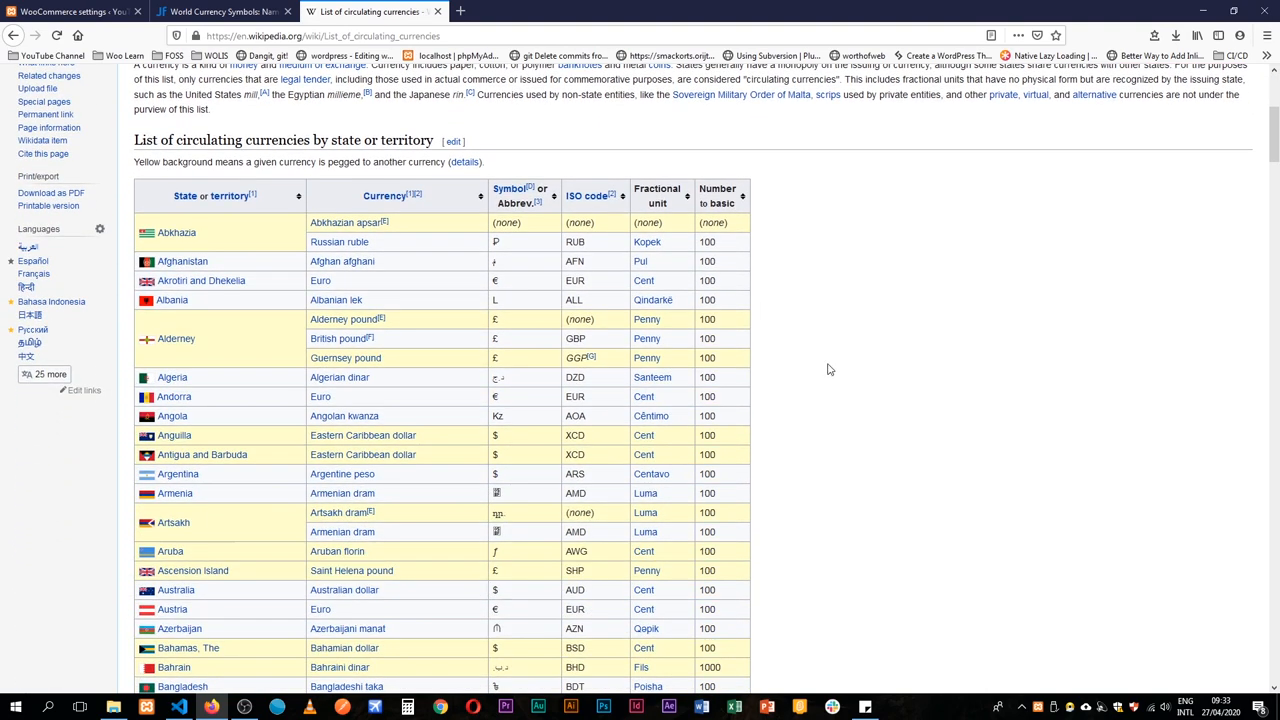
mouse_move(203, 230)
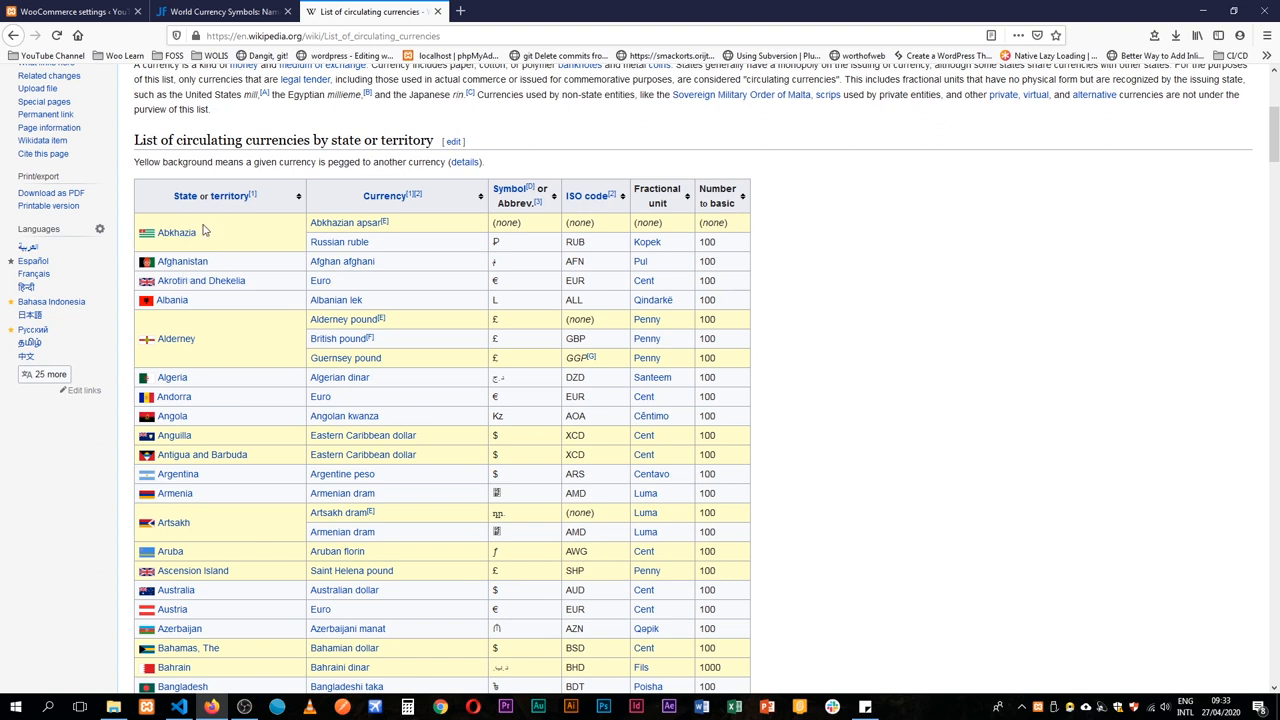
mouse_move(421, 252)
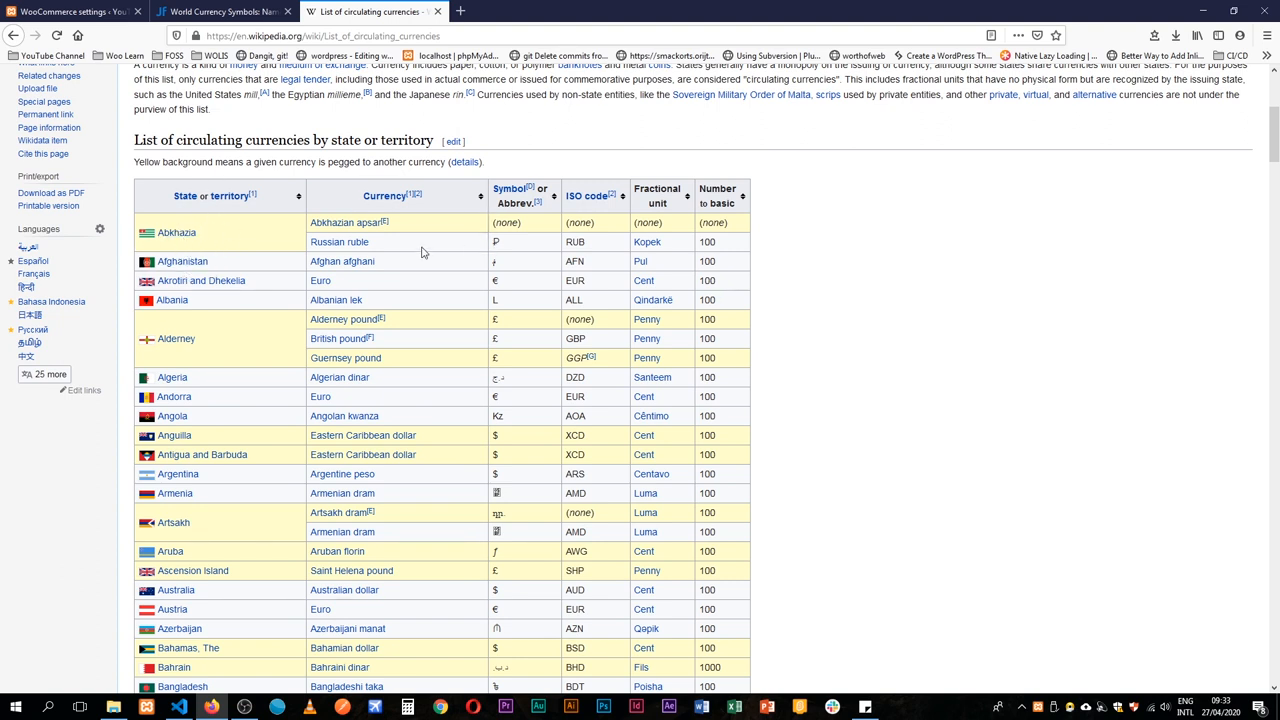
mouse_move(596, 258)
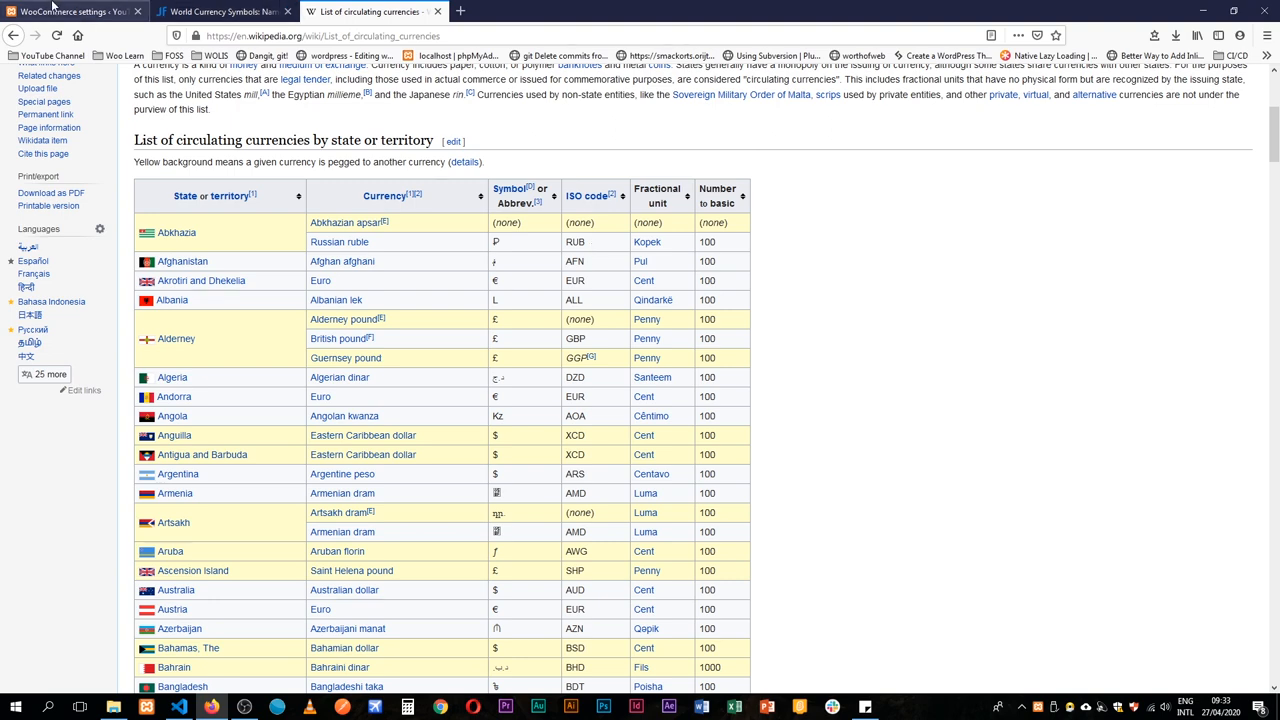
Search the WooCommerce Currency dropdown for 'abk', find no matches, then return to Wikipedia.
left_click(70, 11)
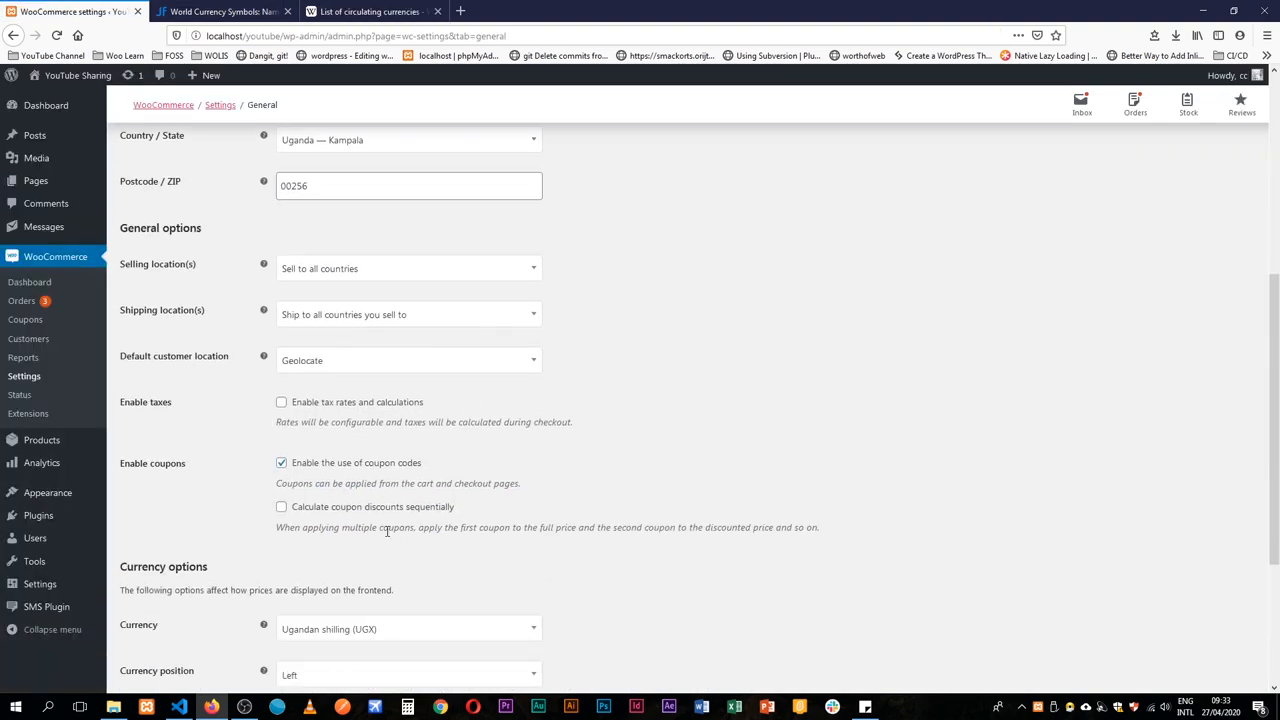
type("abk")
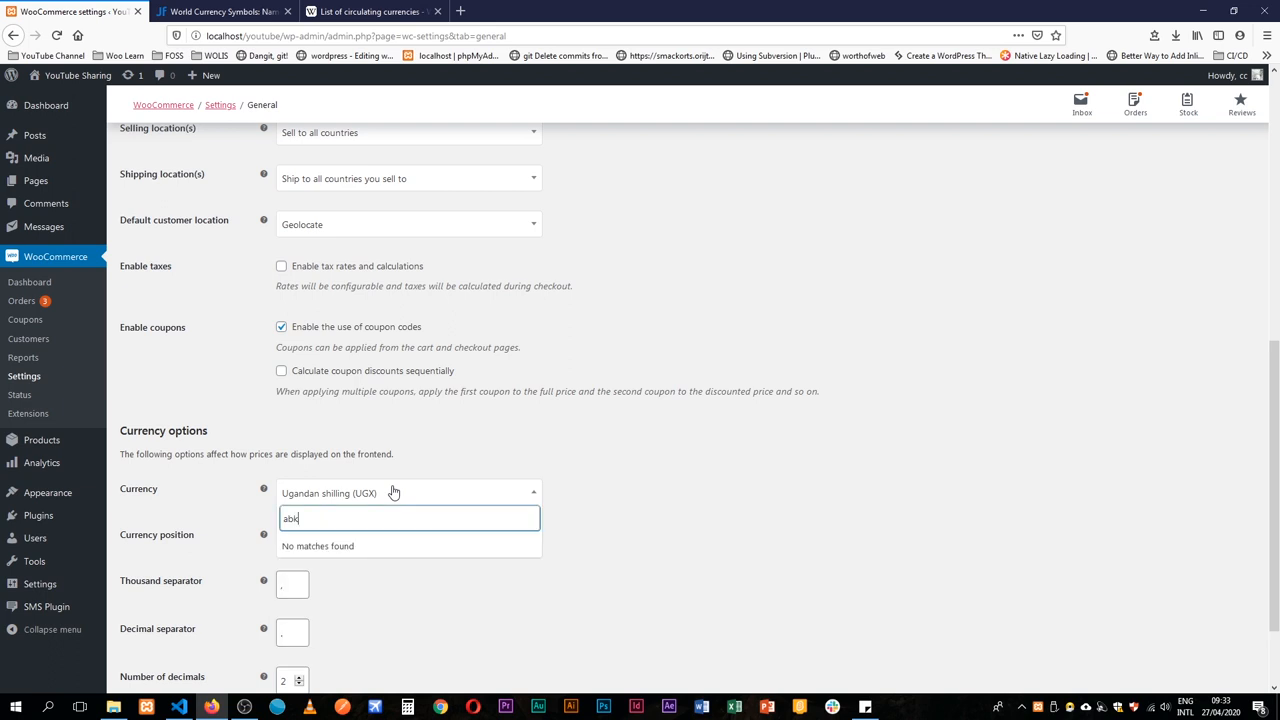
mouse_move(288, 502)
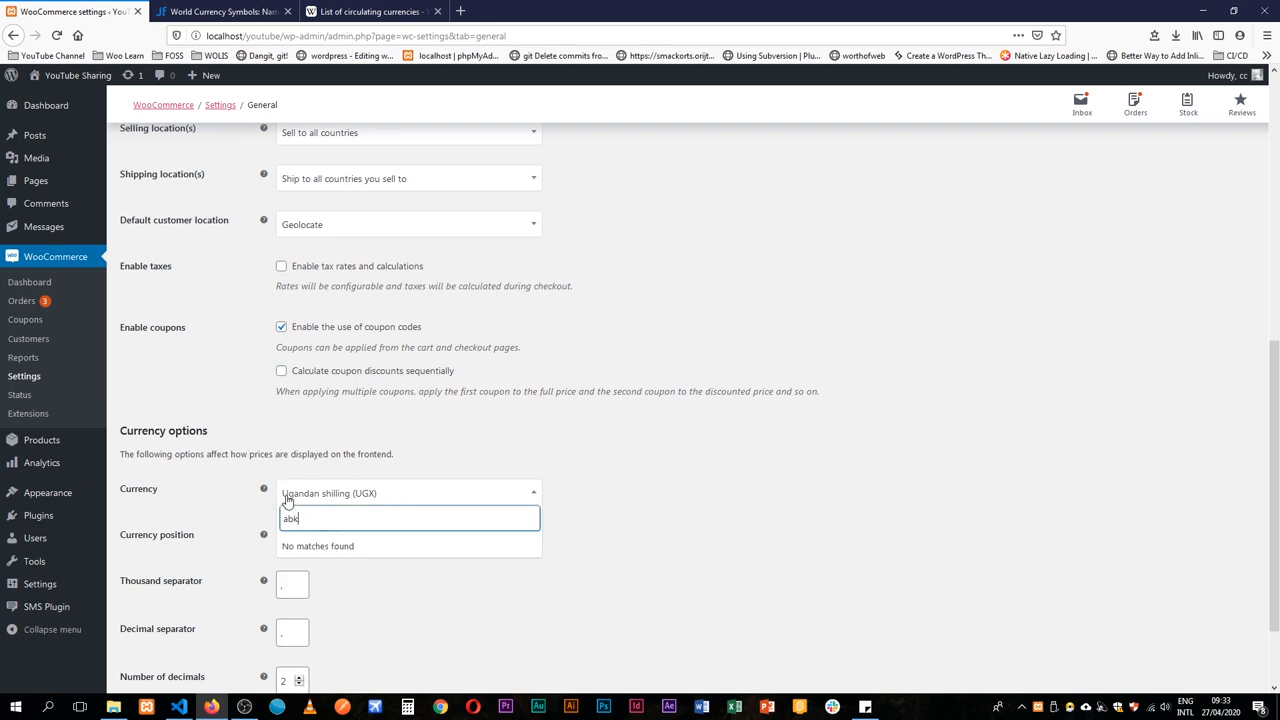
mouse_move(325, 522)
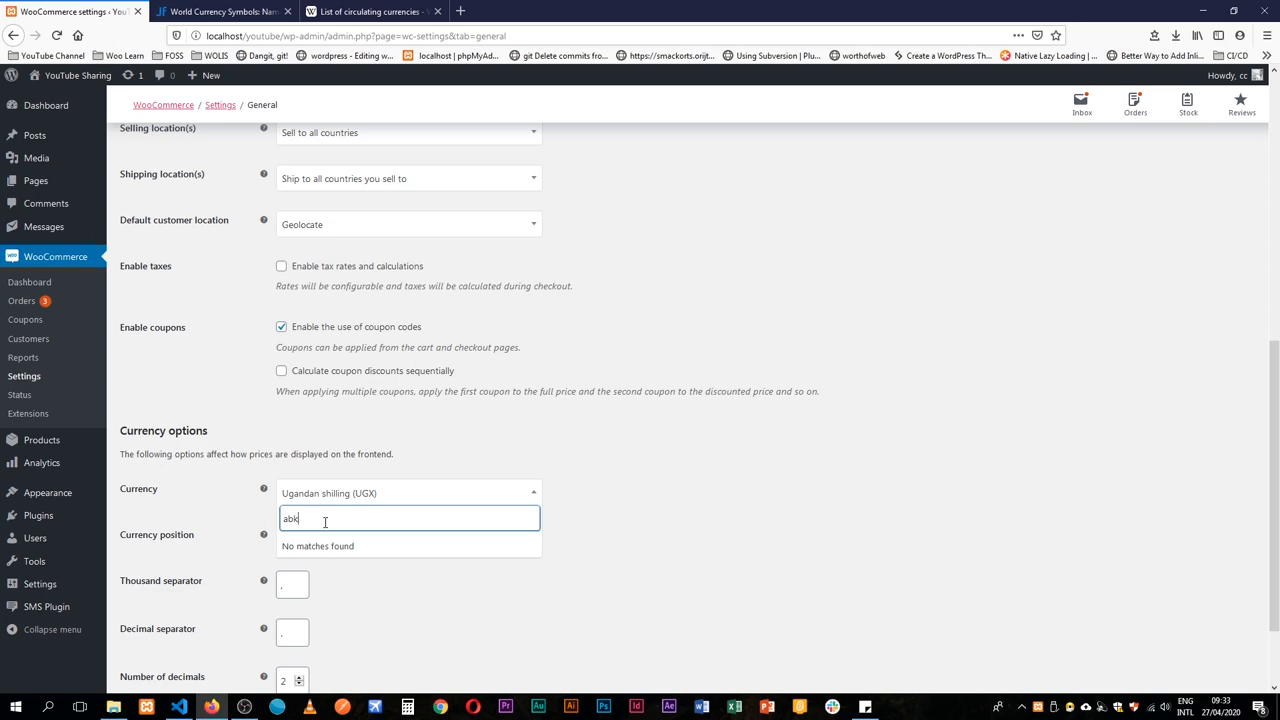
left_click(370, 11)
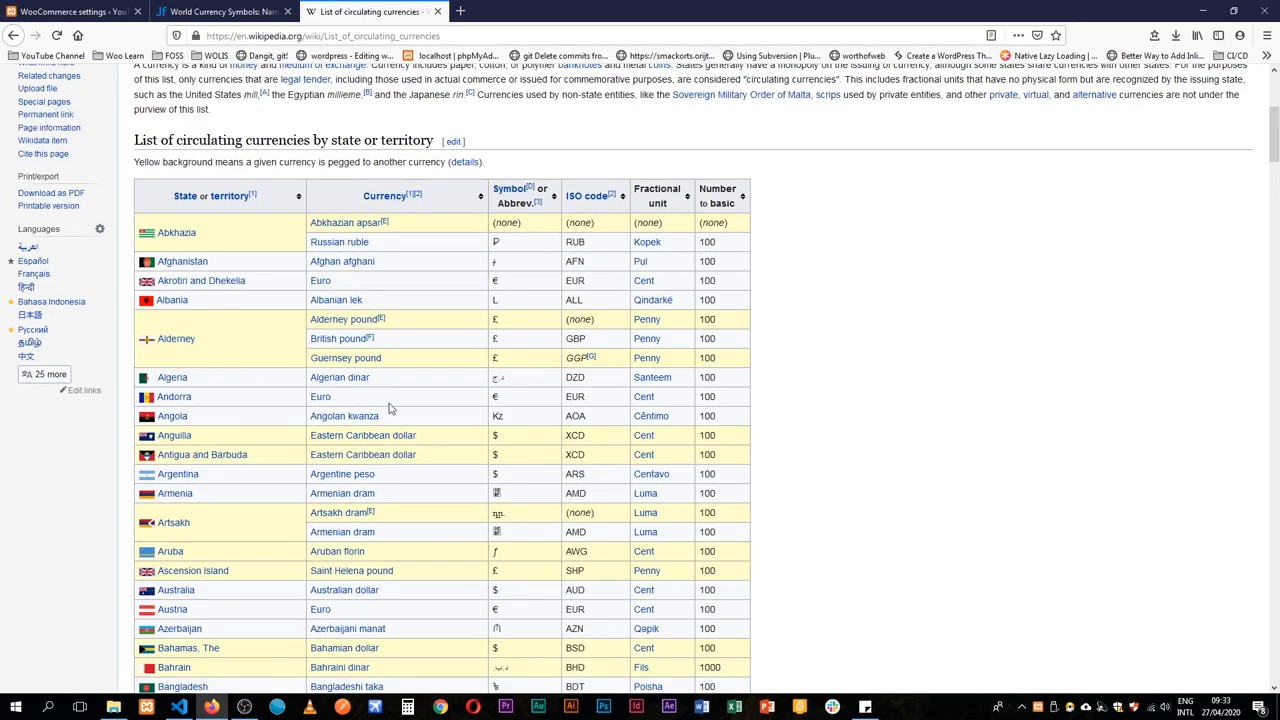
mouse_move(1227, 360)
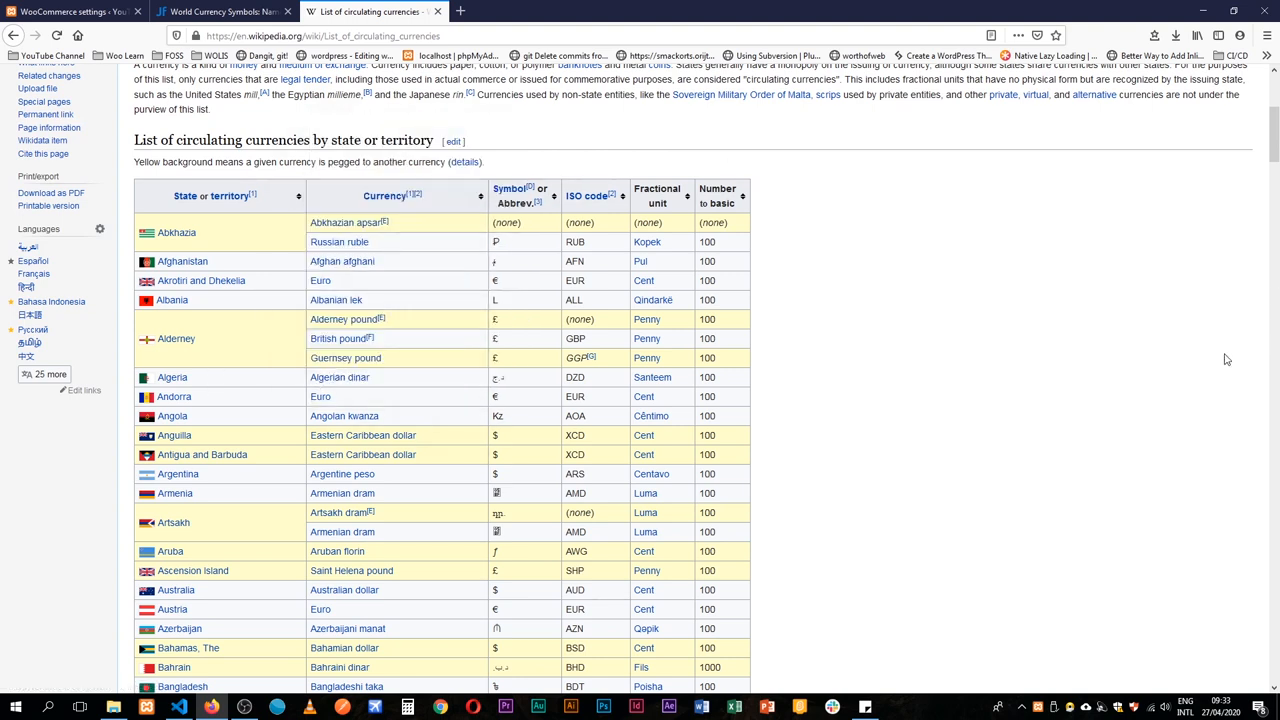
mouse_move(794, 398)
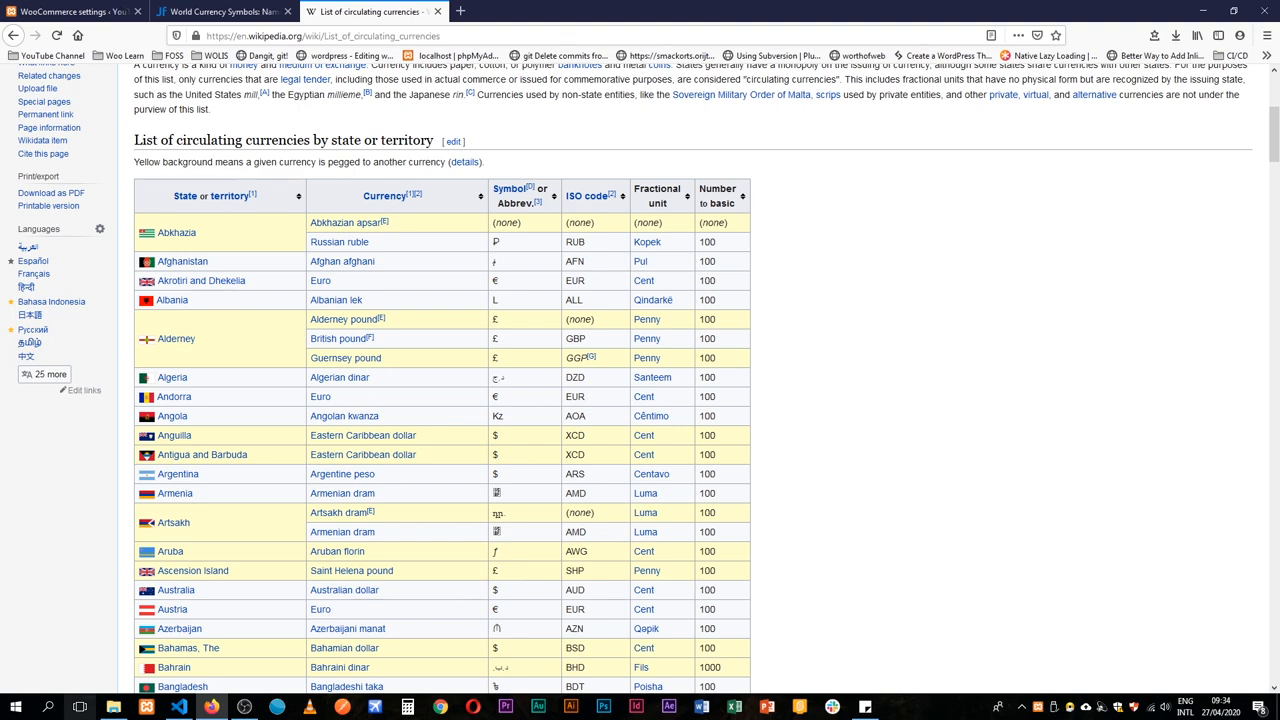
Open File Explorer on the WordPress wp-content/plugins folder.
left_click(113, 707)
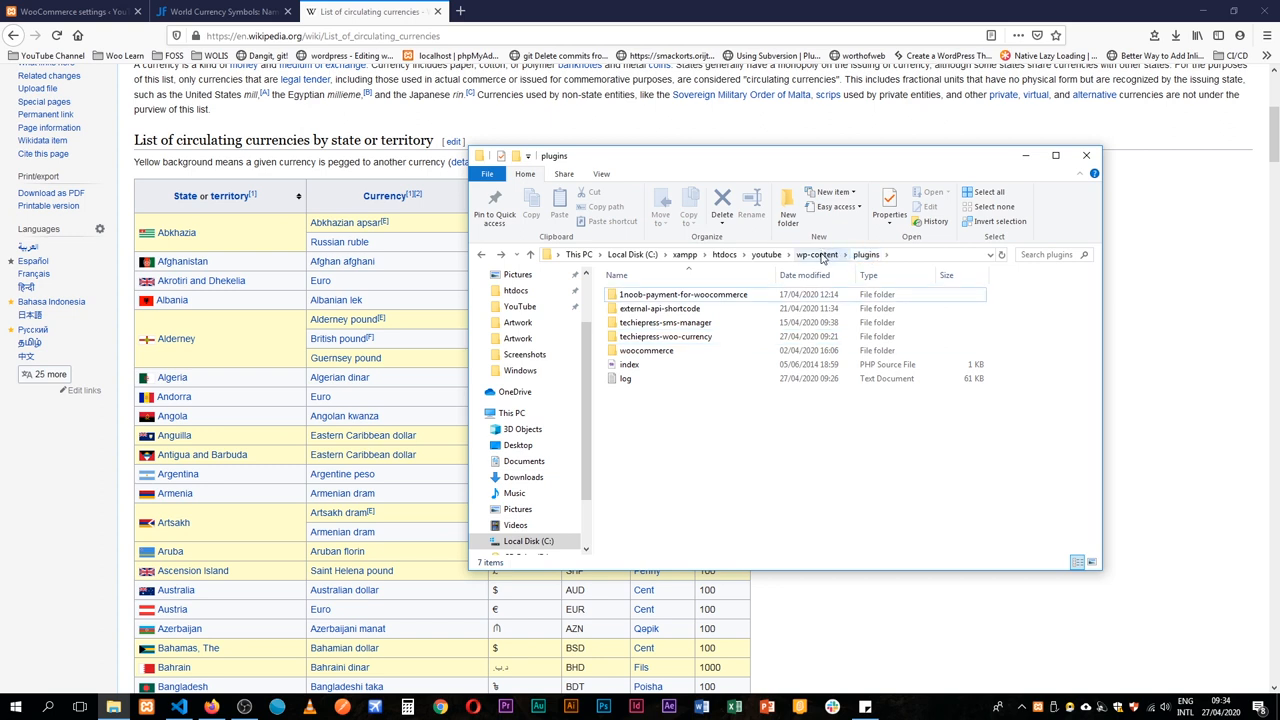
Open the techiepress-woo-currency folder and bring up its PHP file in Visual Studio Code.
left_click(665, 336)
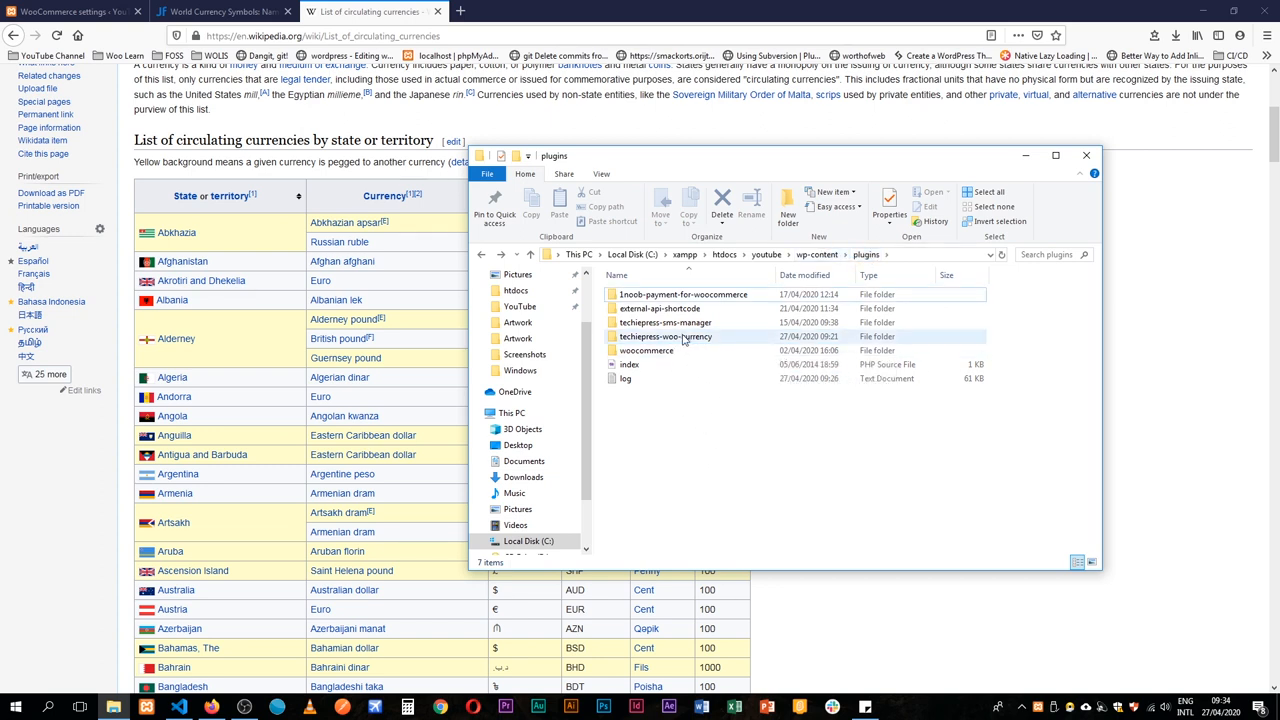
double_click(665, 336)
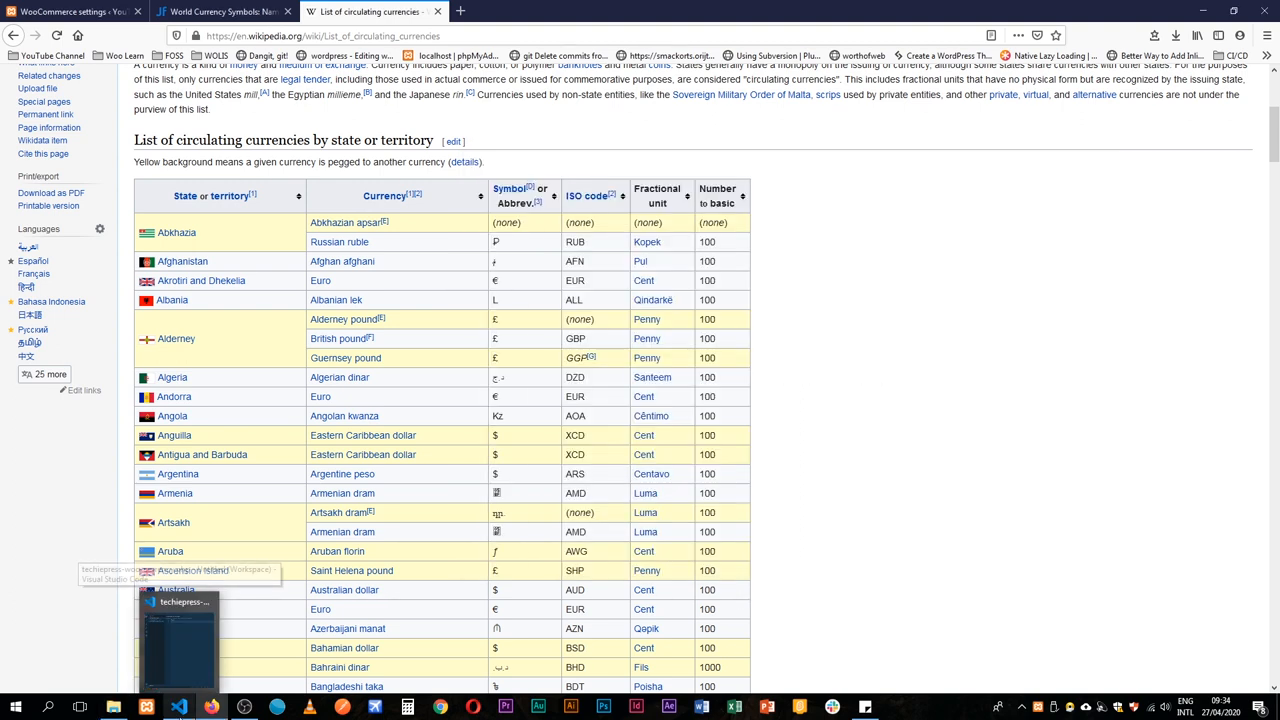
mouse_move(880, 438)
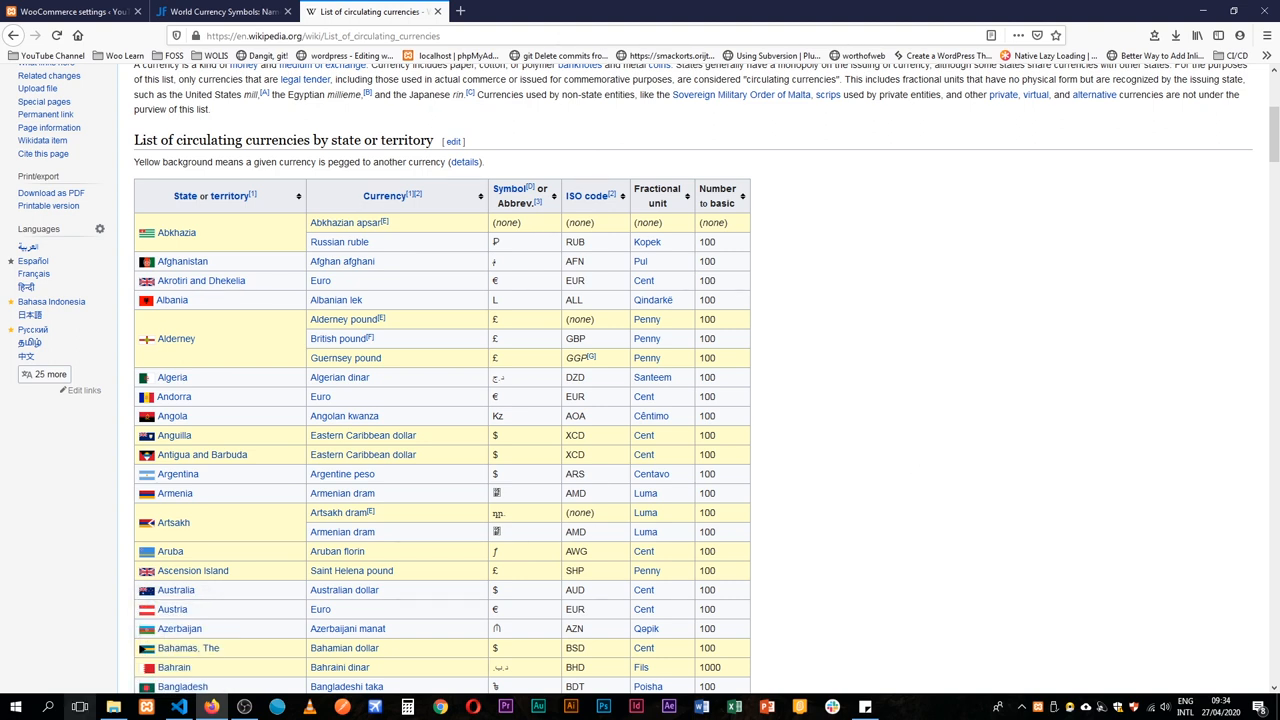
left_click(178, 707)
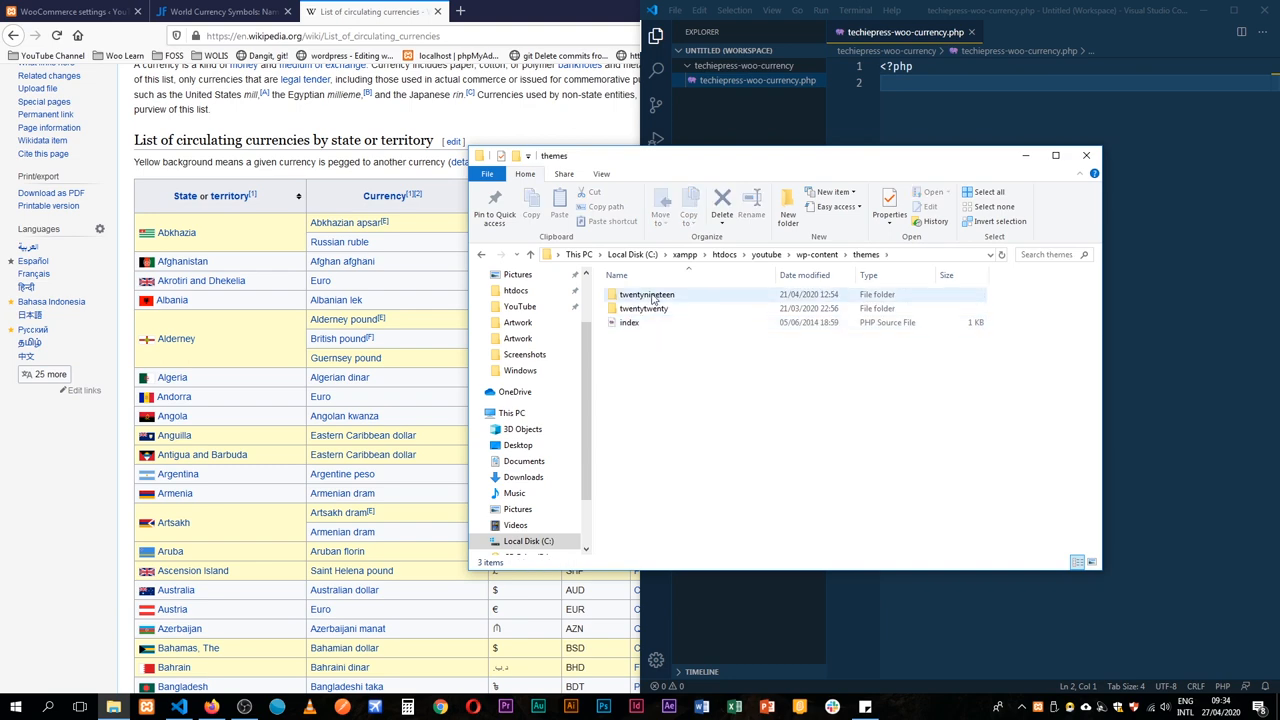
Open the Twenty Twenty theme's functions.php, scroll to its end, and close it.
double_click(644, 308)
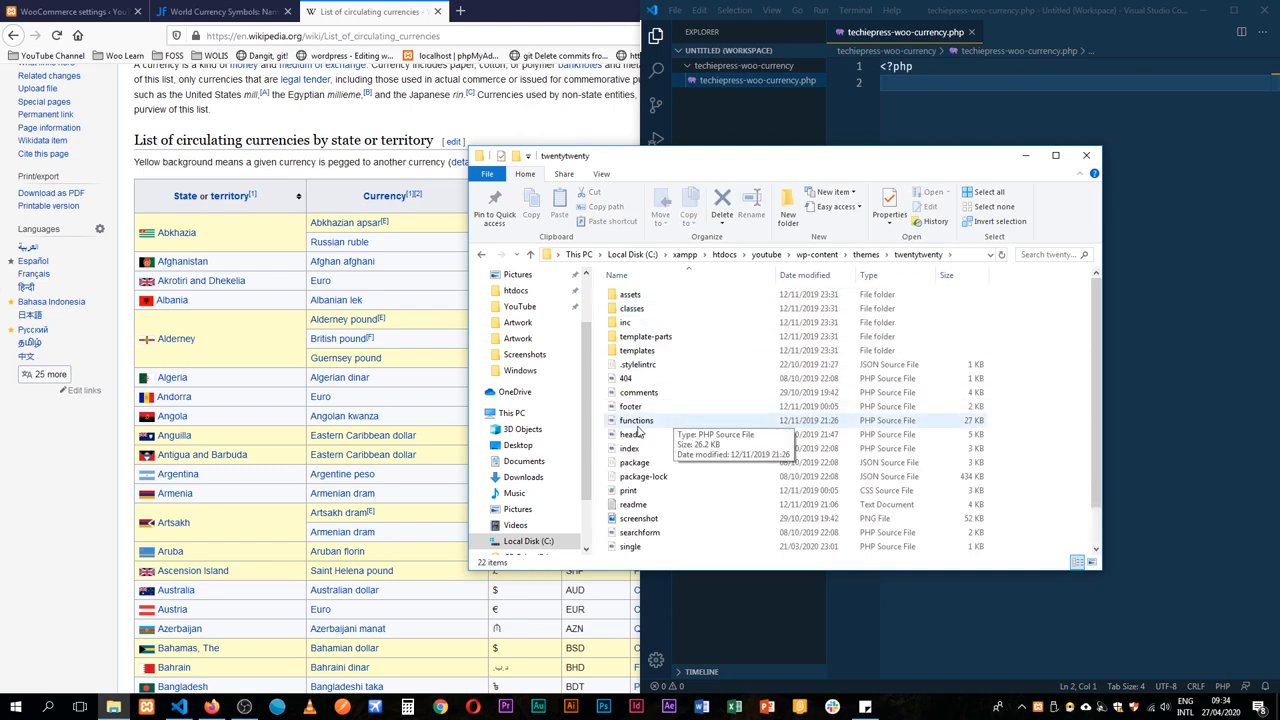
left_click(636, 420)
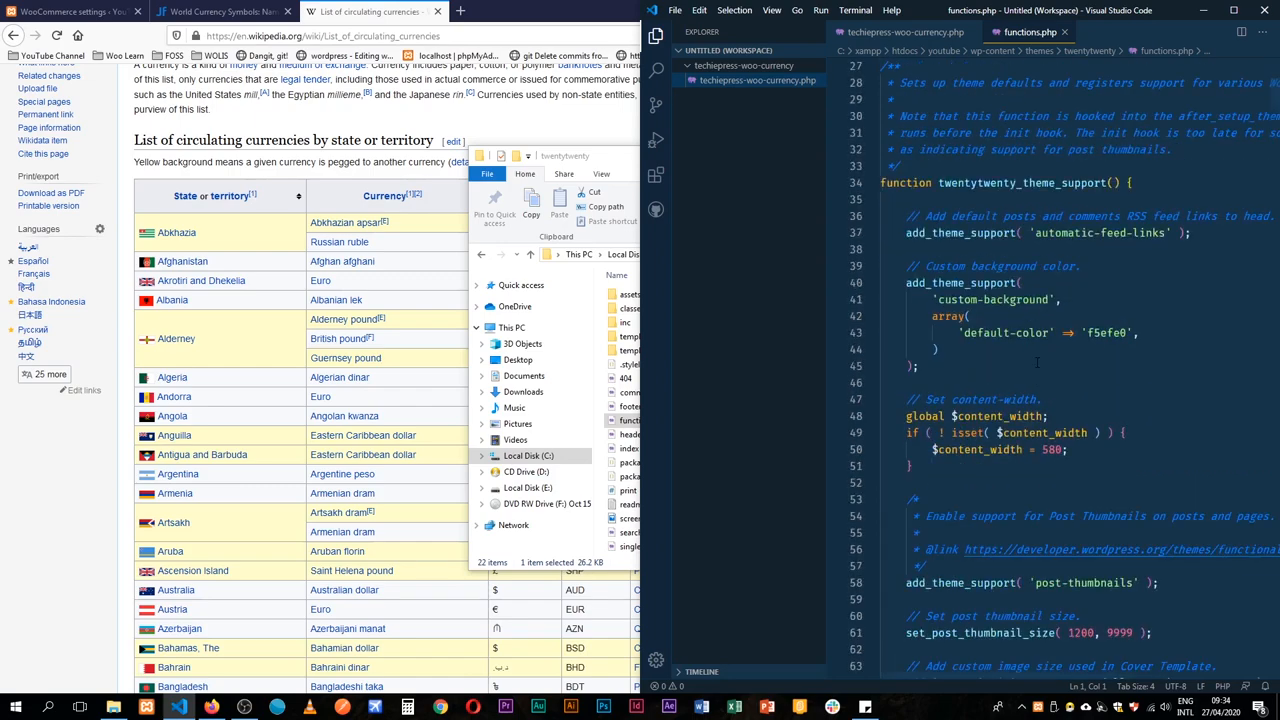
scroll("down", 3)
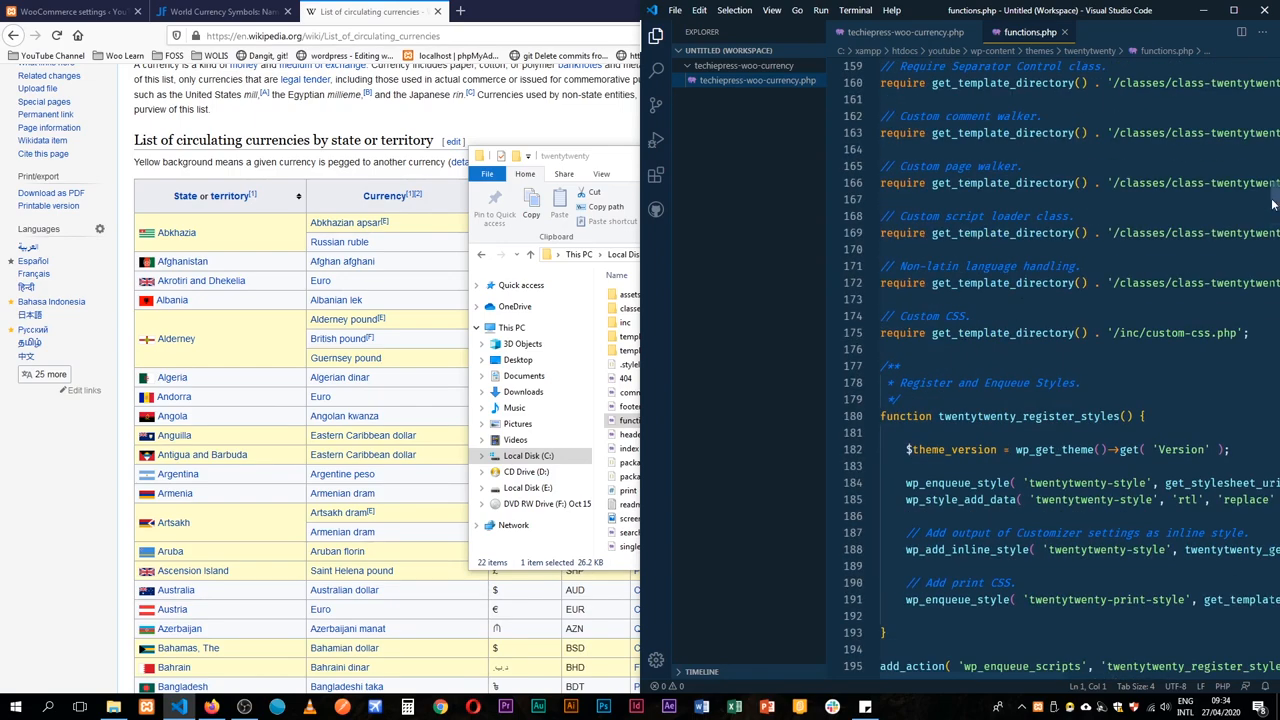
scroll("down", 3)
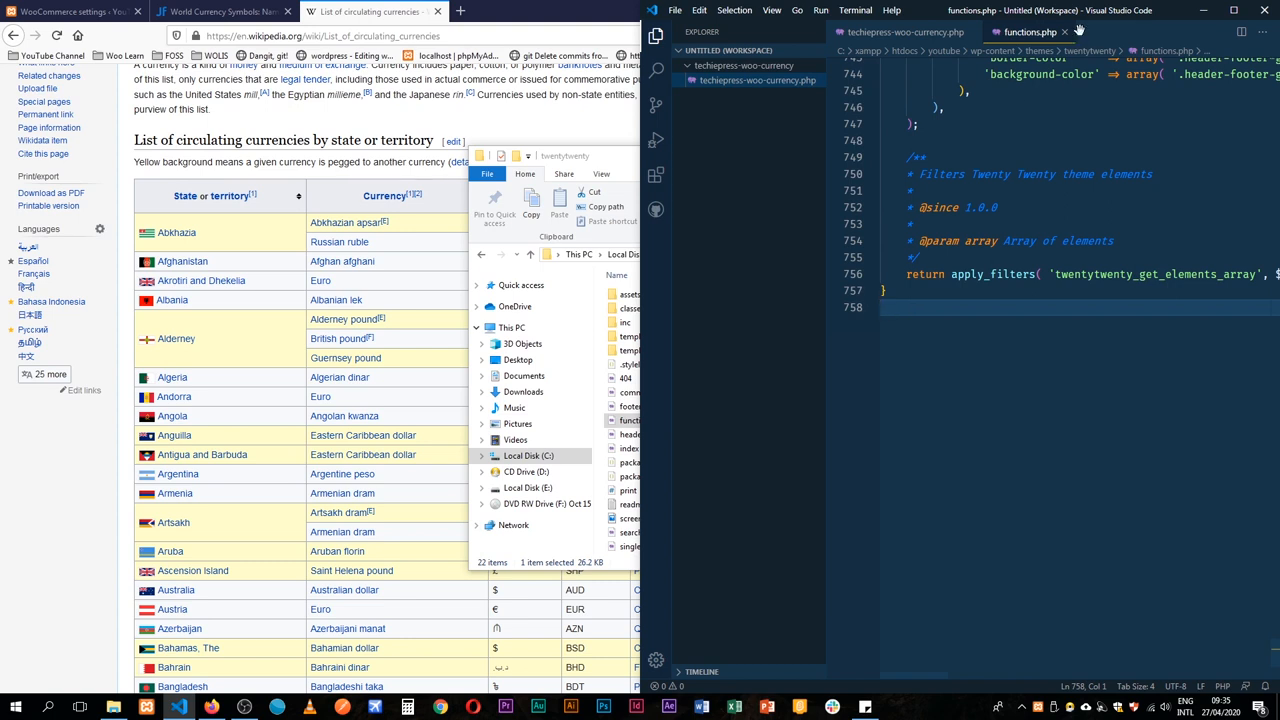
left_click(897, 31)
type("<?php")
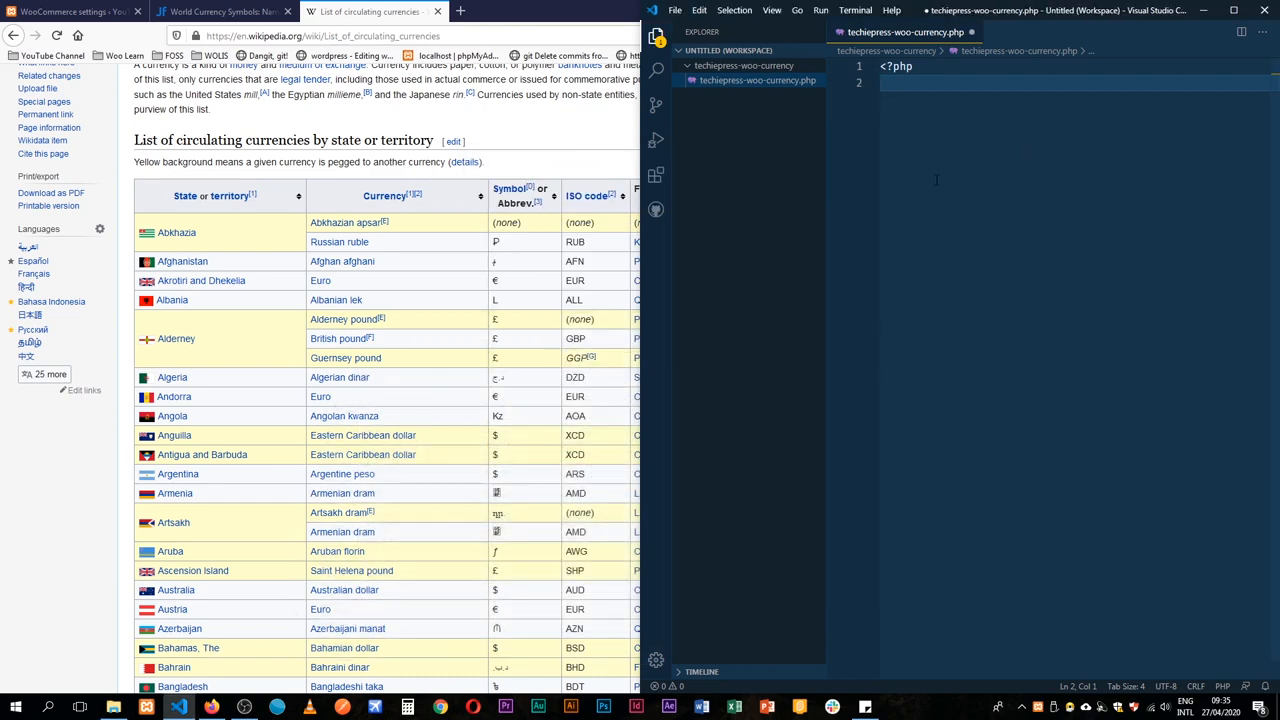
Set the plugin name to 'Our currencies of the world' and enter the https site URLs.
type("star")
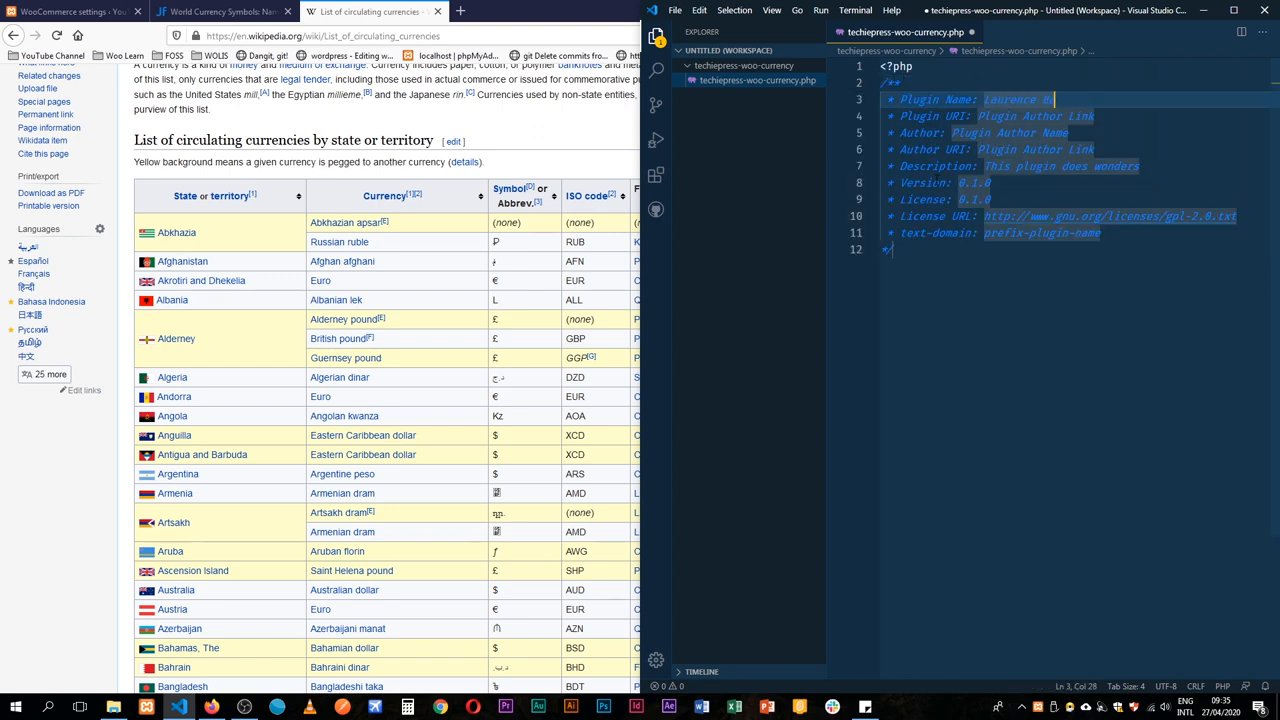
key("BackSpace")
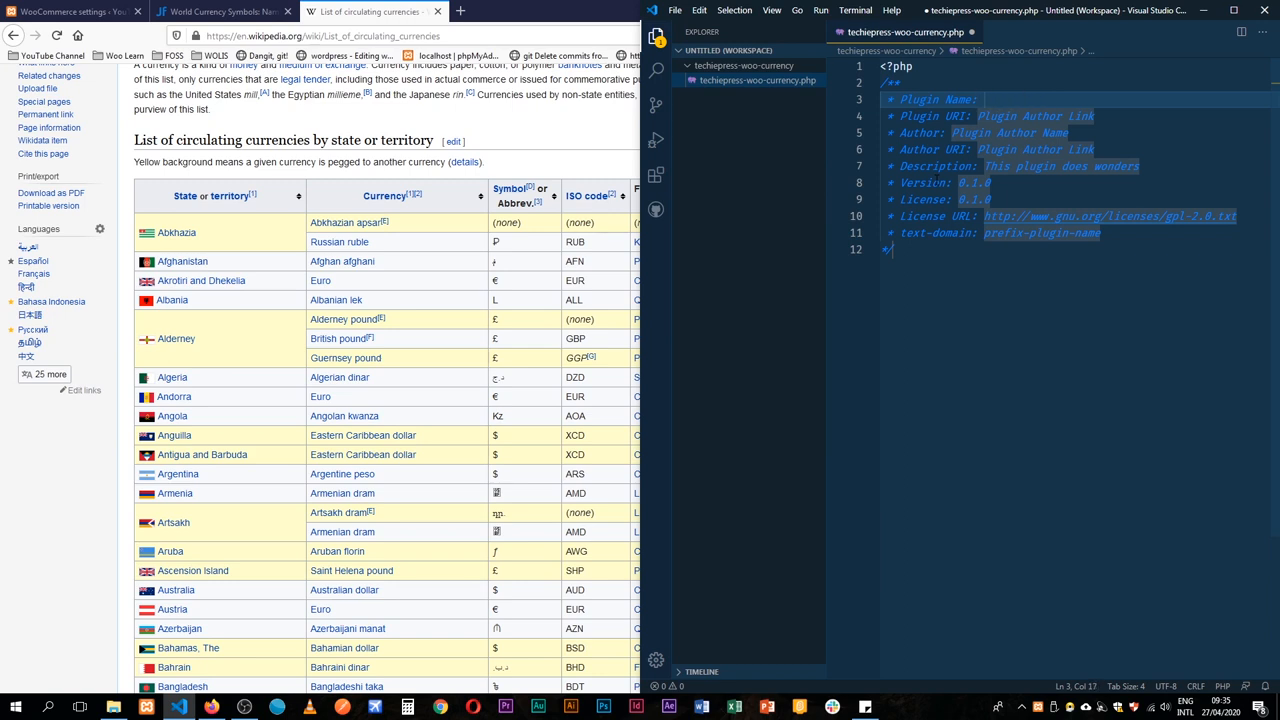
type("Our currencies of the world")
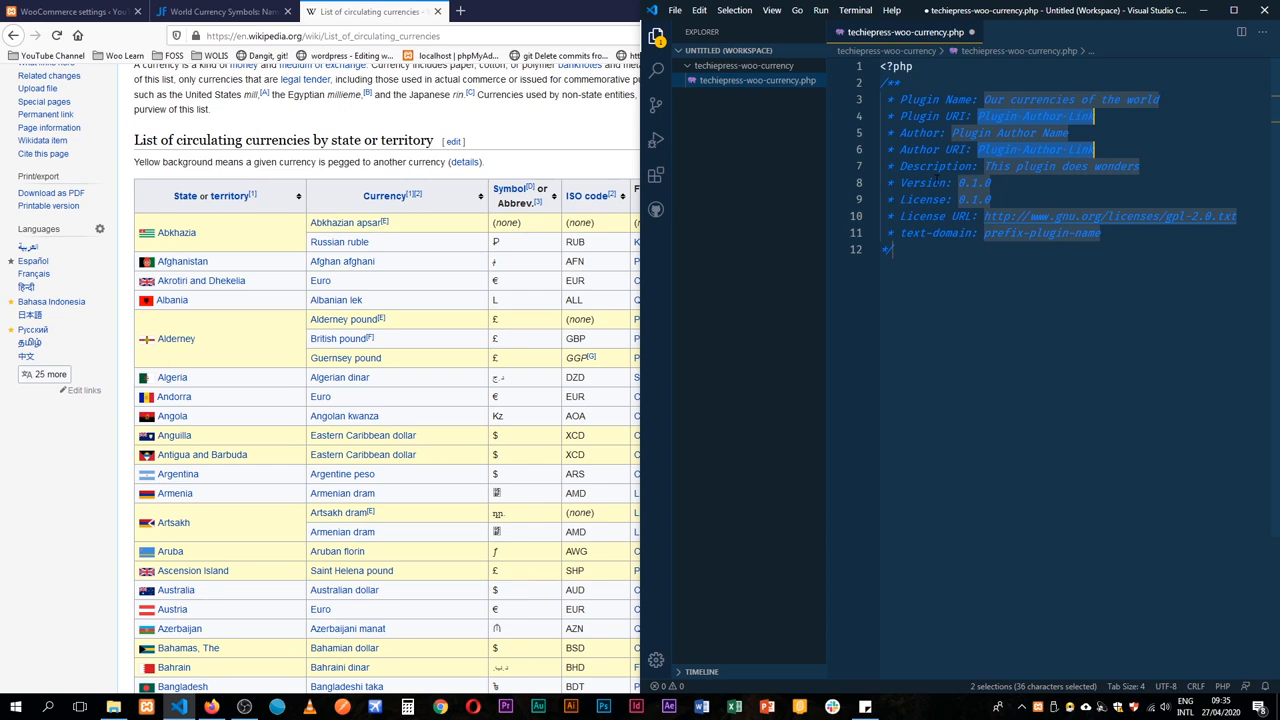
type("ht")
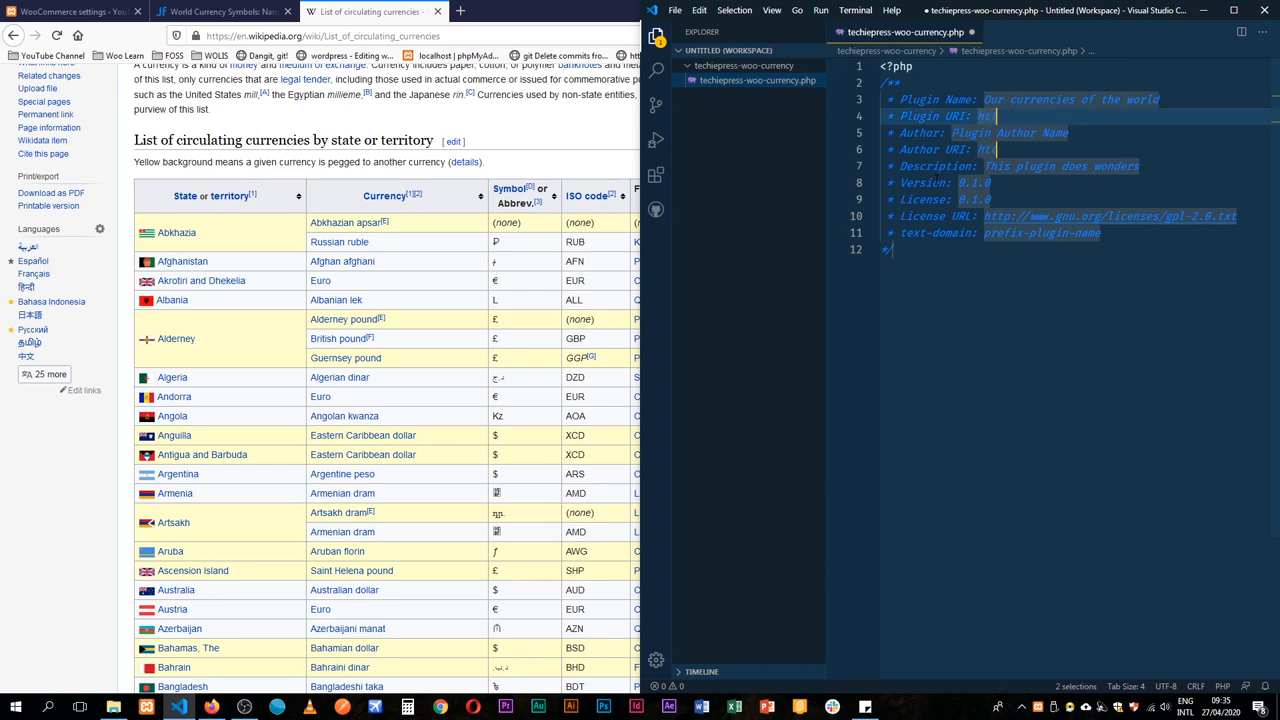
type("https://omukiguy.com")
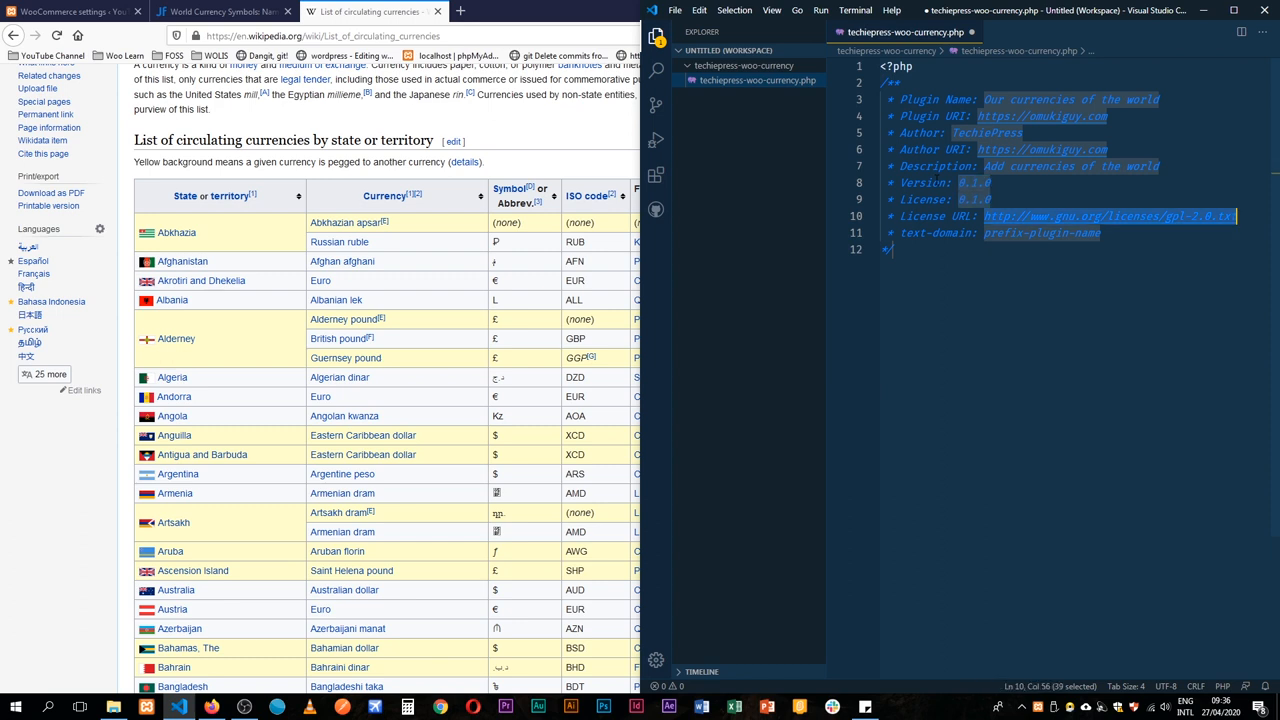
Set the GPL2 licence and 'ocotw' text domain, then add blank lines after the header.
left_click(965, 199)
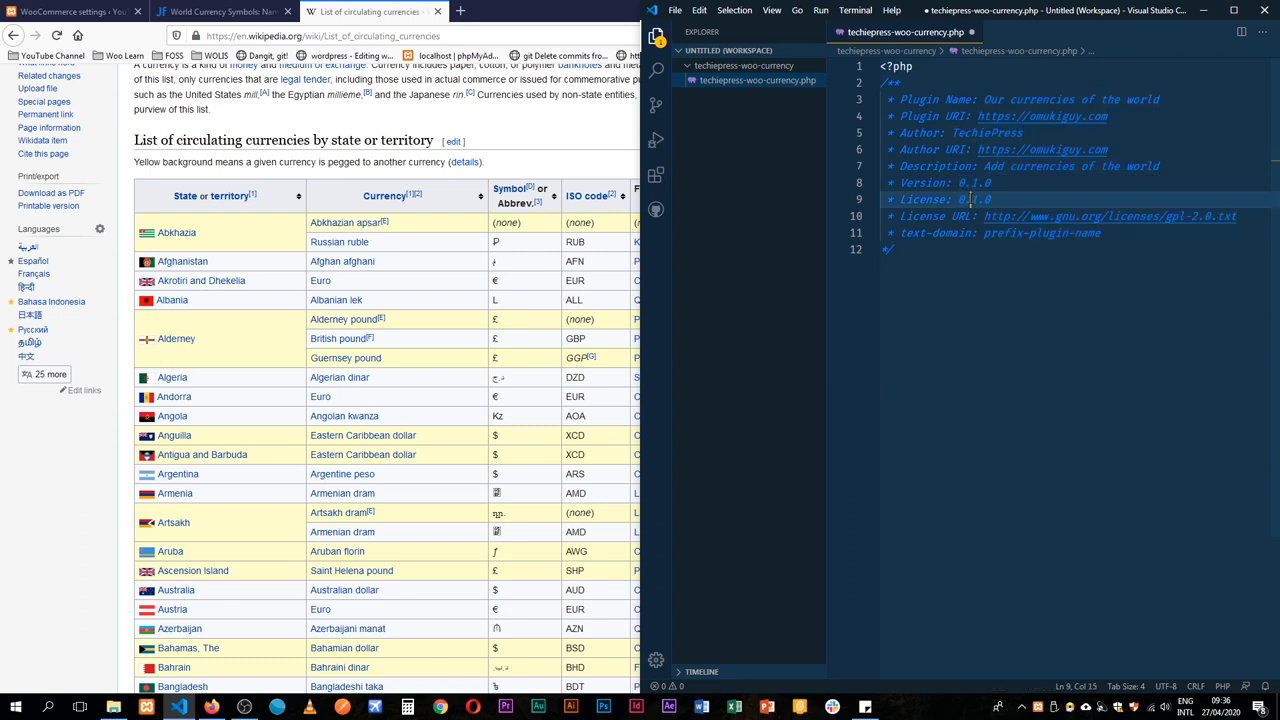
double_click(972, 199)
type("GPL2")
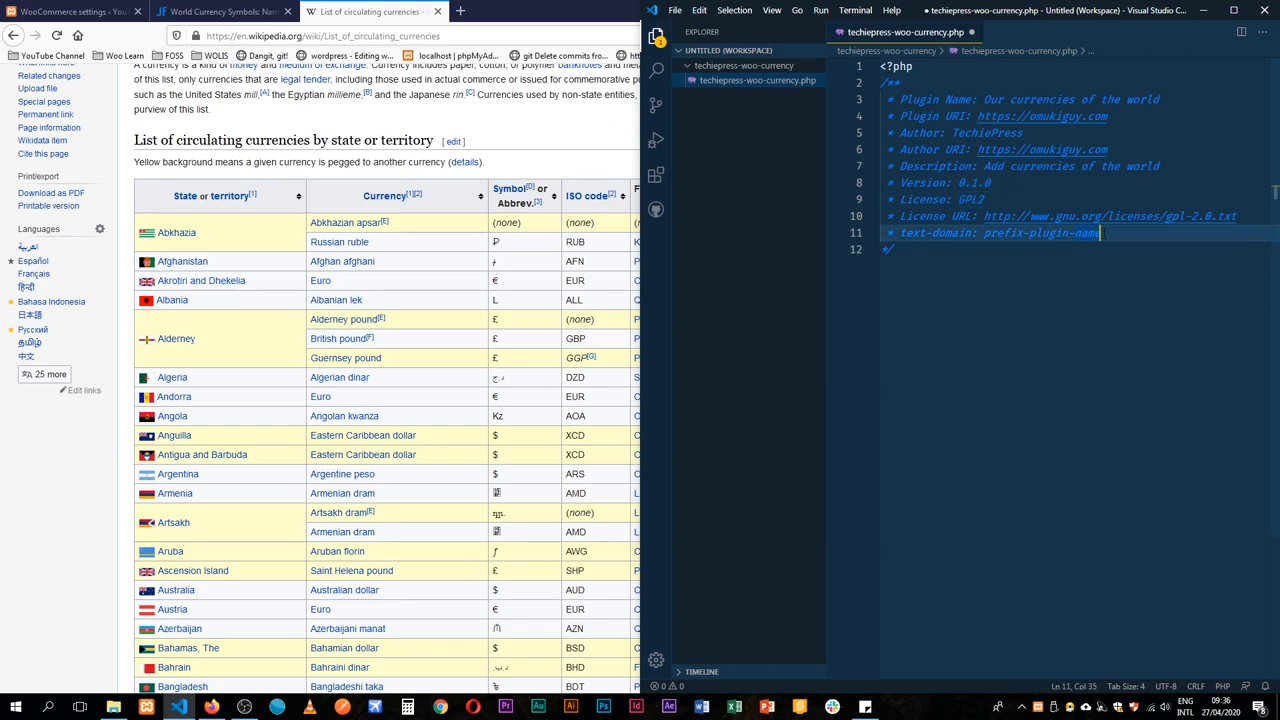
double_click(1040, 232)
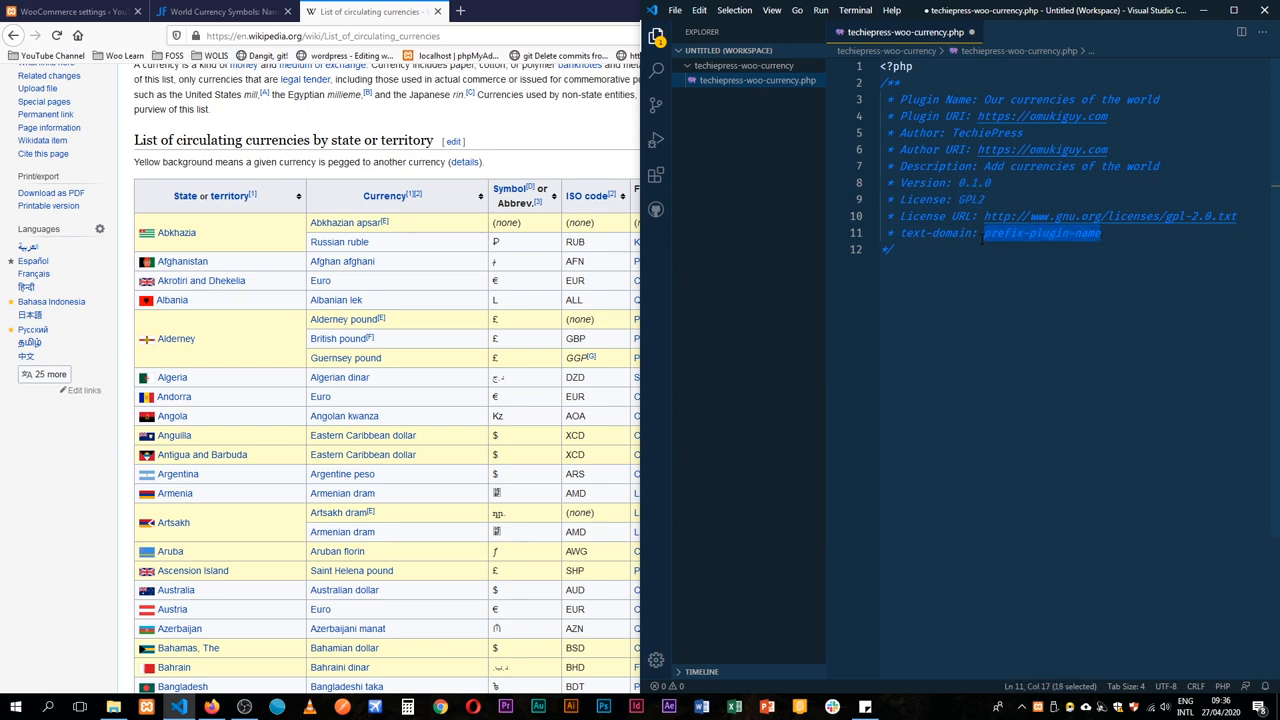
type("ocot")
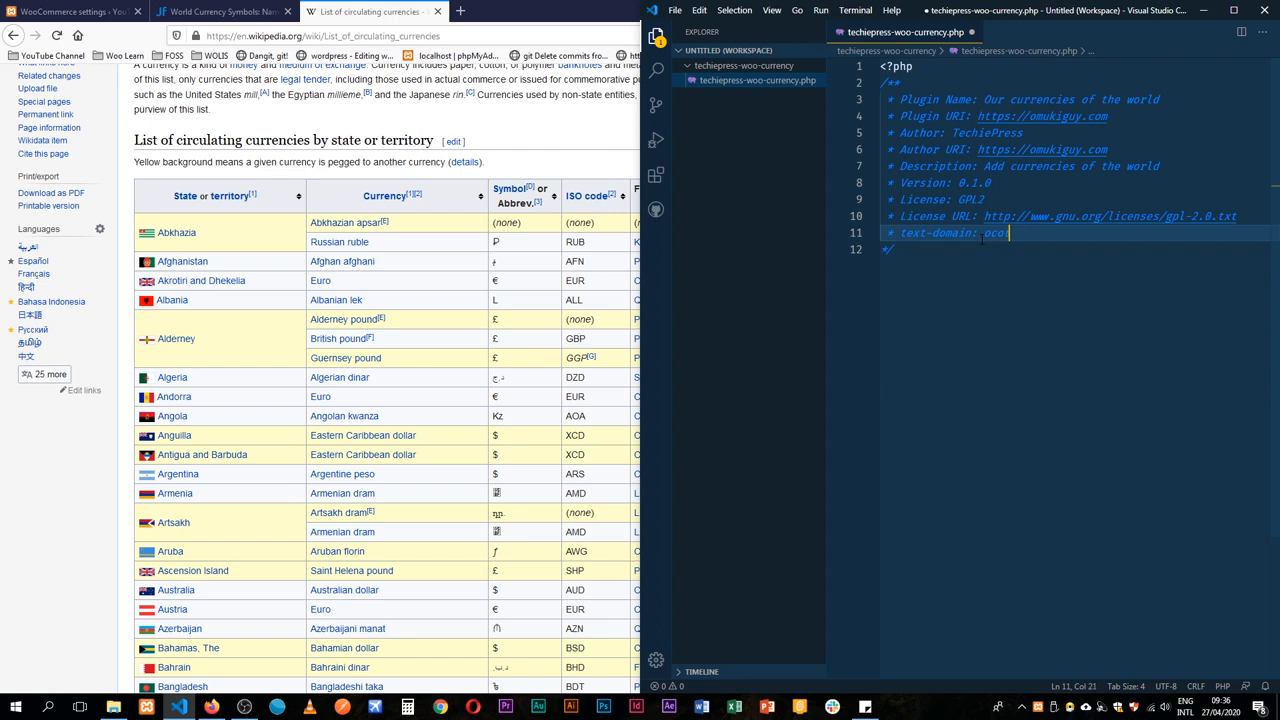
type("w")
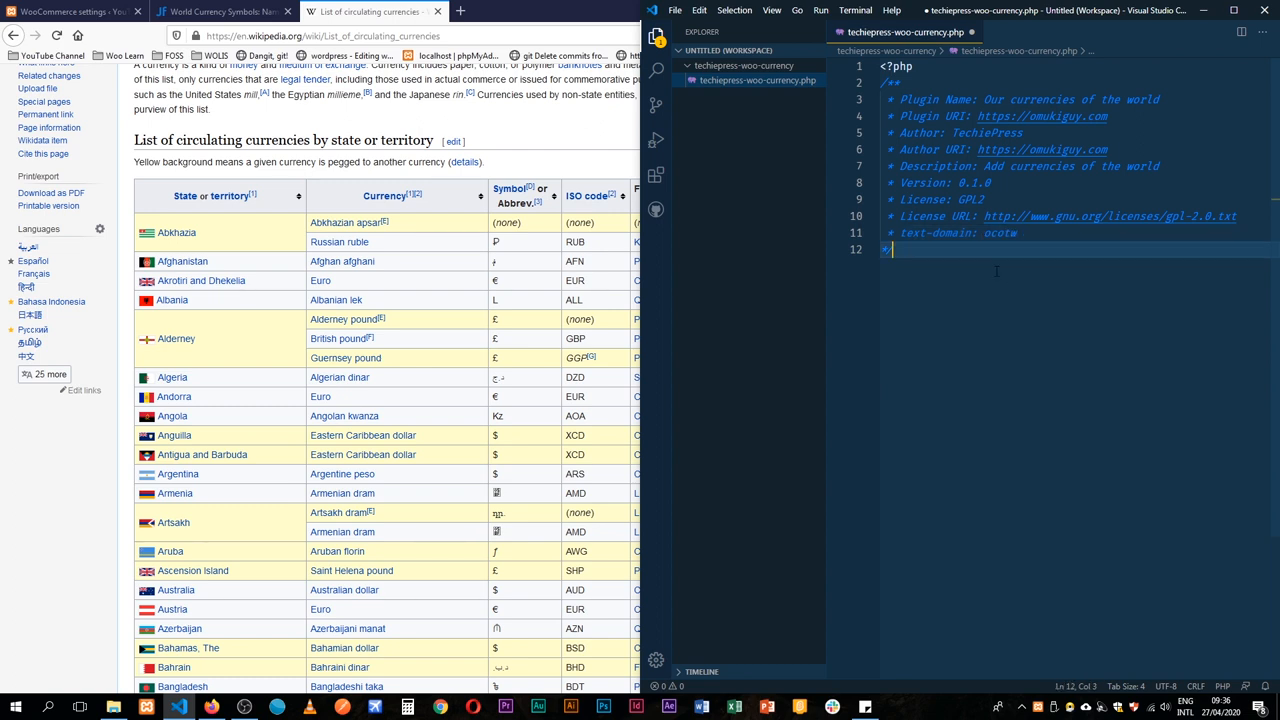
key("Enter")
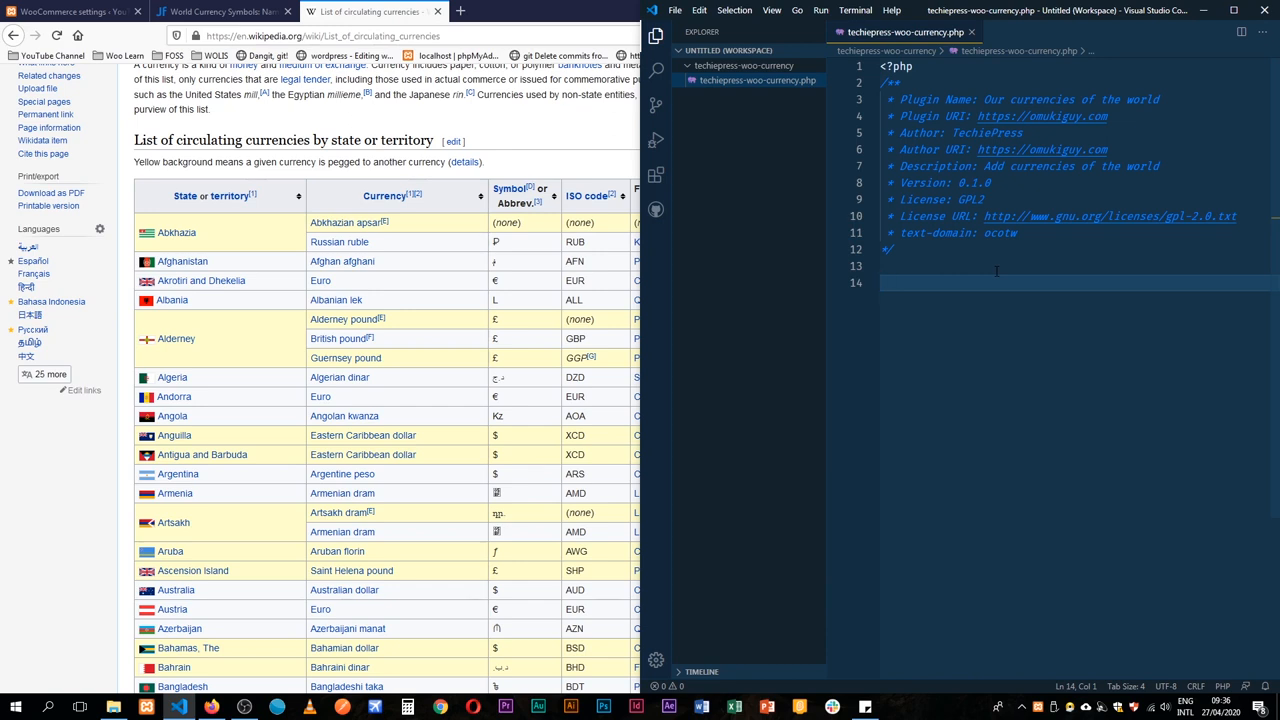
Write add_filter( 'woocommerce_currencies', 'techiepress_add_world_currencies' ); below the header.
type("add")
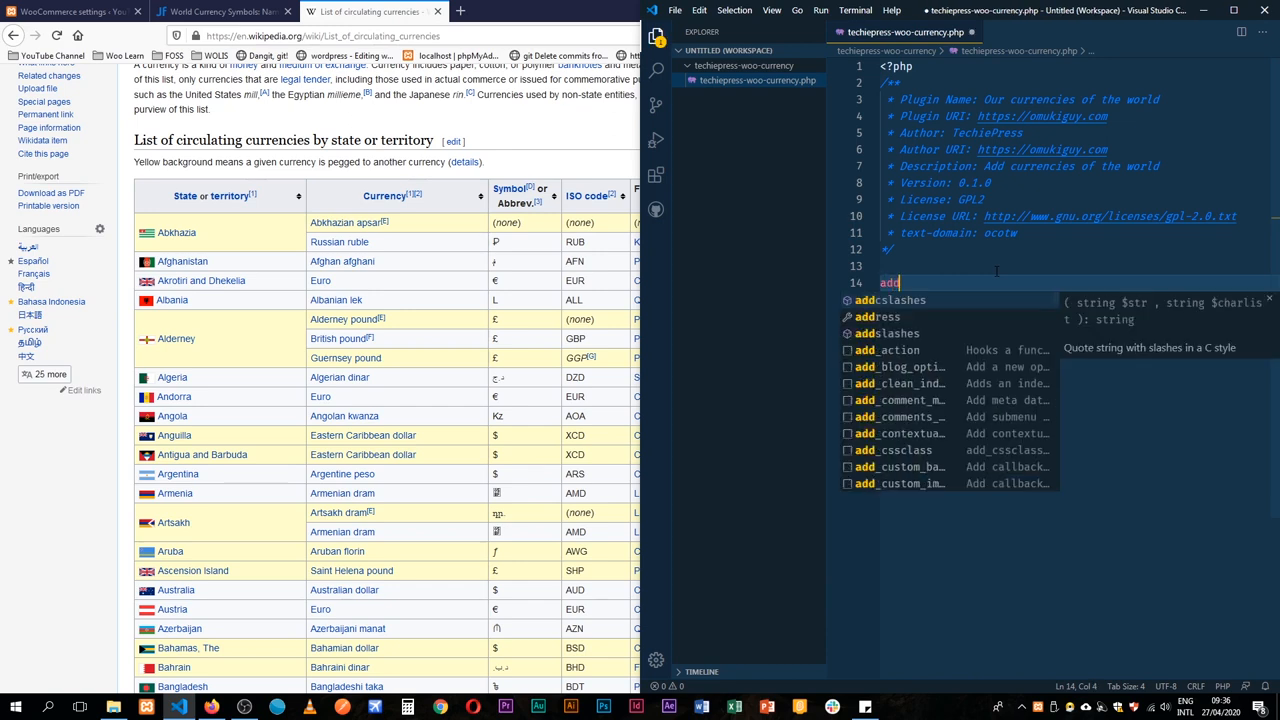
type("_filter();")
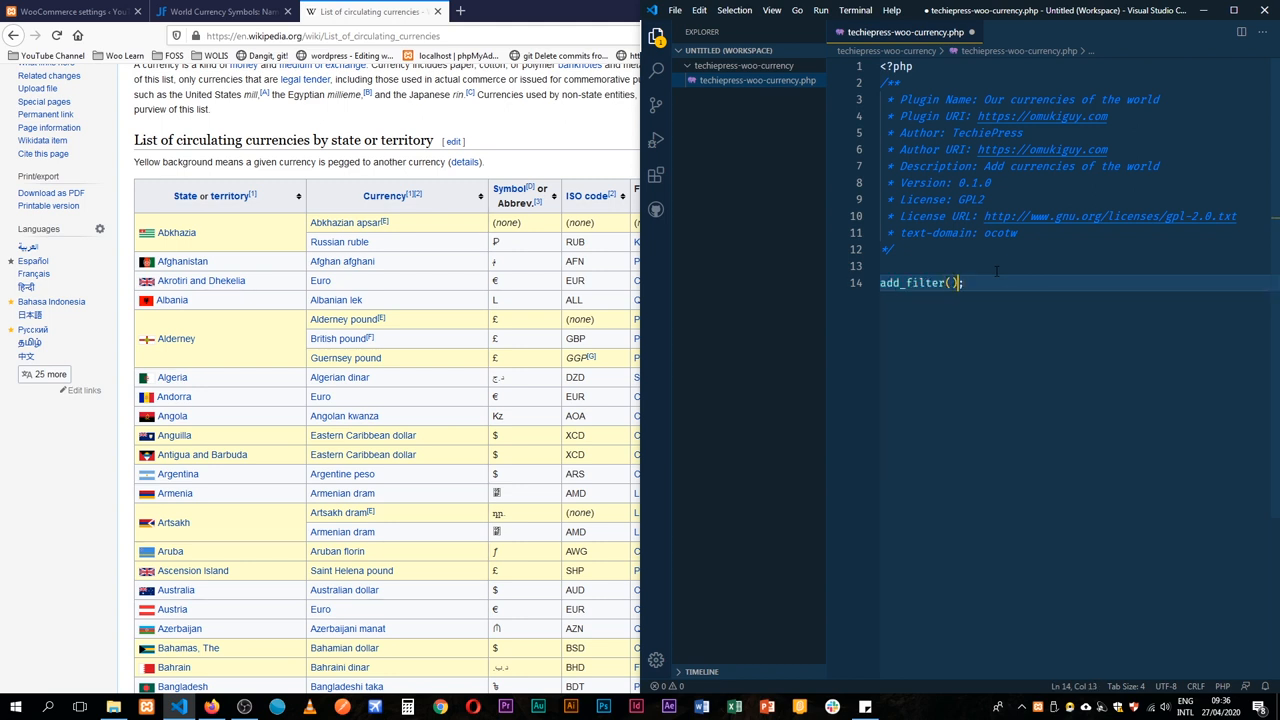
key("Backspace")
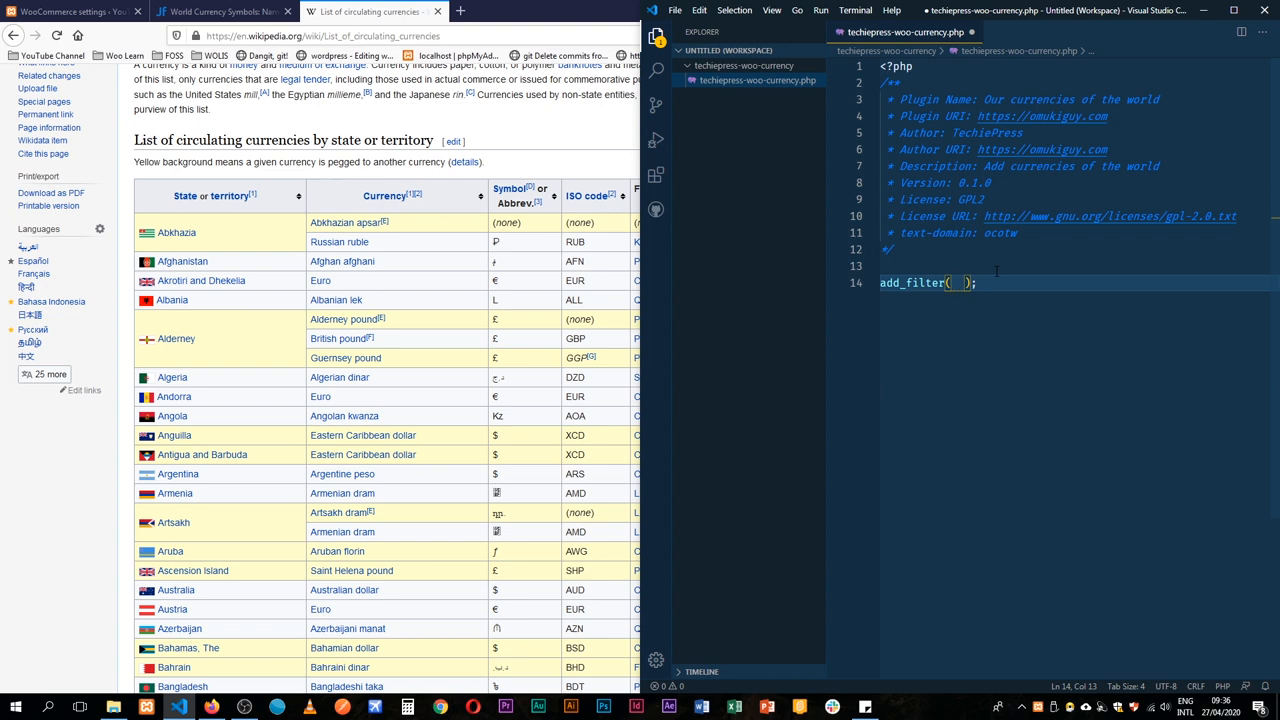
type("''")
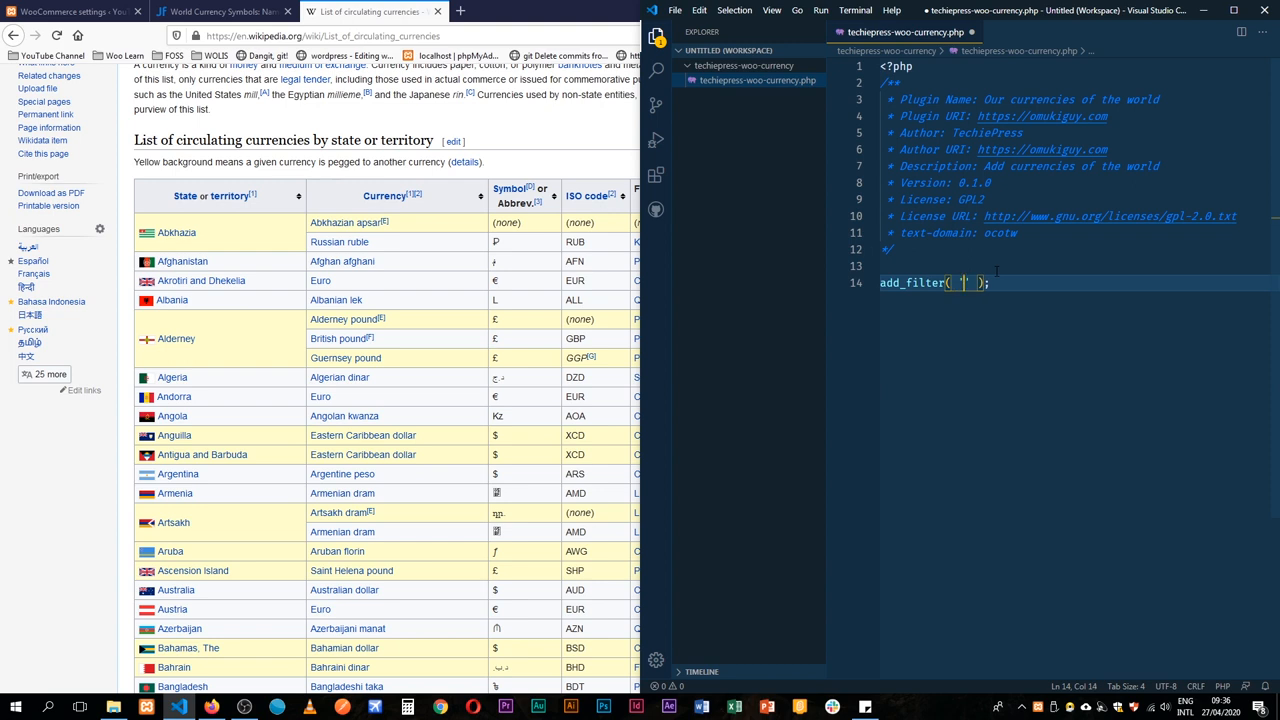
type("woocomme")
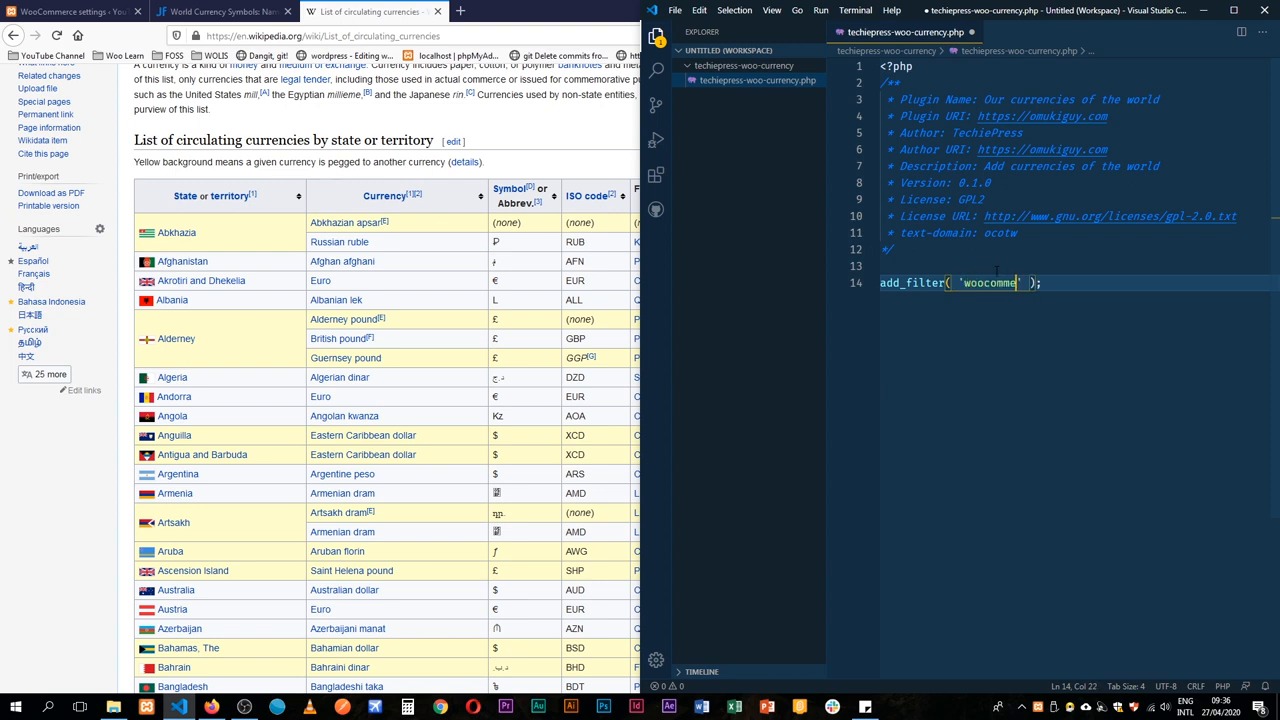
type("rce_")
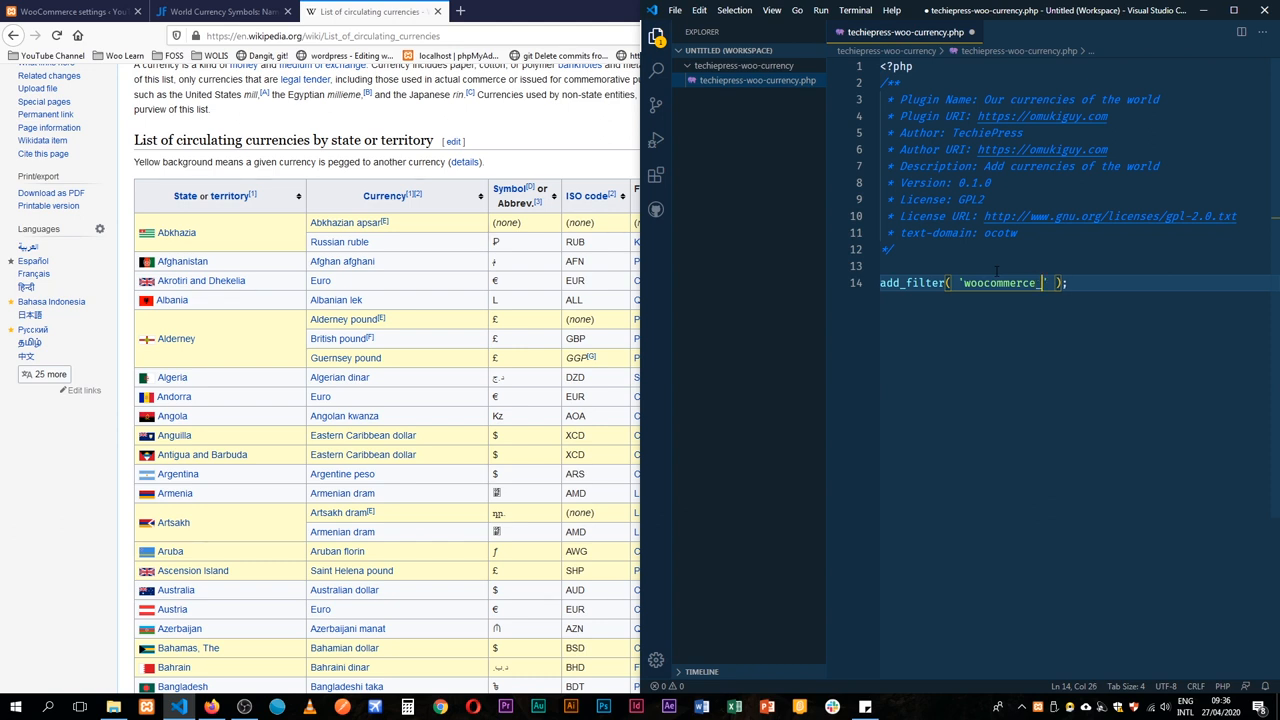
type("currencies")
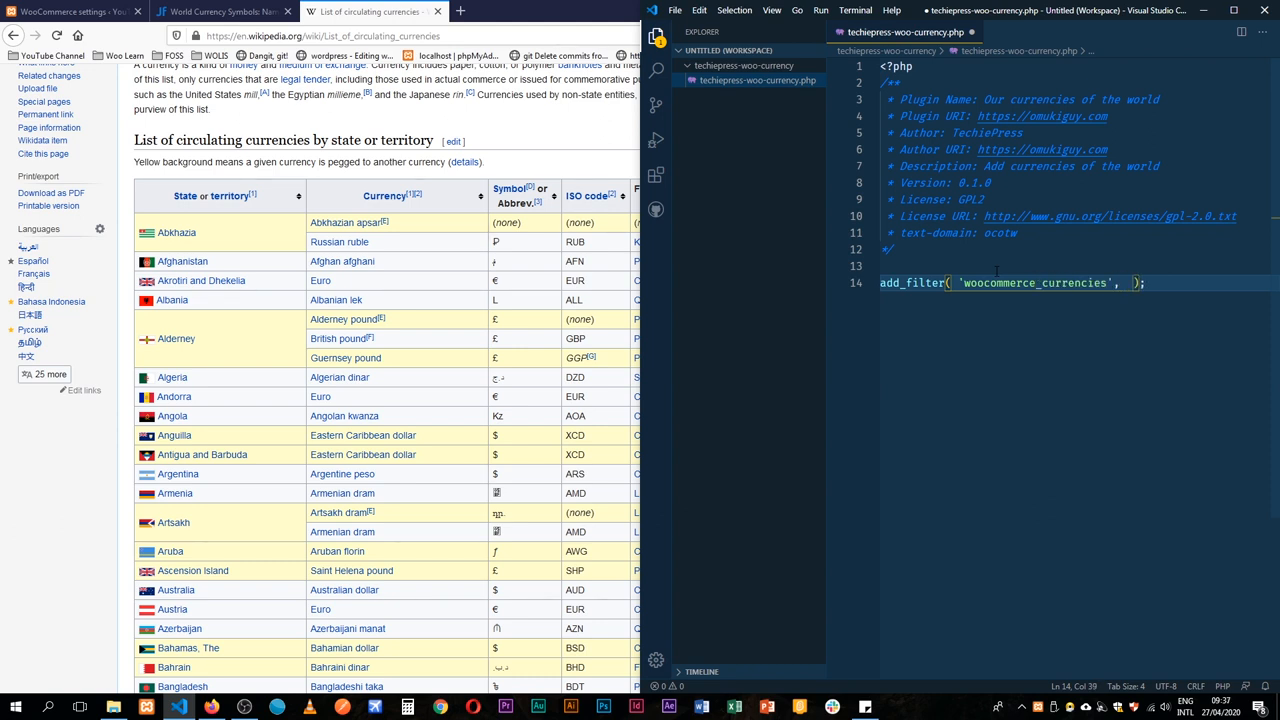
type("ted")
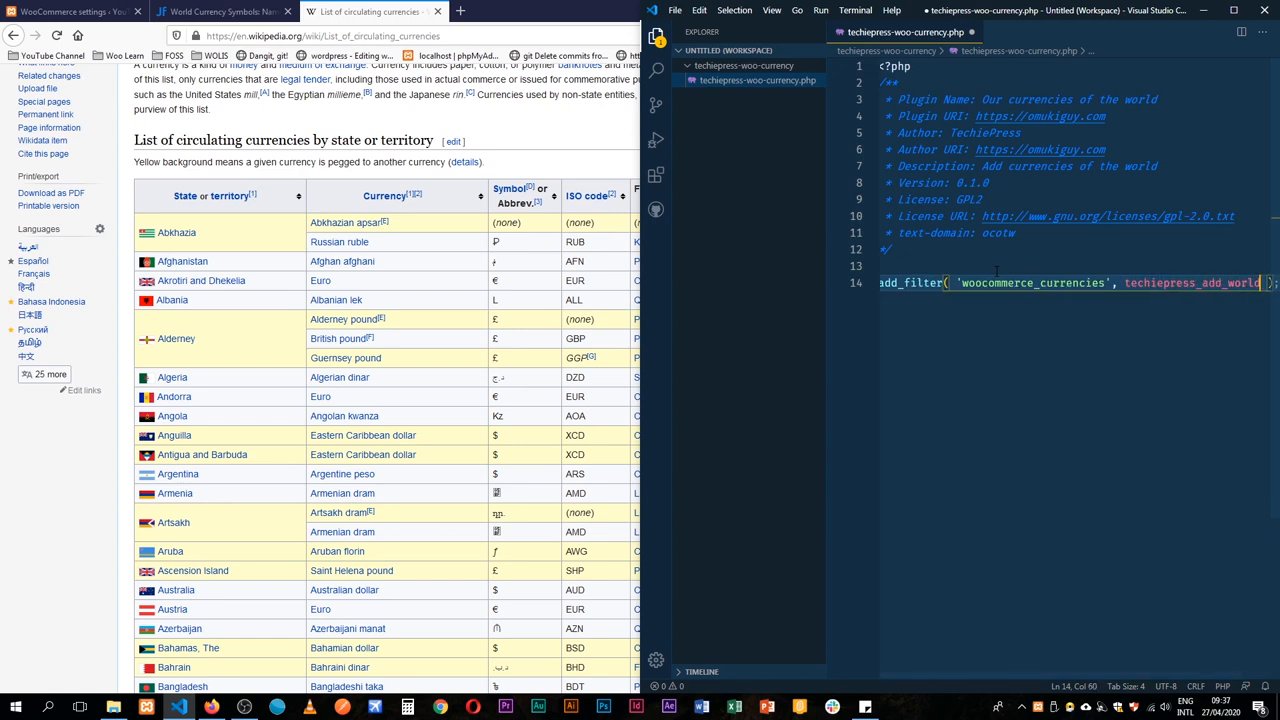
scroll("right", 3)
type("'")
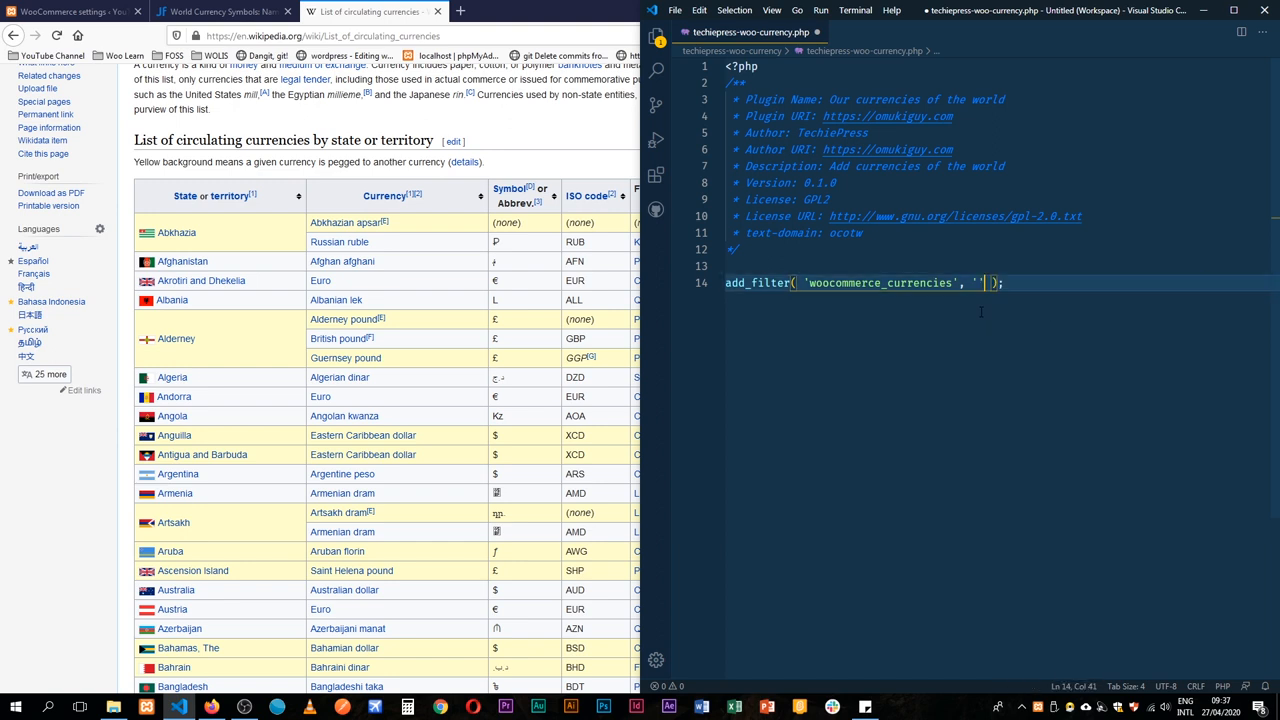
type("techiepress_add_world_currencies")
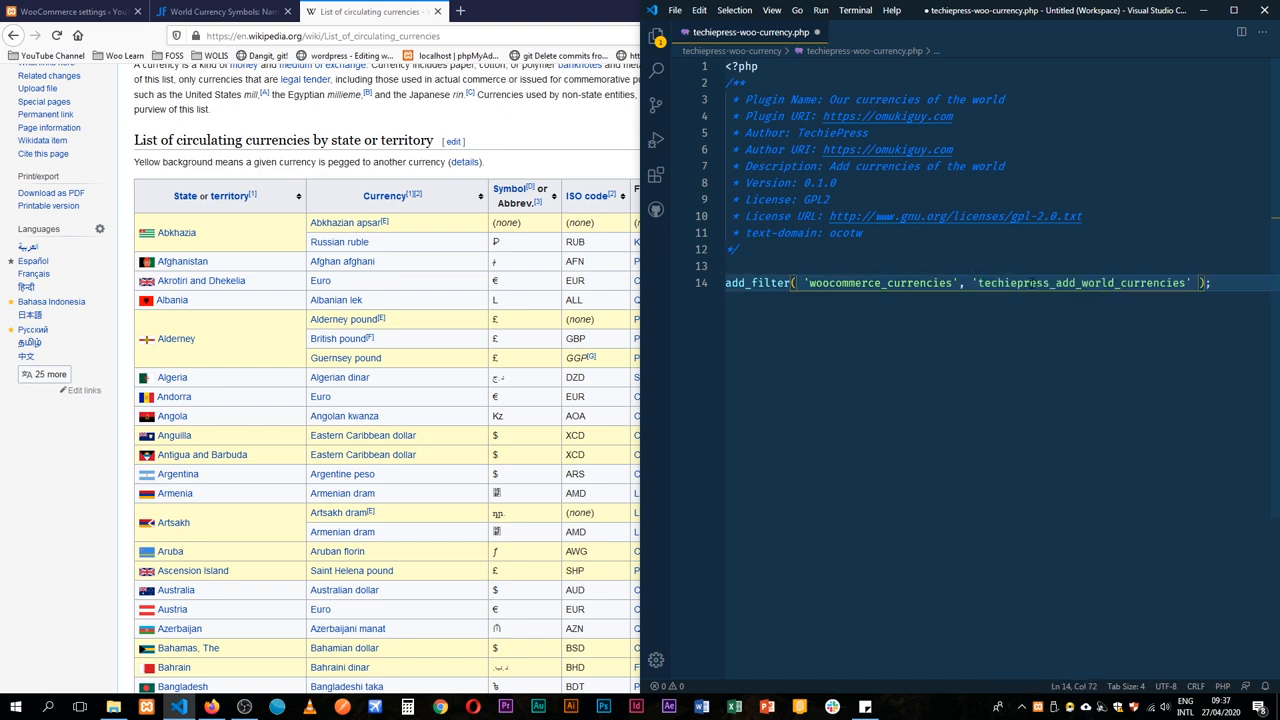
double_click(1080, 283)
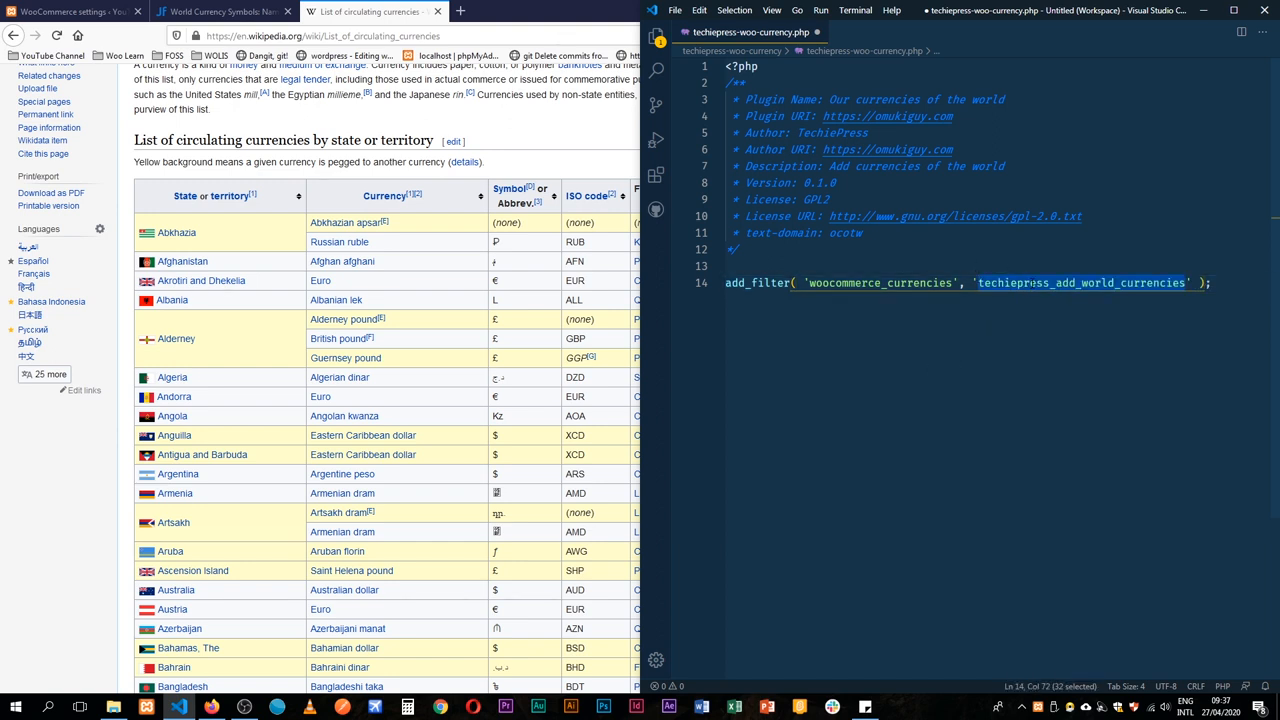
Write function techiepress_add_world_currencies( $currencies ) that simply returns $currencies.
key("Enter")
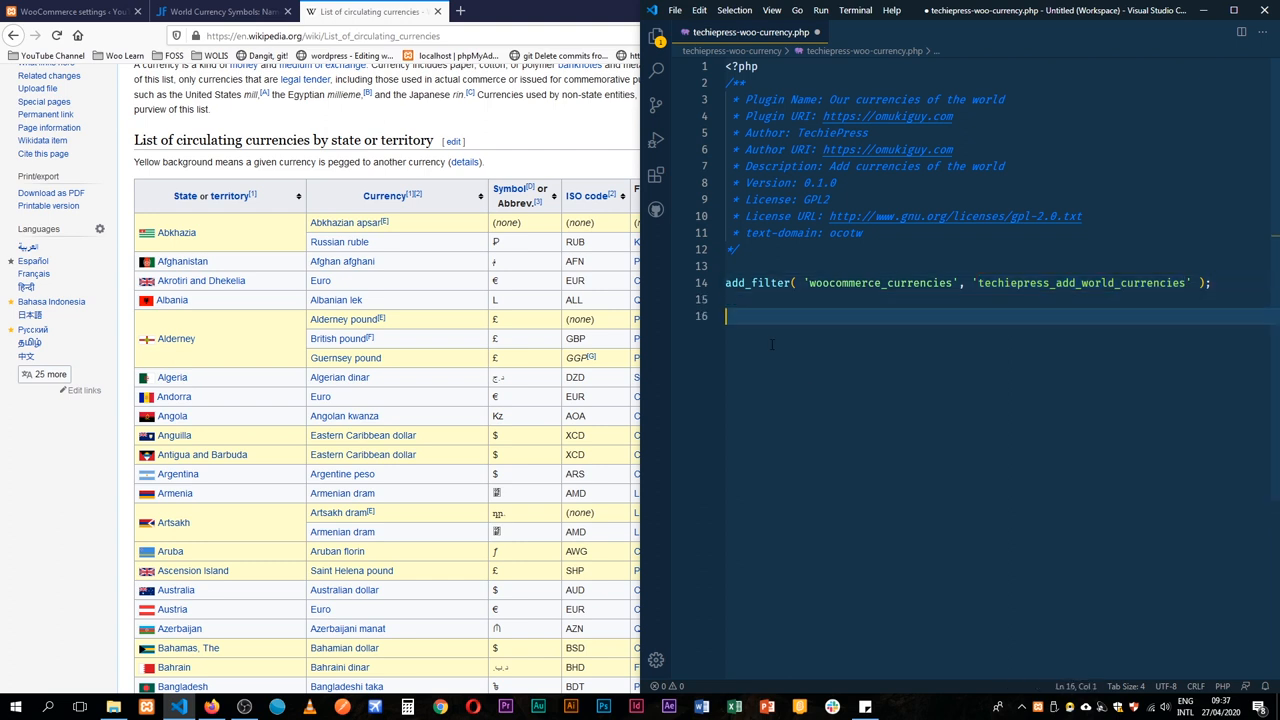
type("function")
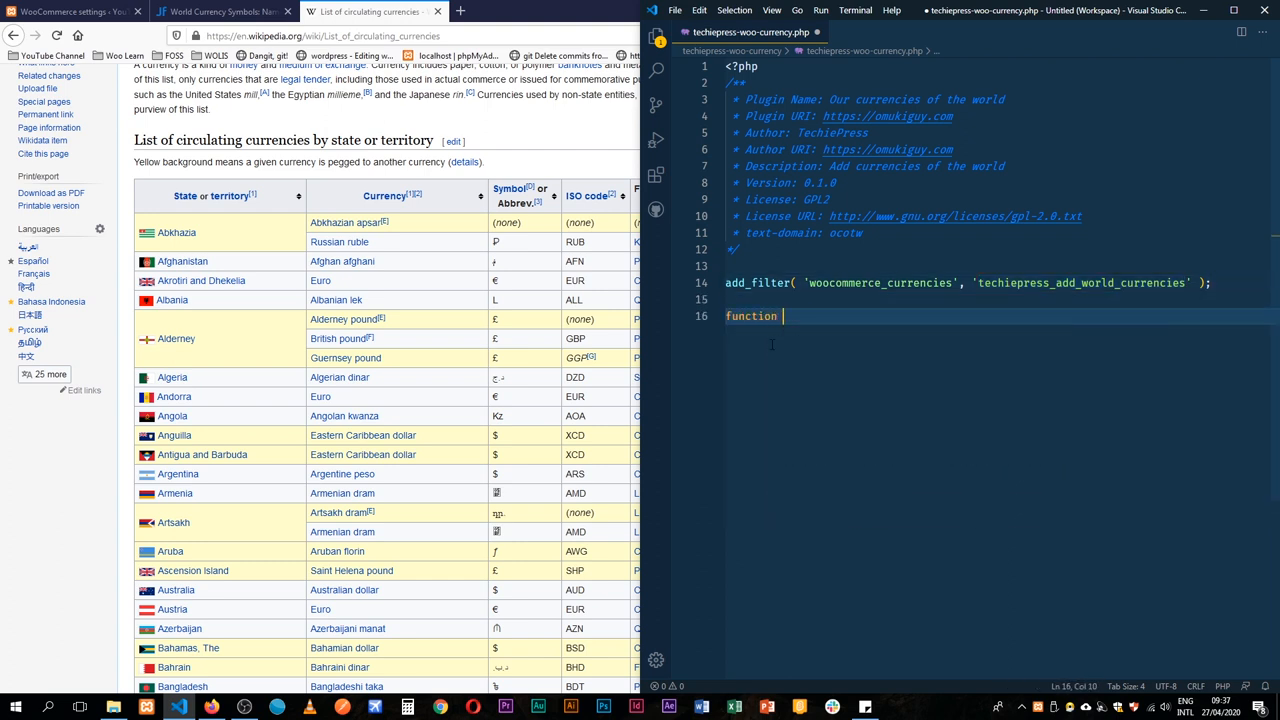
type("techiepress_add_world_currencies() {")
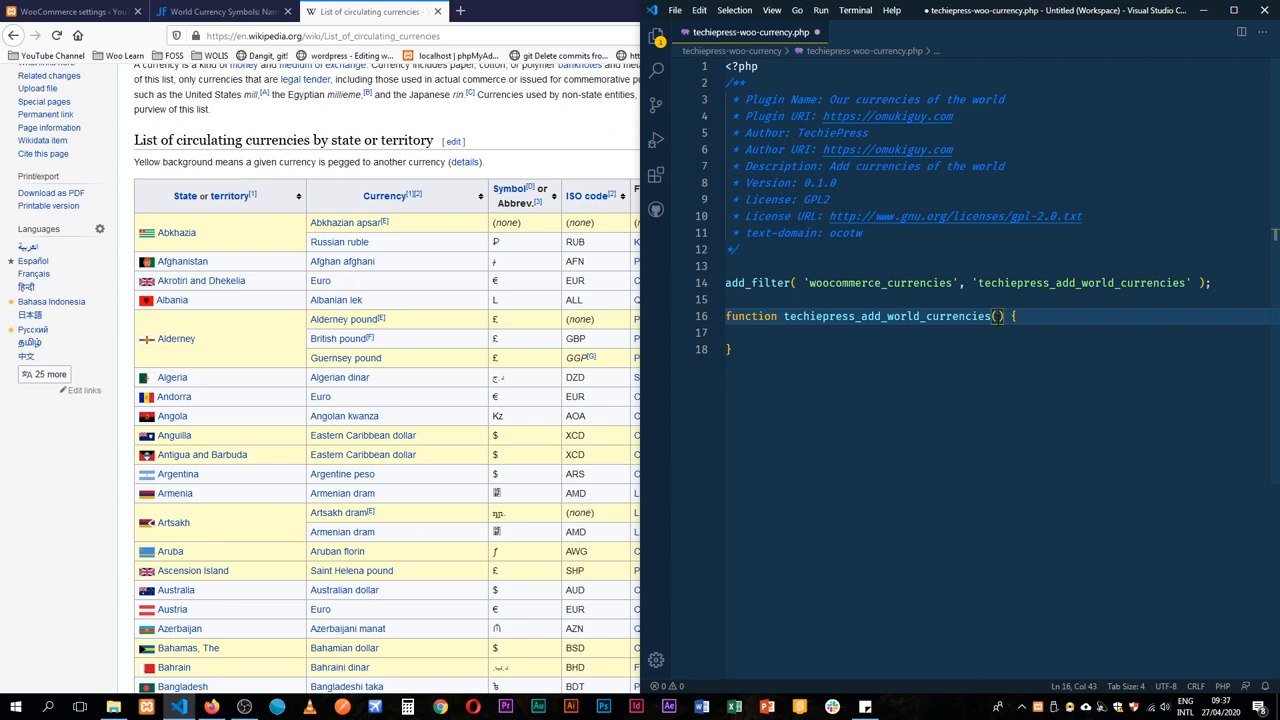
type("$currencies")
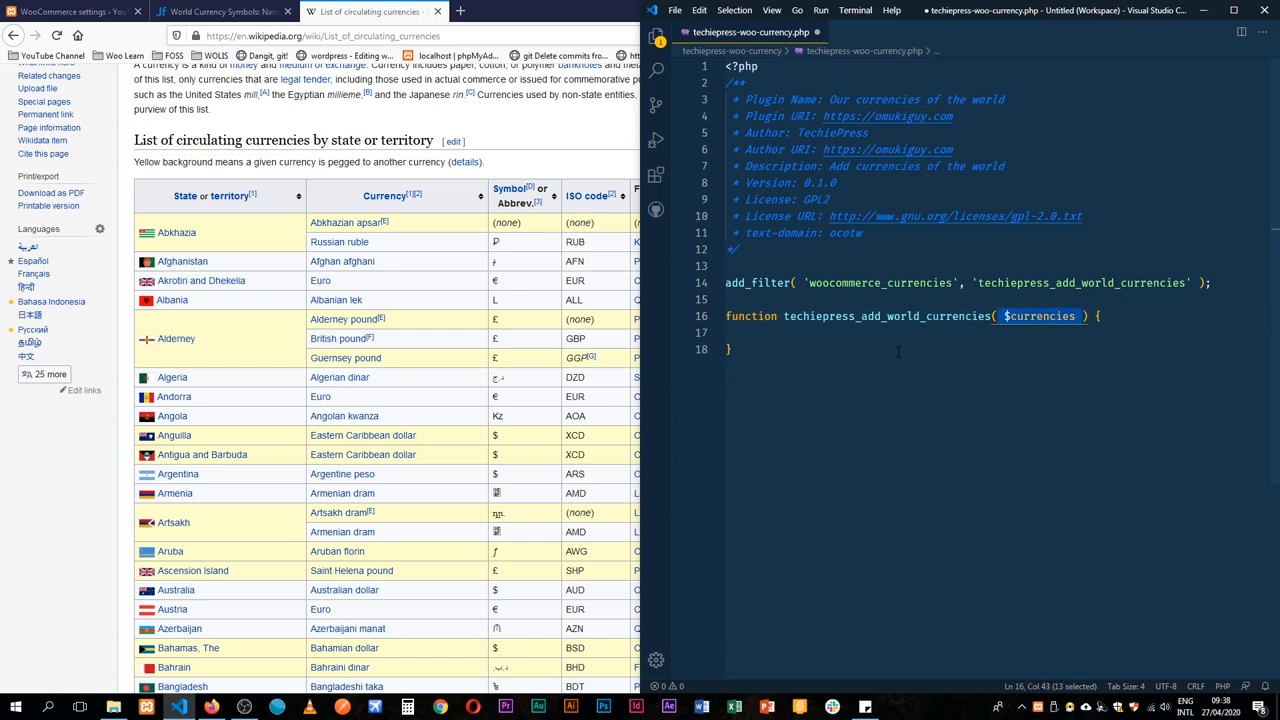
type("return  $currencies")
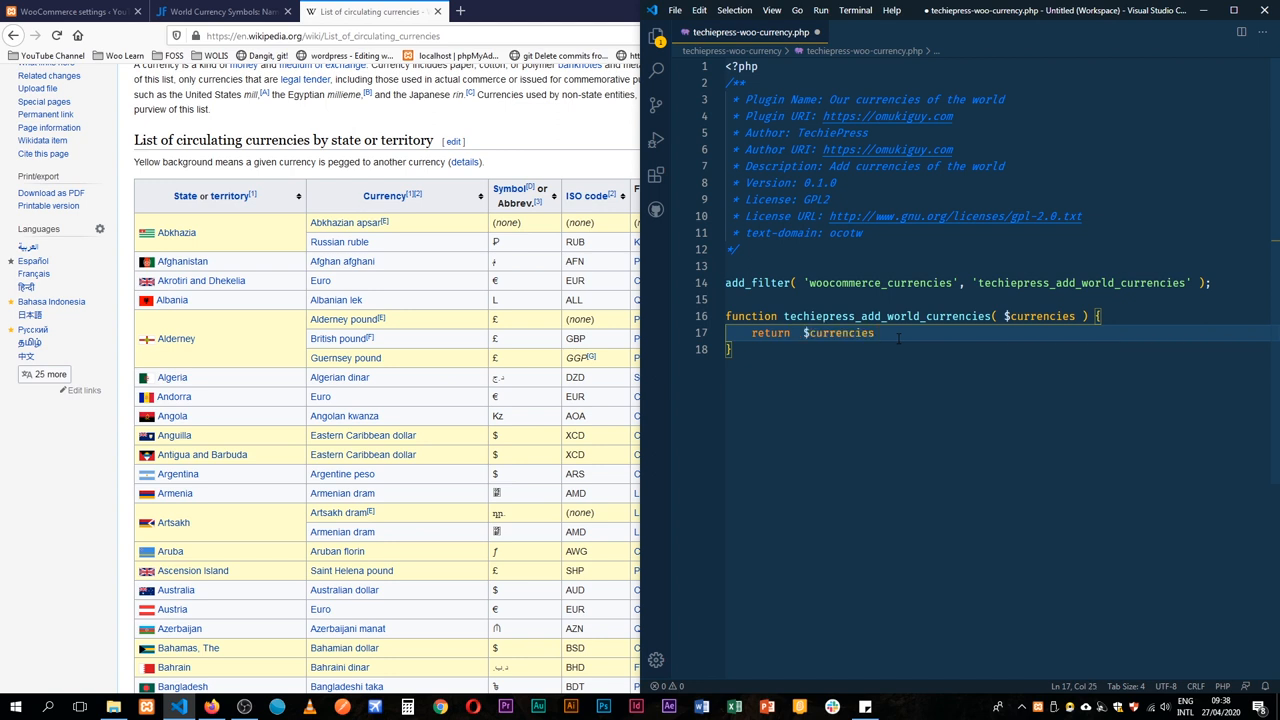
type(";")
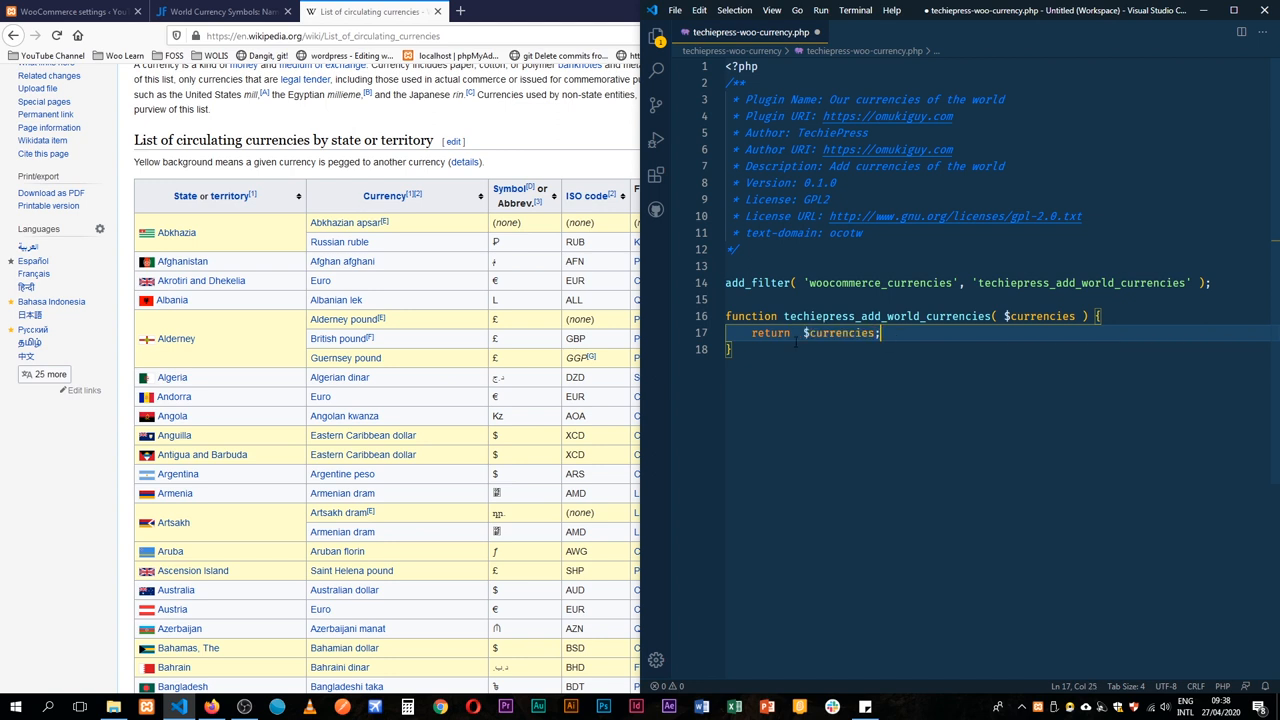
left_click(797, 333)
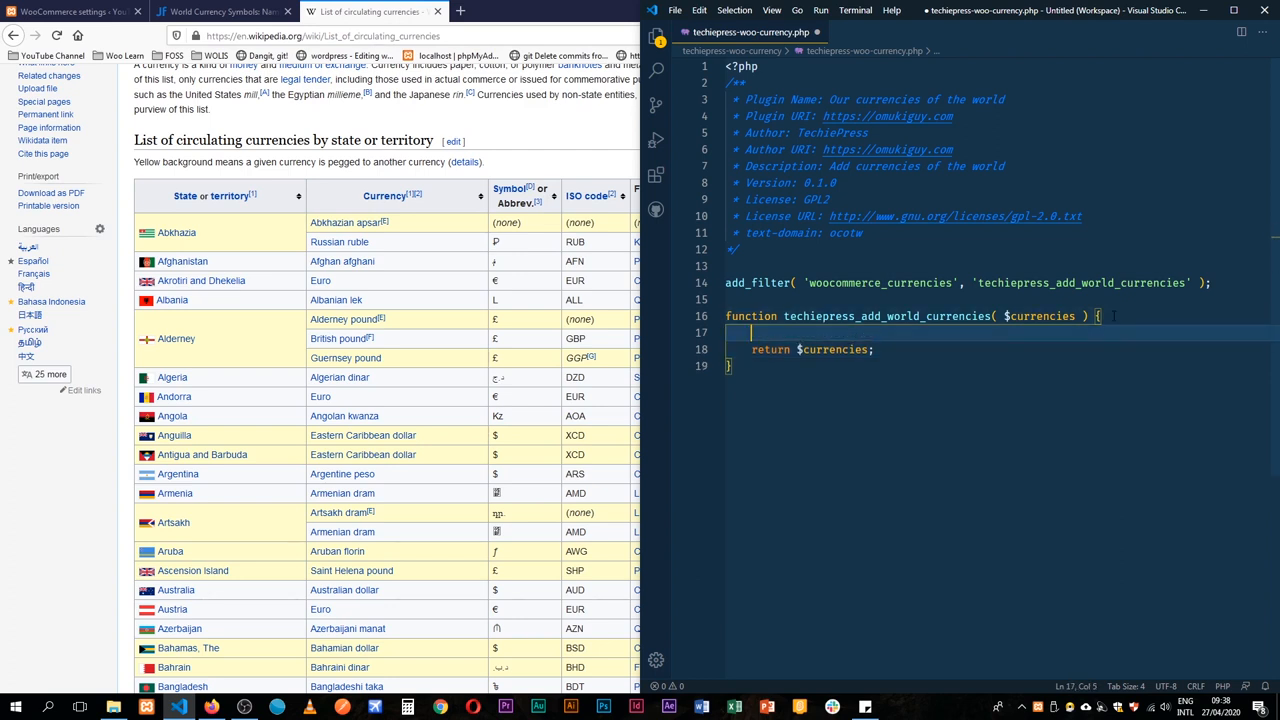
Add the '// Add out currency of Abkhazia' comment and begin a $currencies[''] entry.
key("Enter")
type("// Add out c")
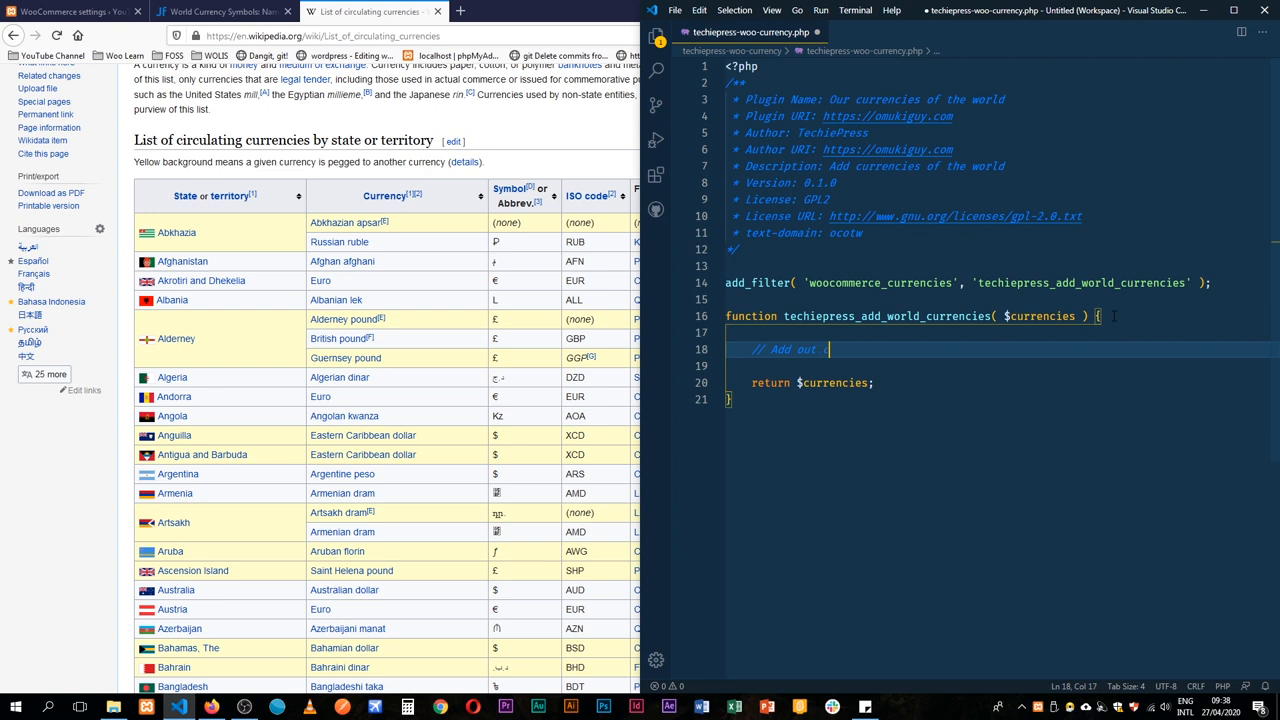
type("urrency of Ab")
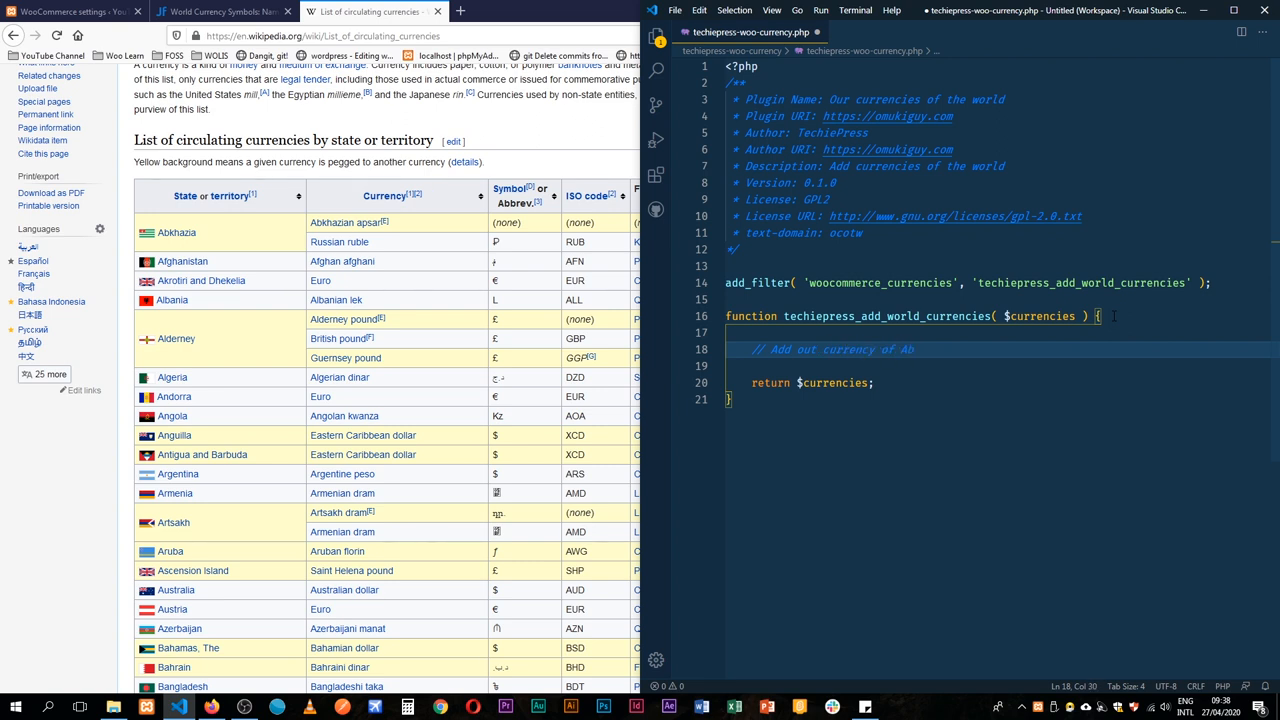
type("$currencies")
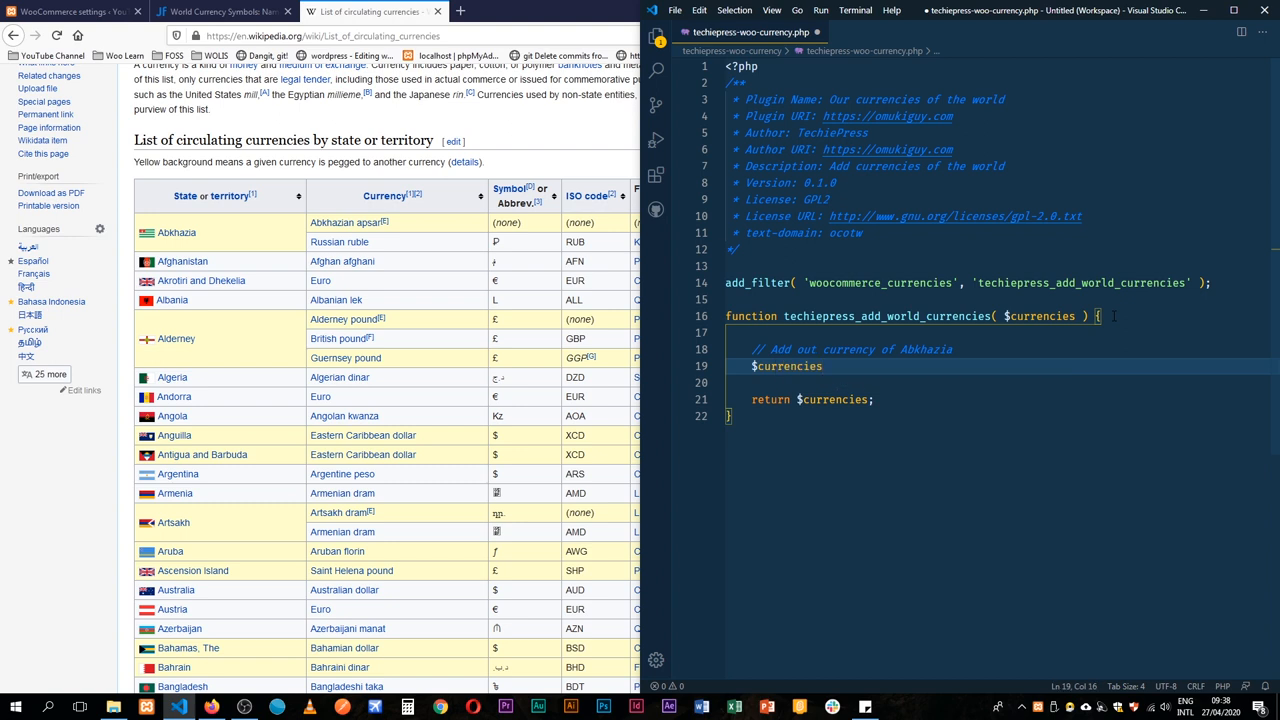
type("[]")
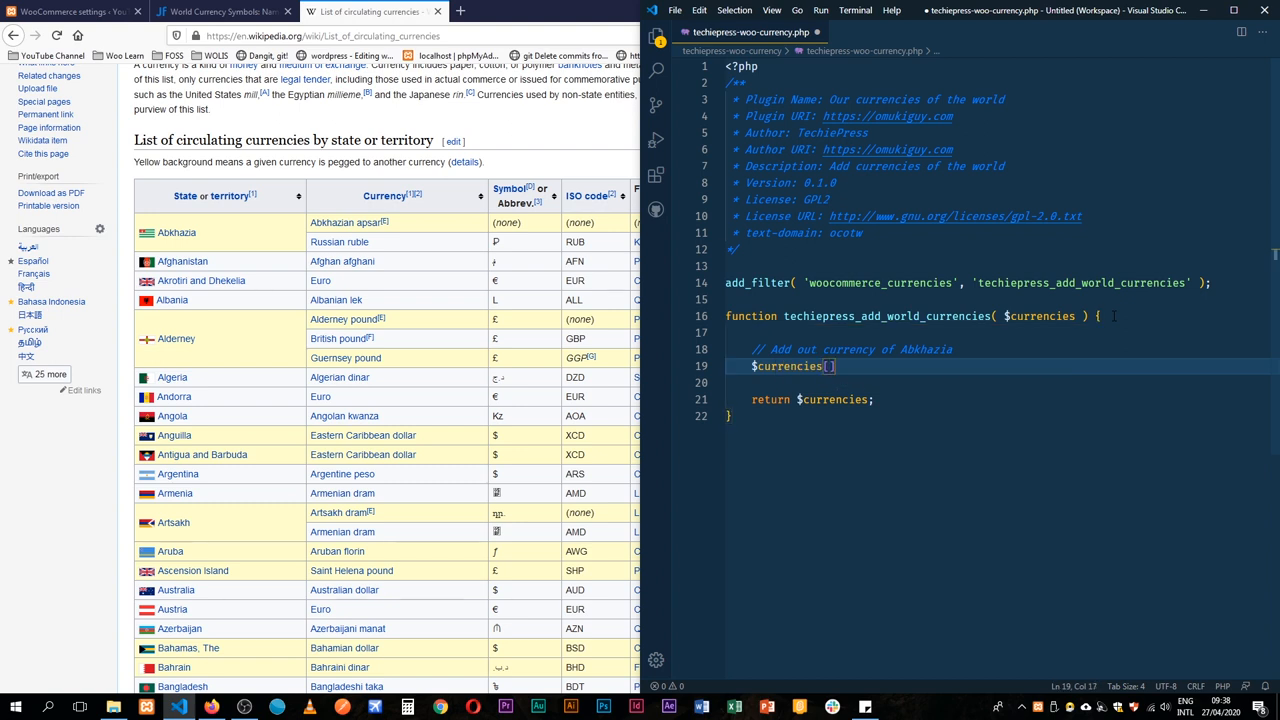
type("'")
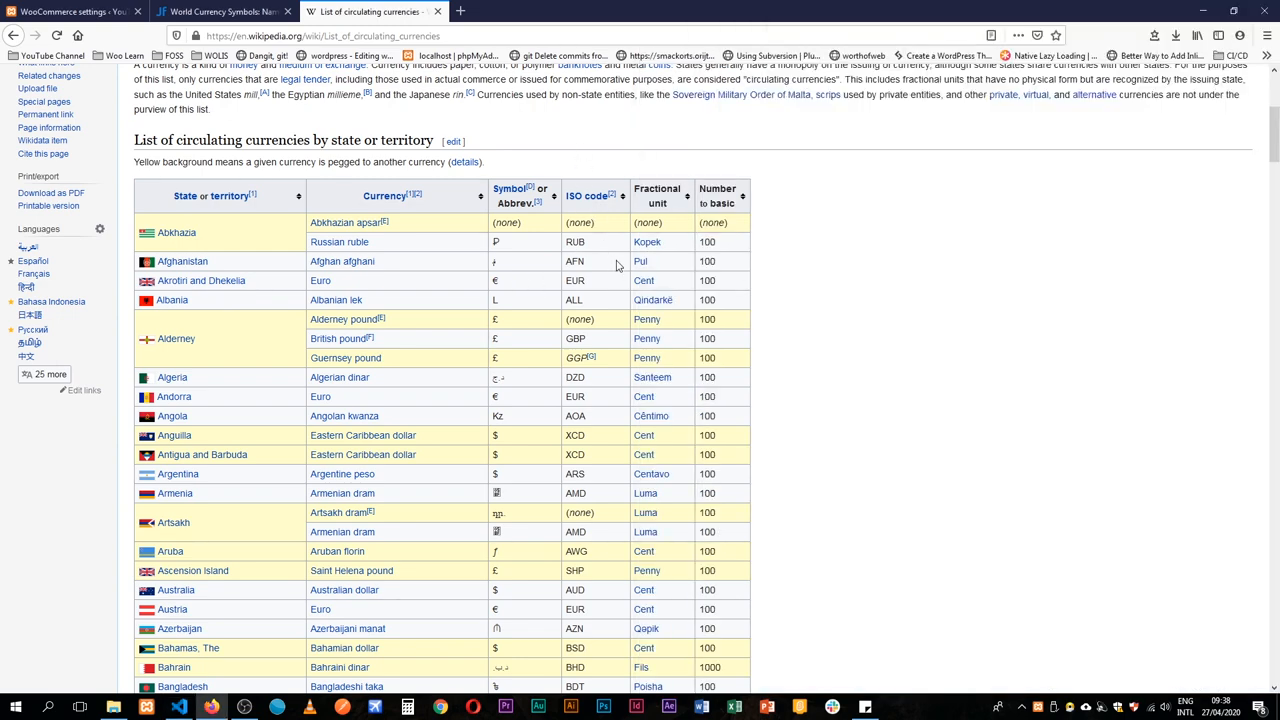
mouse_move(591, 234)
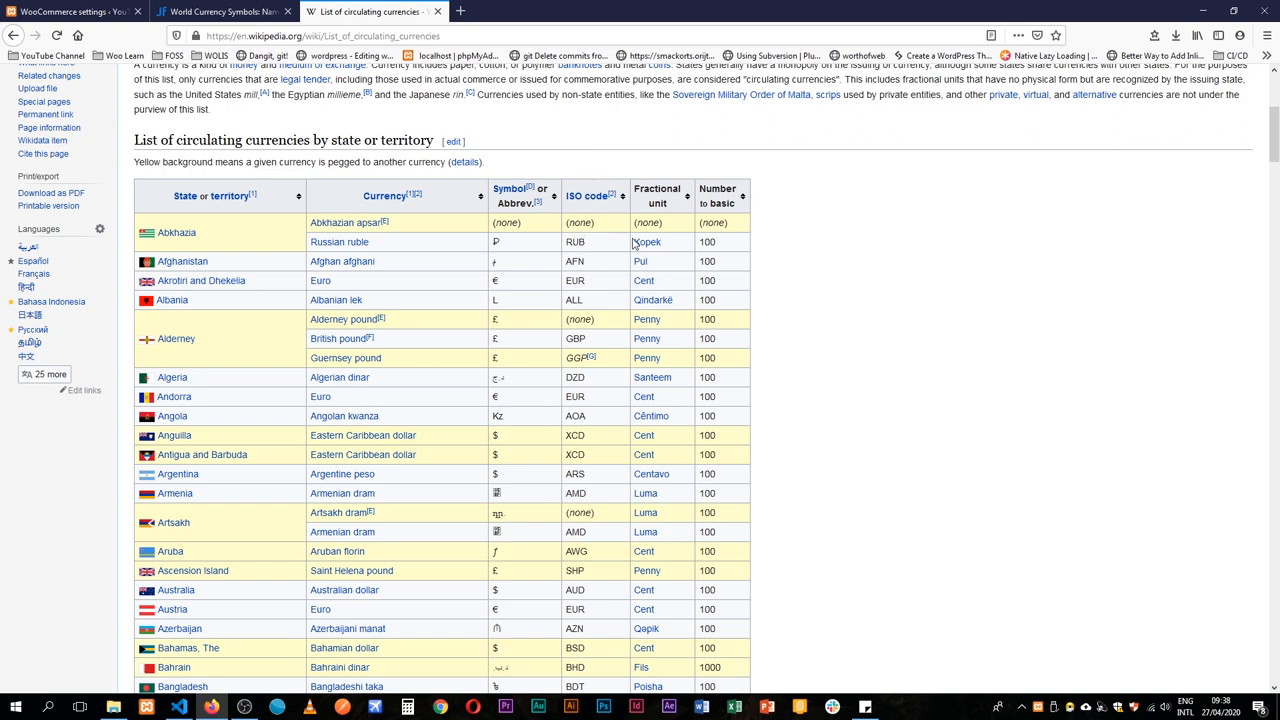
mouse_move(639, 547)
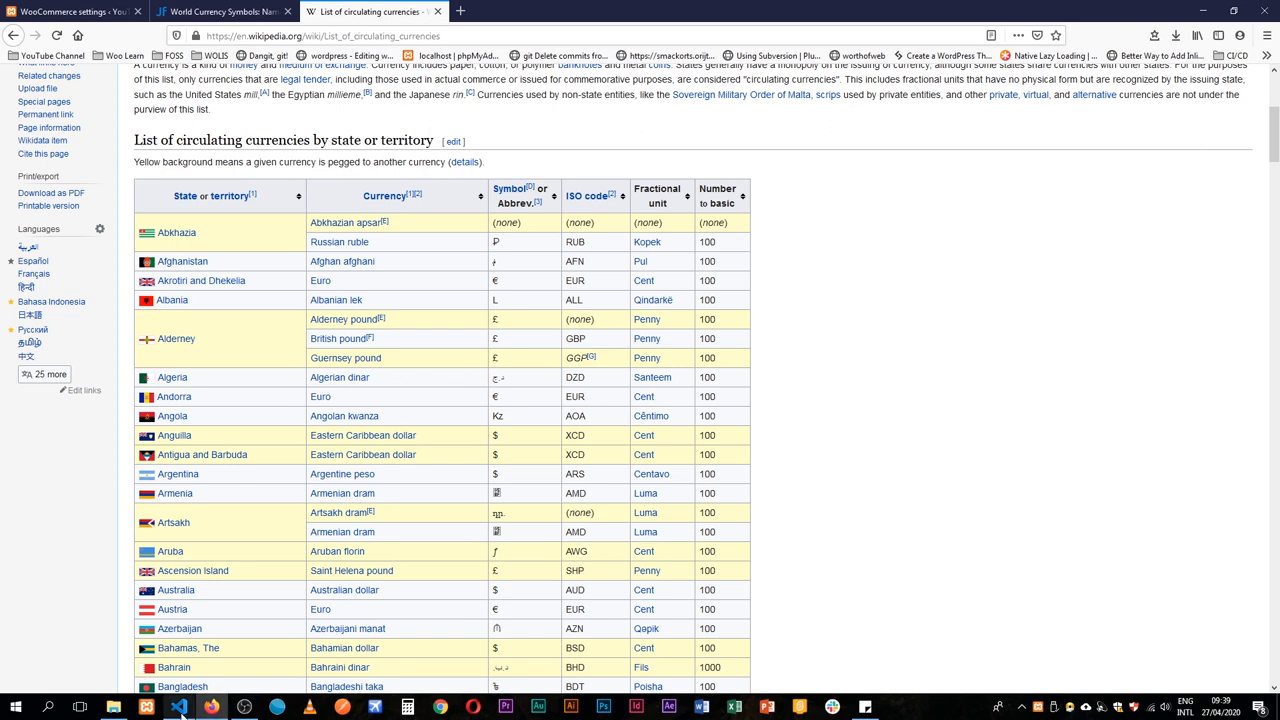
left_click(178, 707)
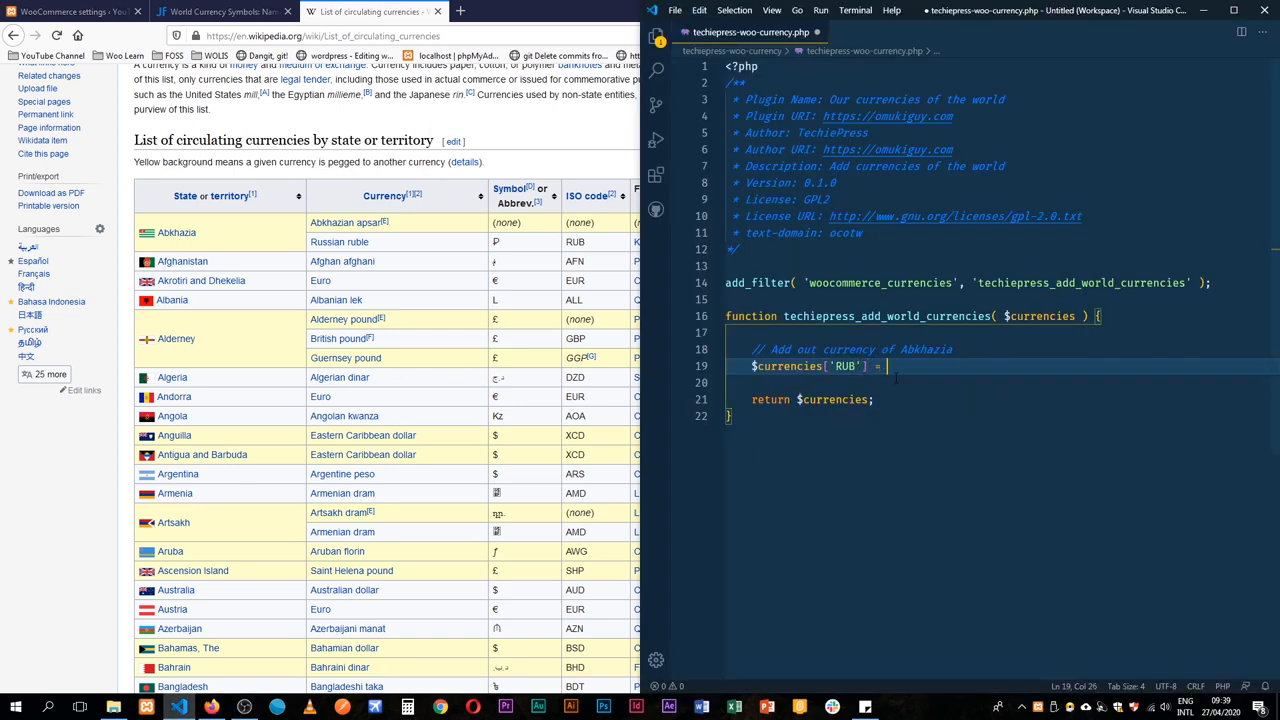
Set $currencies['RUB'] to __( 'Abkahzia Kopek', 'ocotw' ) and save the plugin file.
type("__(")
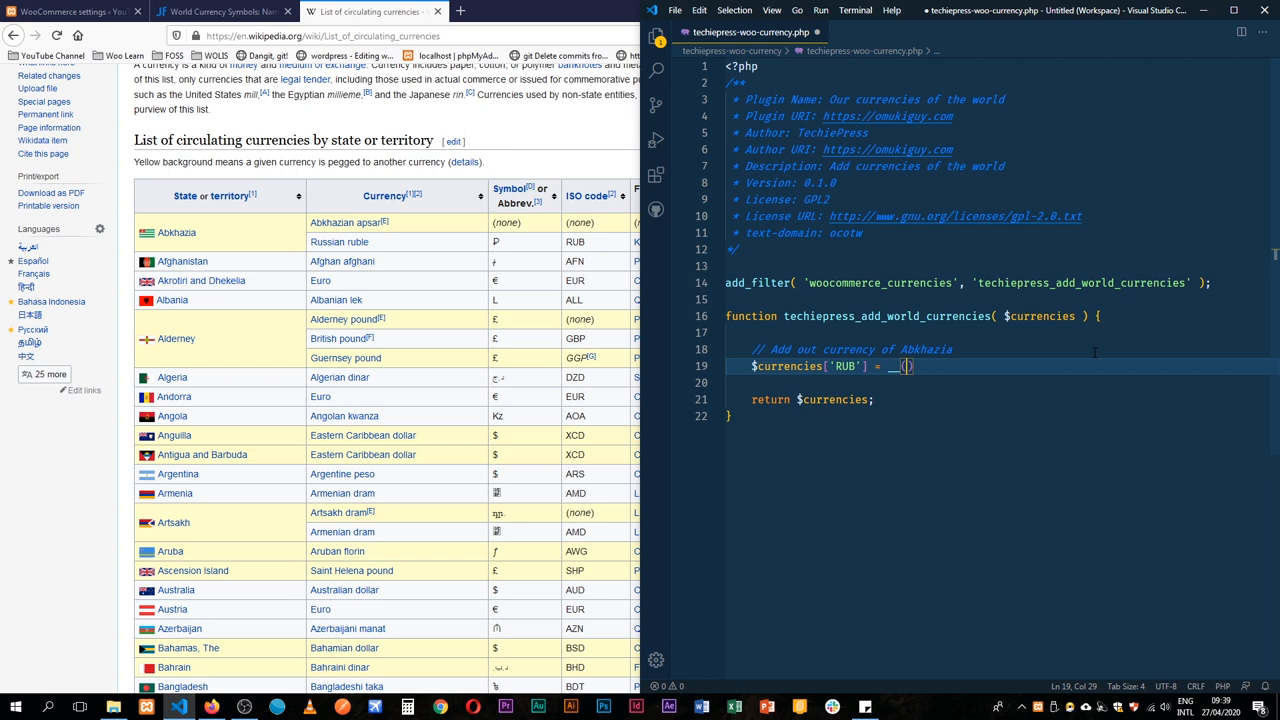
type("'',")
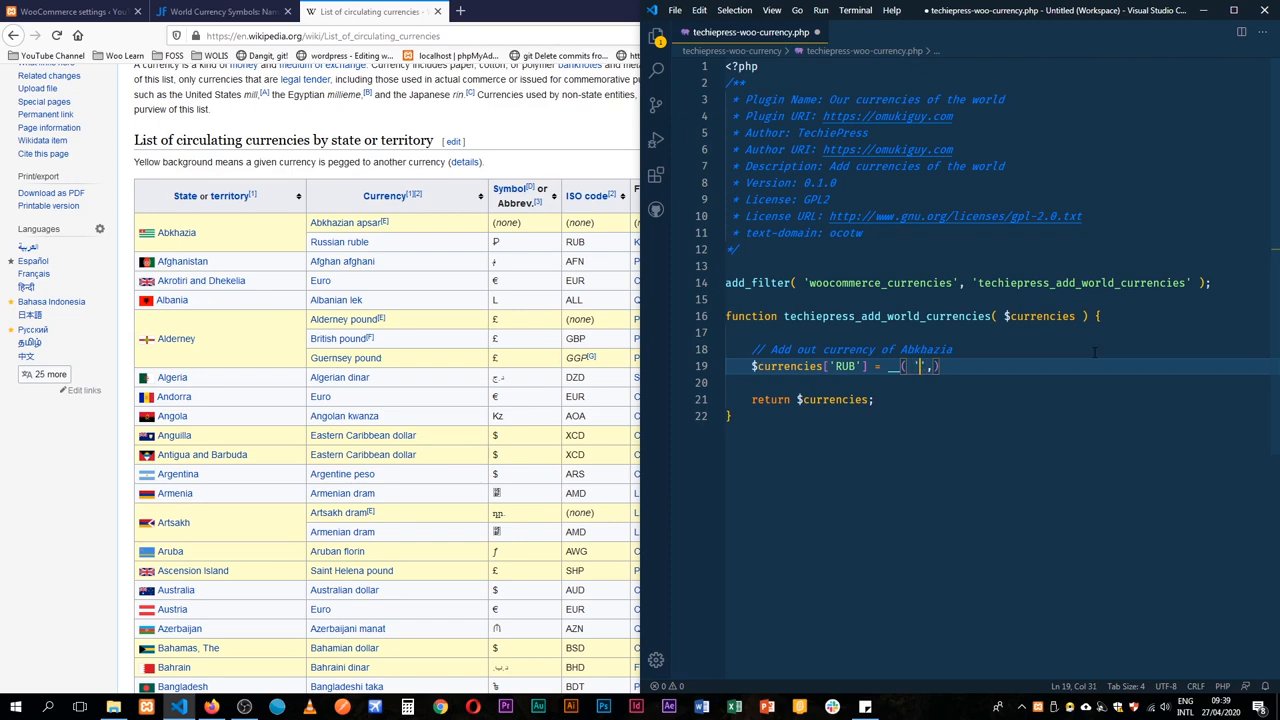
type("Abka")
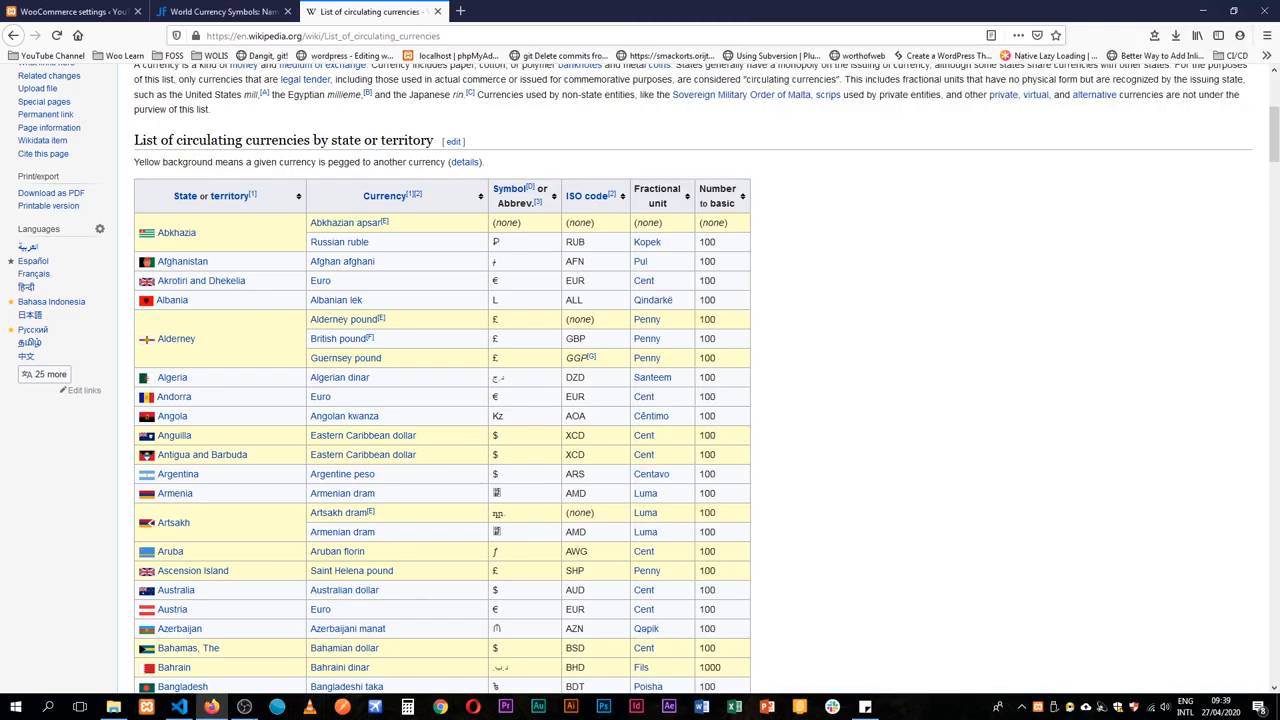
left_click(178, 707)
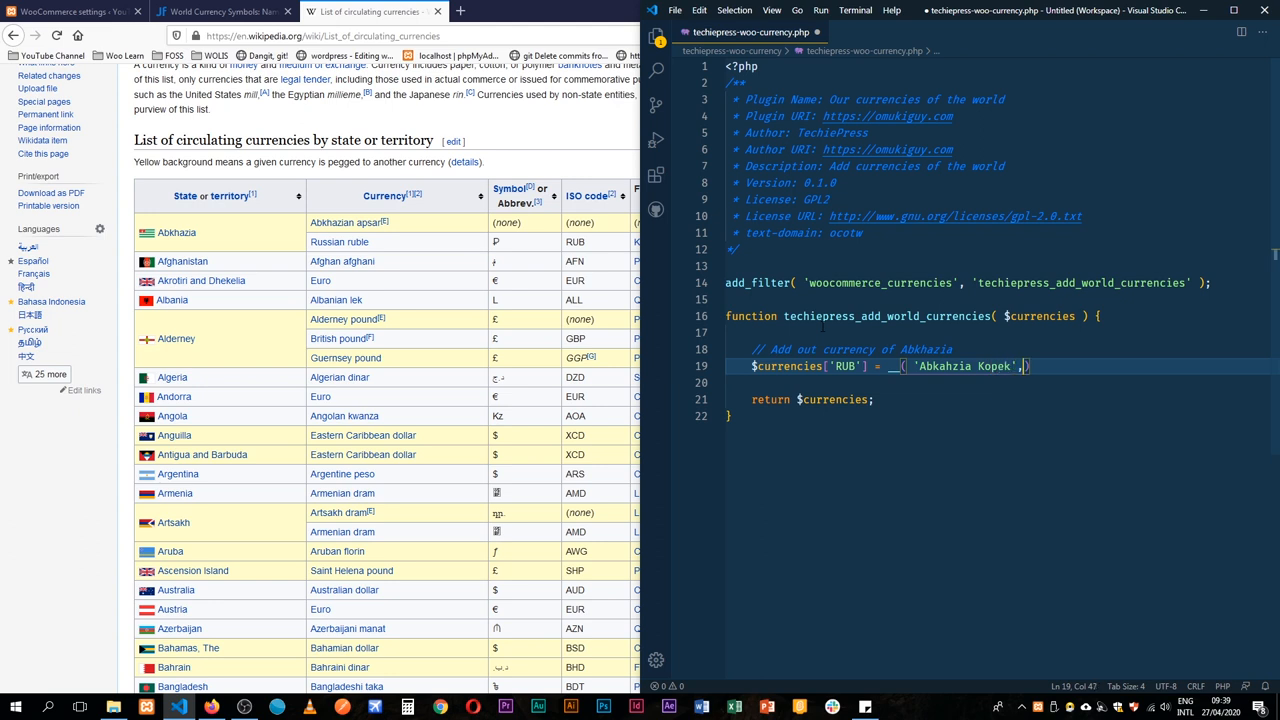
type(", '")
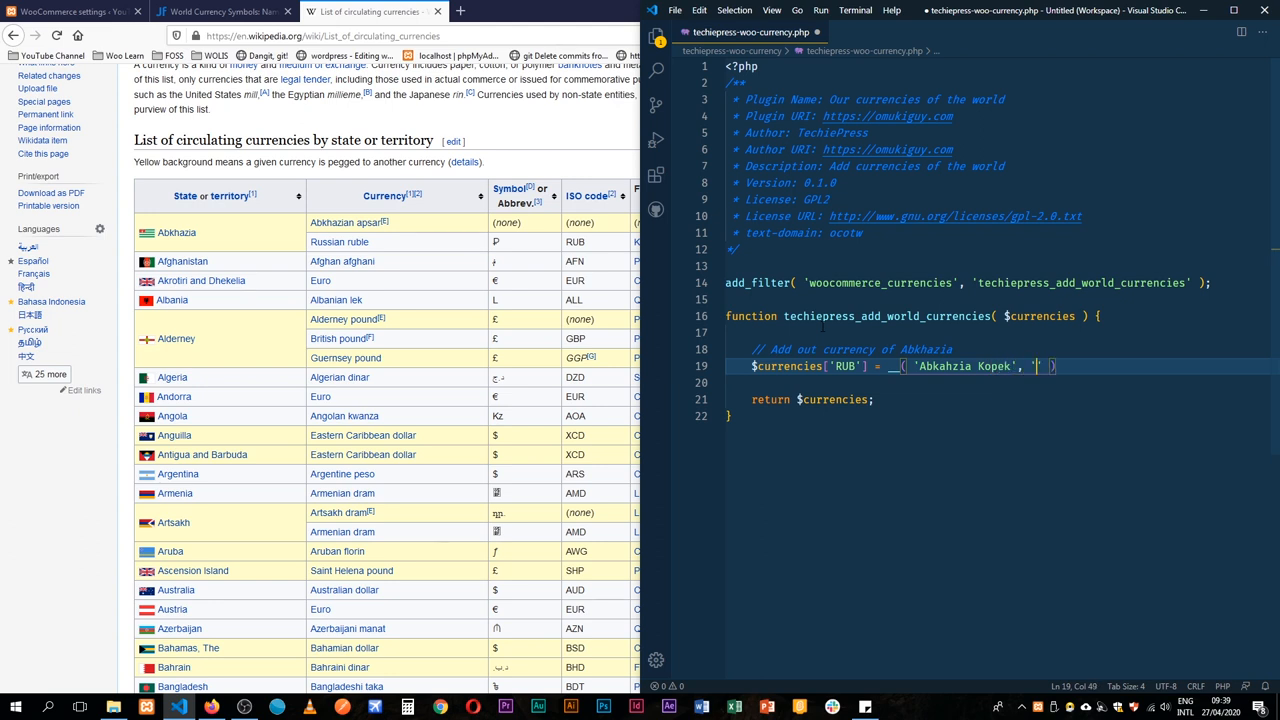
left_click(847, 232)
type("ocotw")
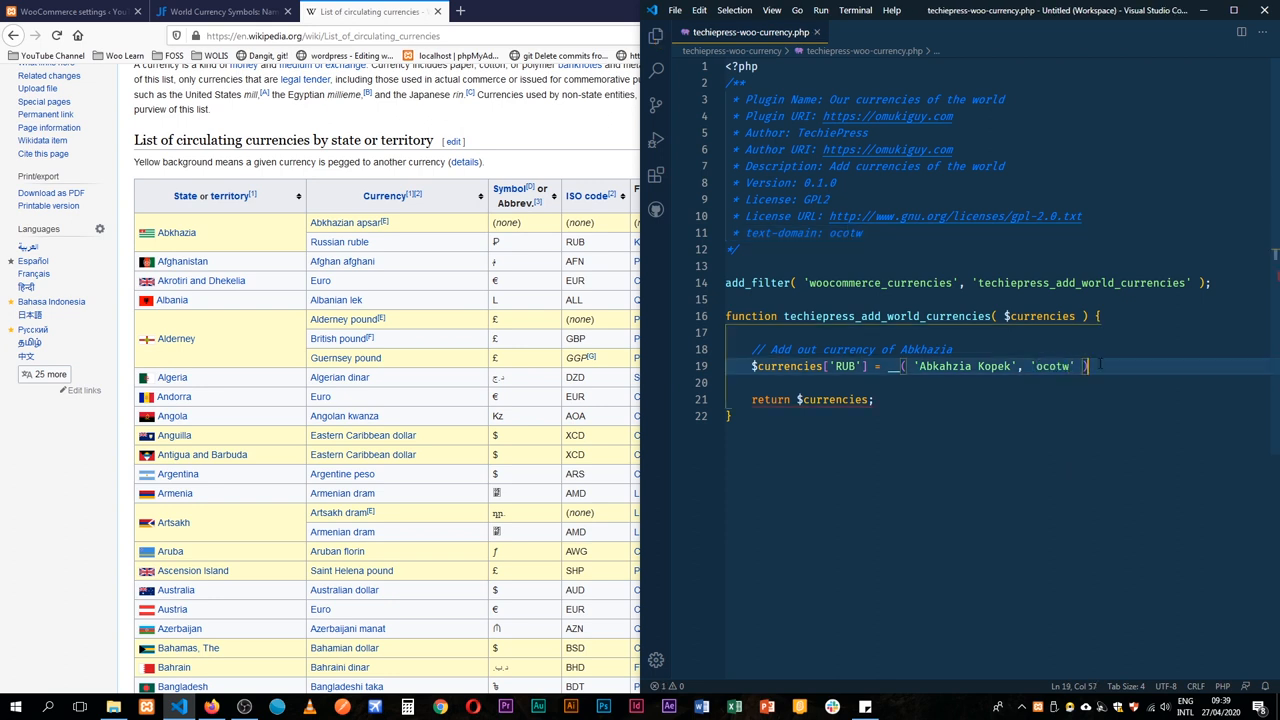
type(";")
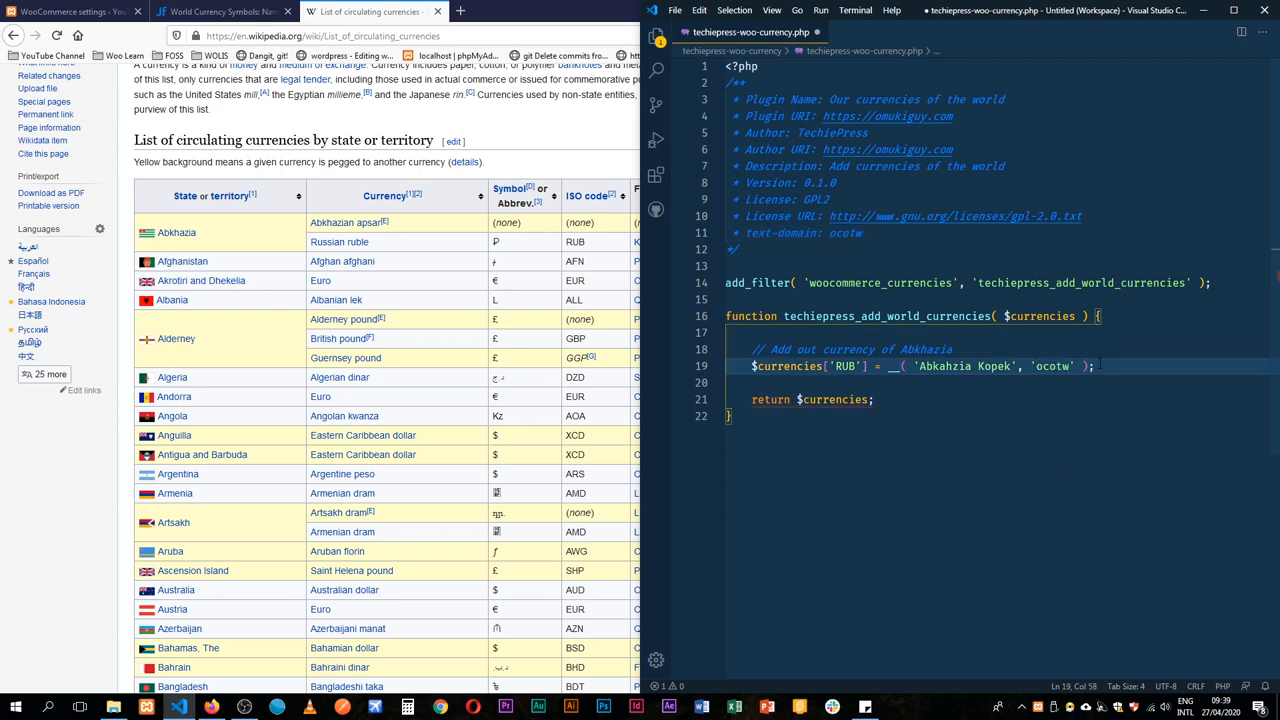
key("ctrl+s")
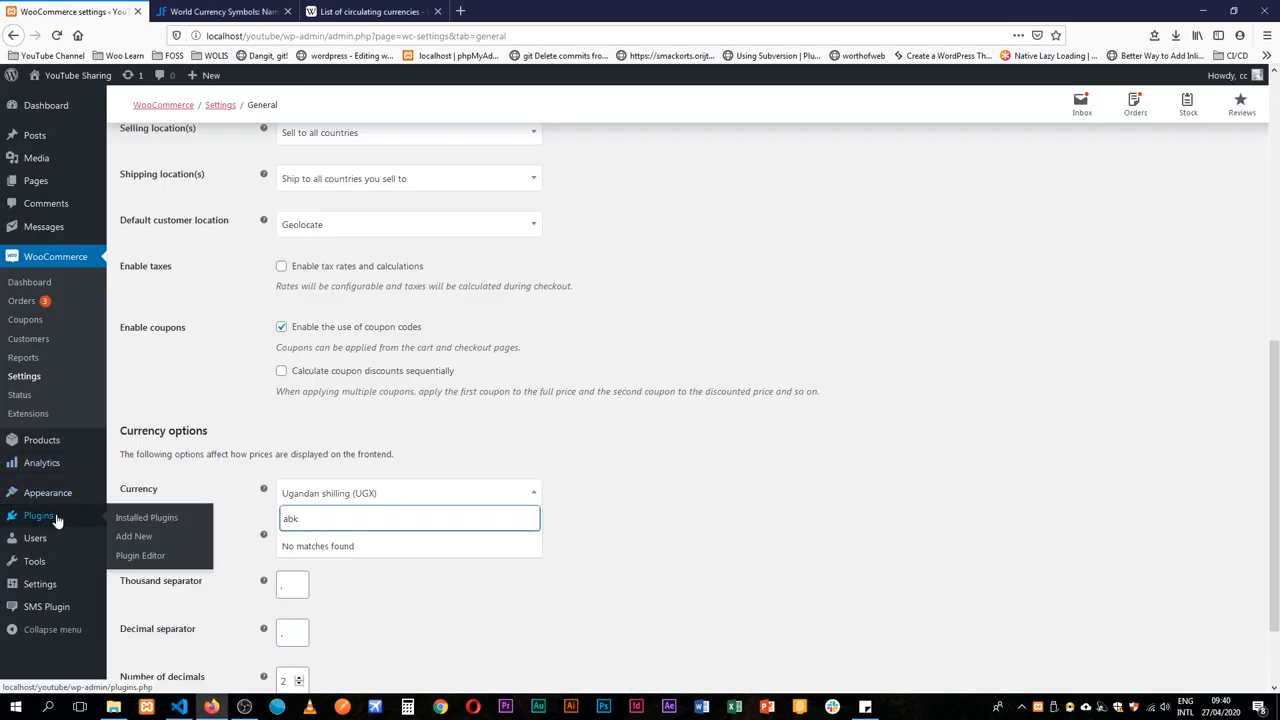
Activate the Our currencies of the world plugin, then search 'bk' in WooCommerce's Currency dropdown.
left_click(146, 517)
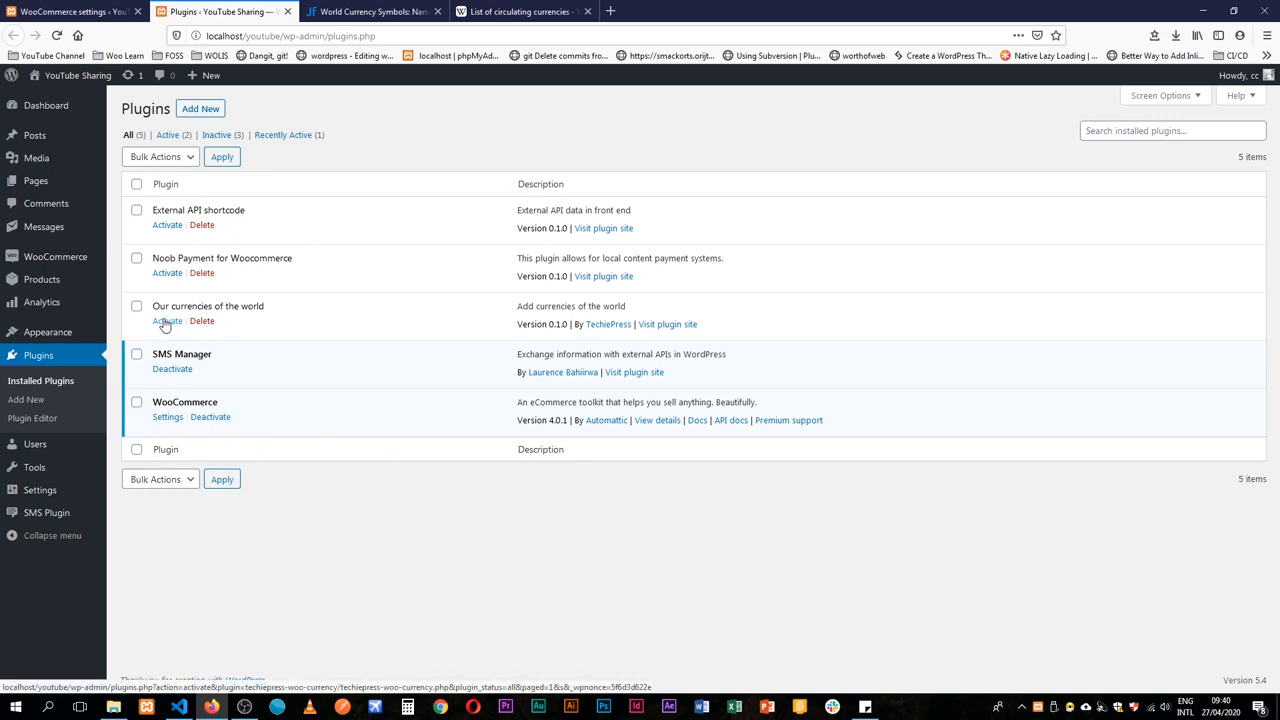
left_click(166, 320)
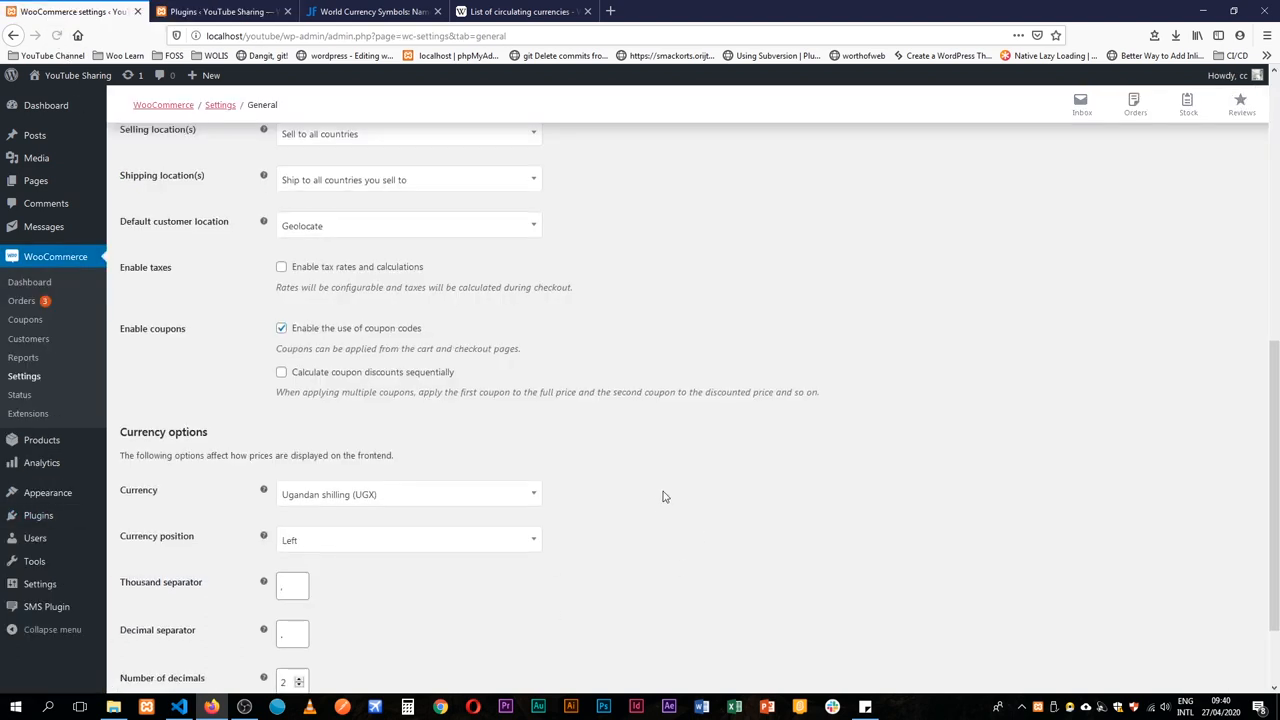
left_click(407, 494)
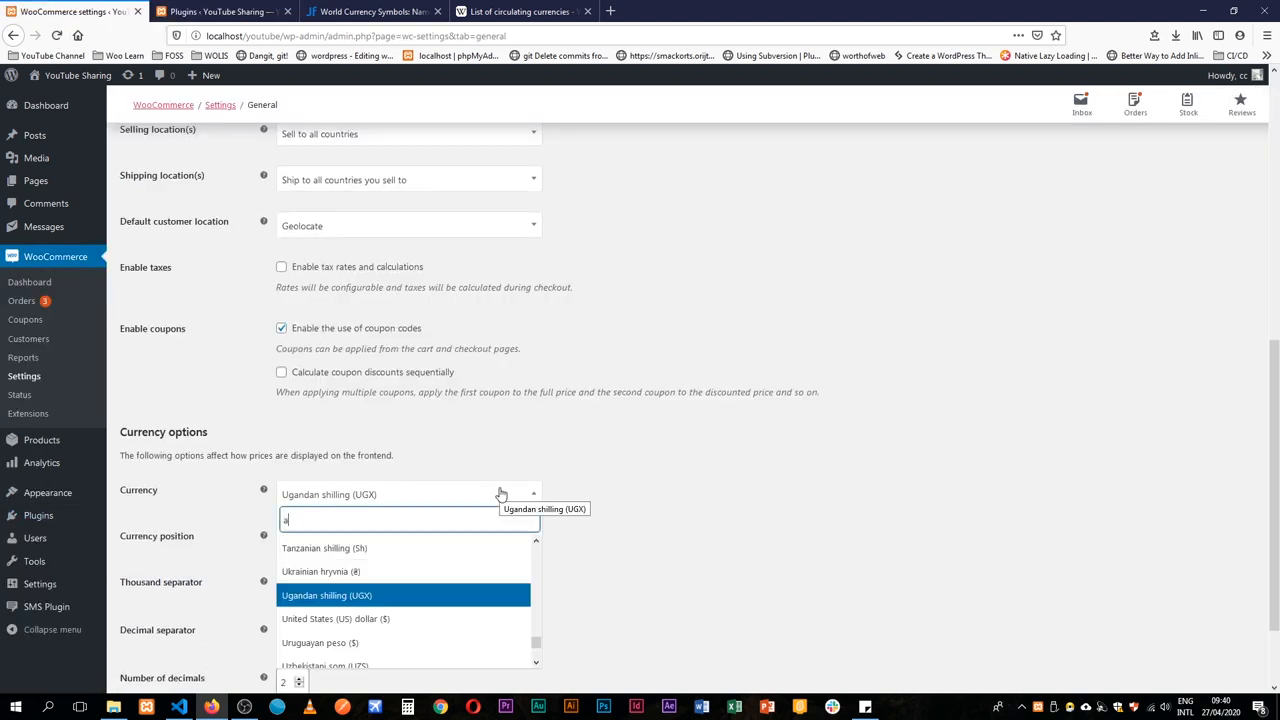
type("bk")
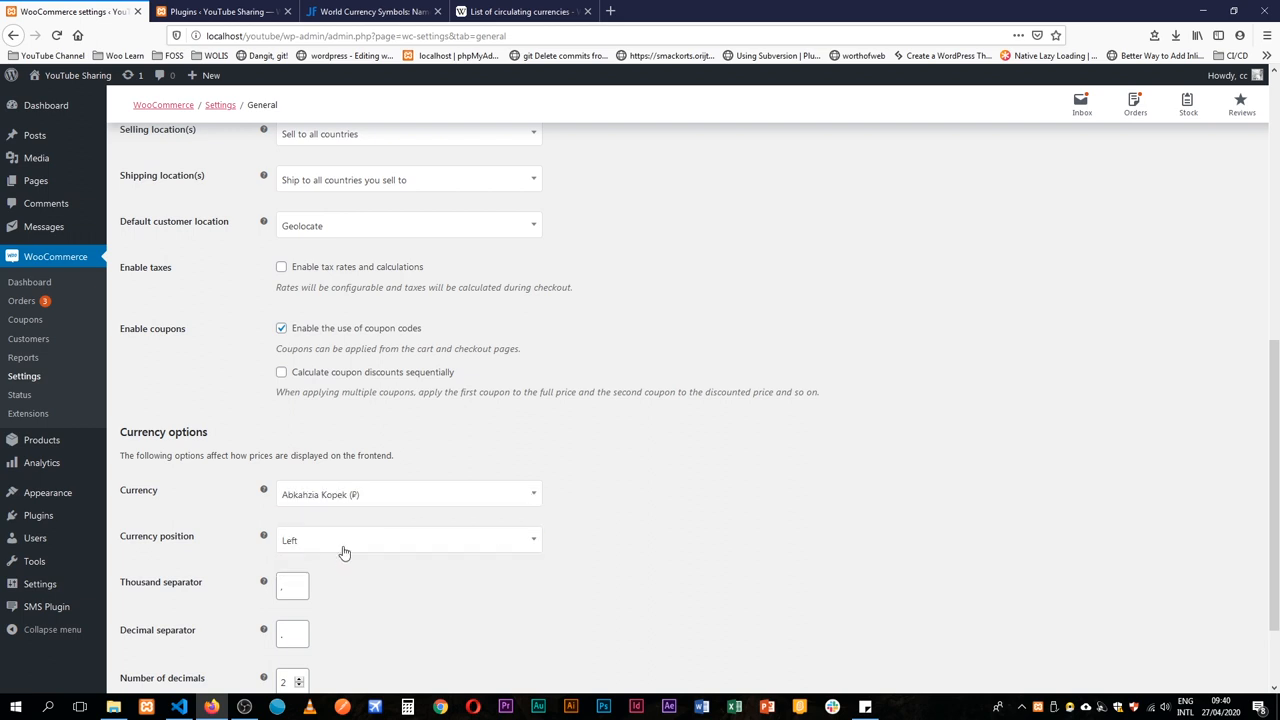
mouse_move(460, 578)
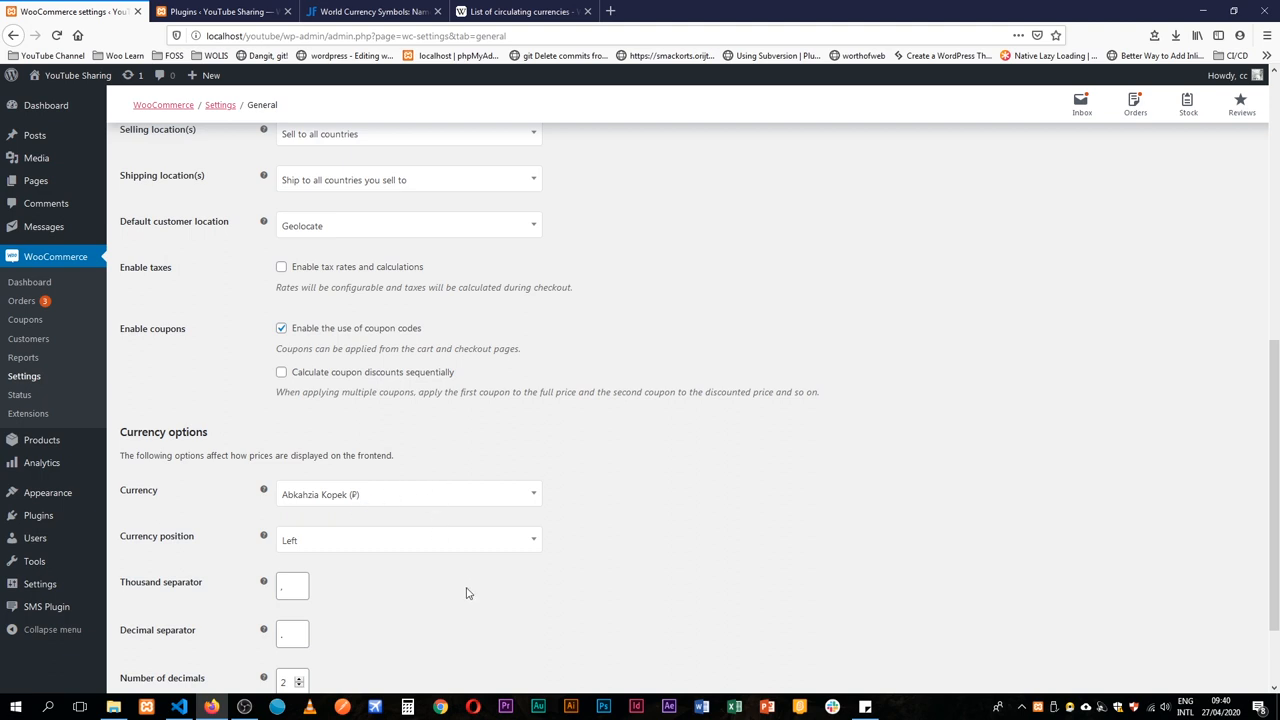
mouse_move(378, 463)
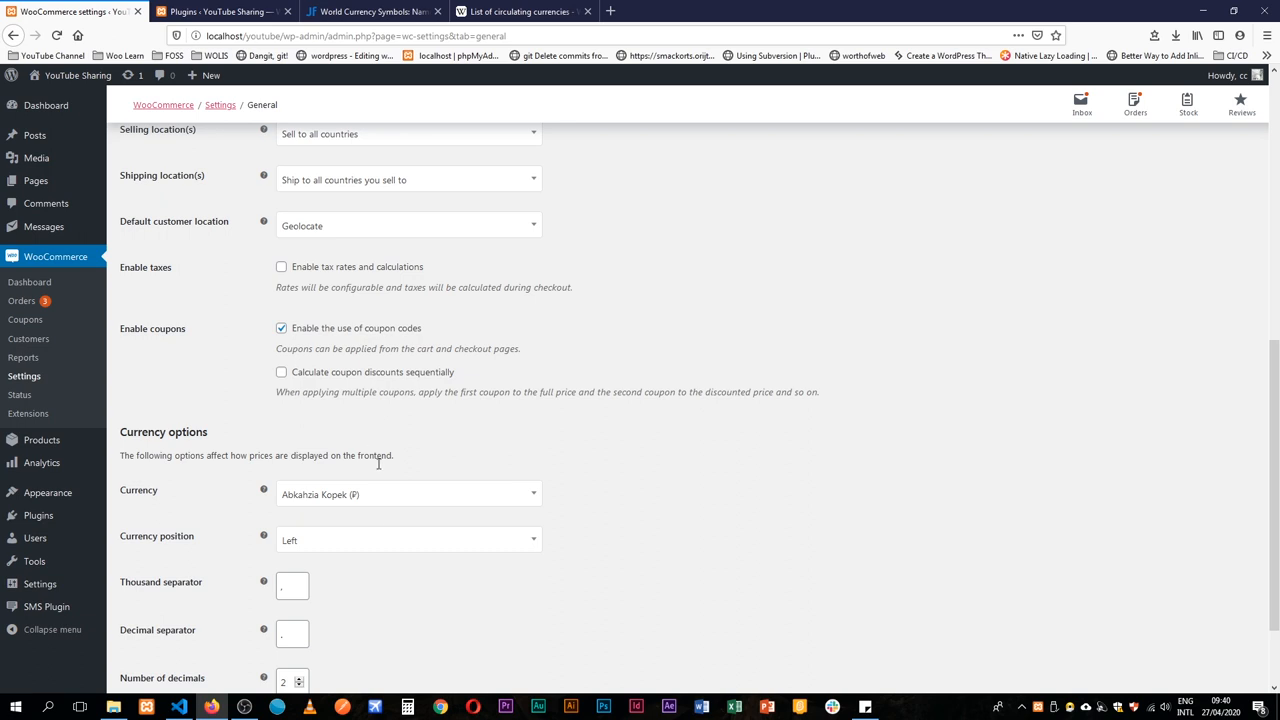
mouse_move(365, 505)
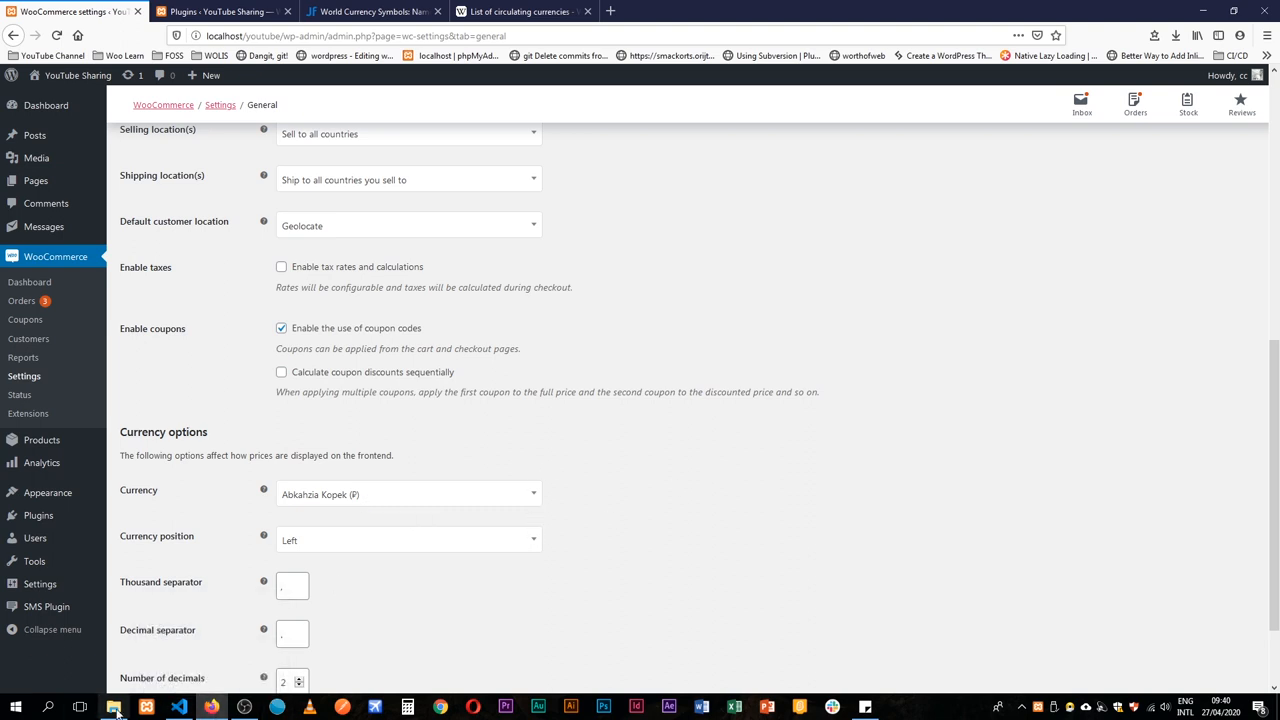
left_click(146, 707)
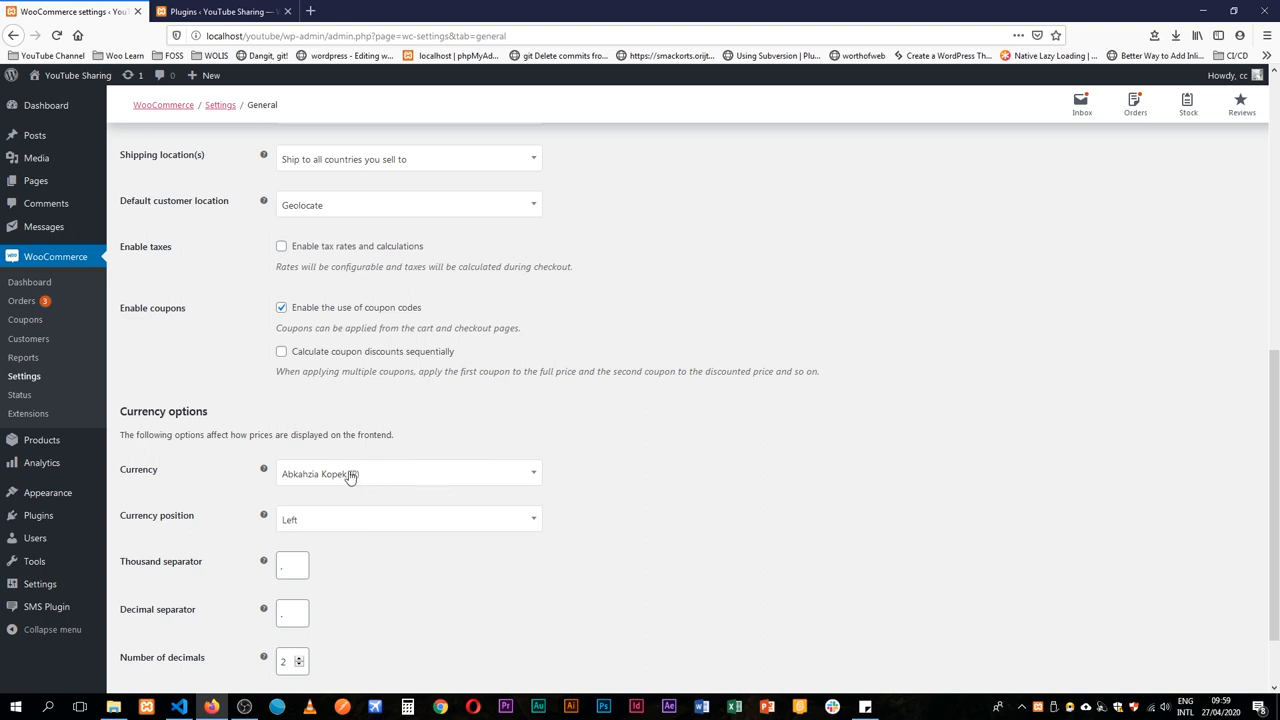
mouse_move(253, 588)
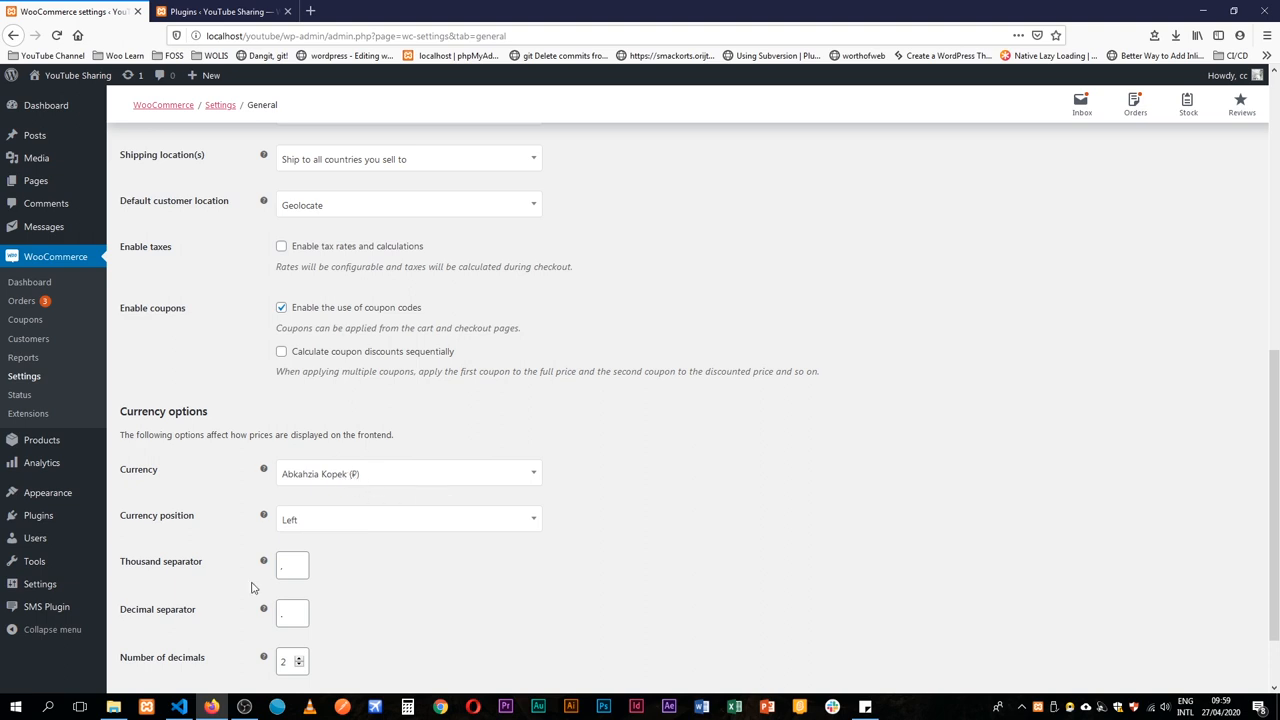
left_click(178, 707)
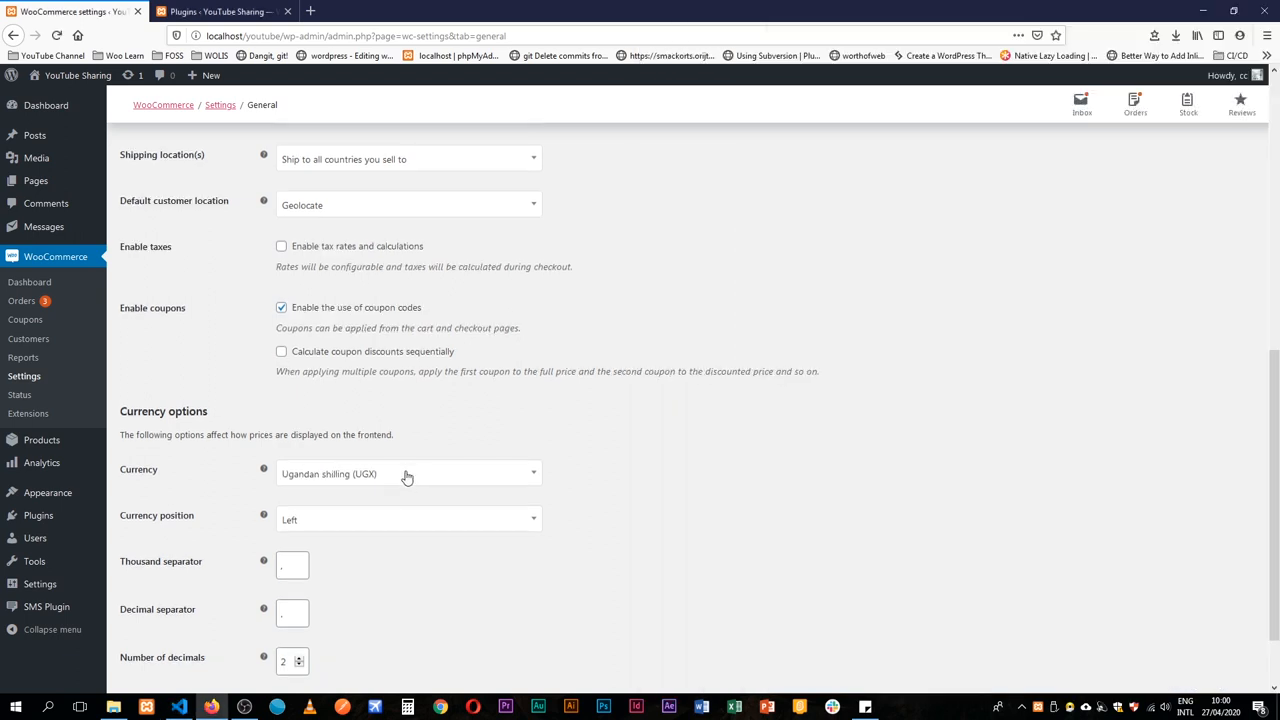
Choose Abkahzia Kopek in the Currency dropdown and save the WooCommerce general settings.
left_click(407, 473)
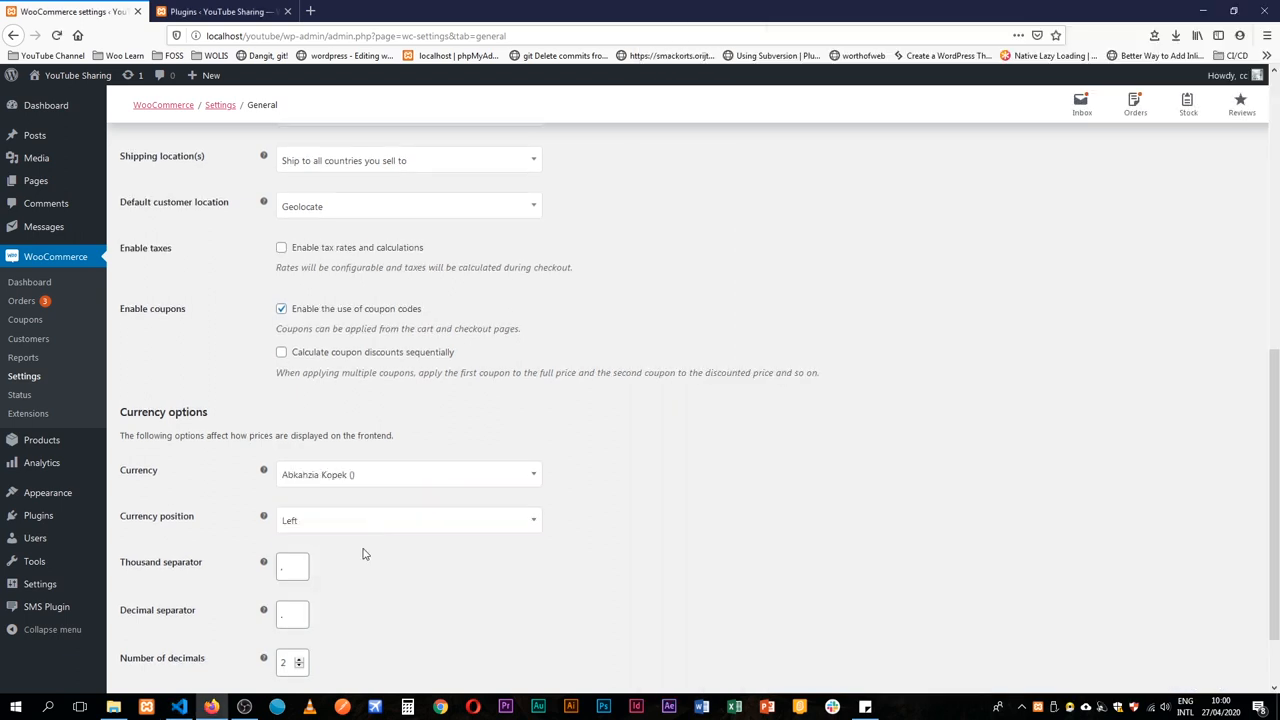
scroll("down", 3)
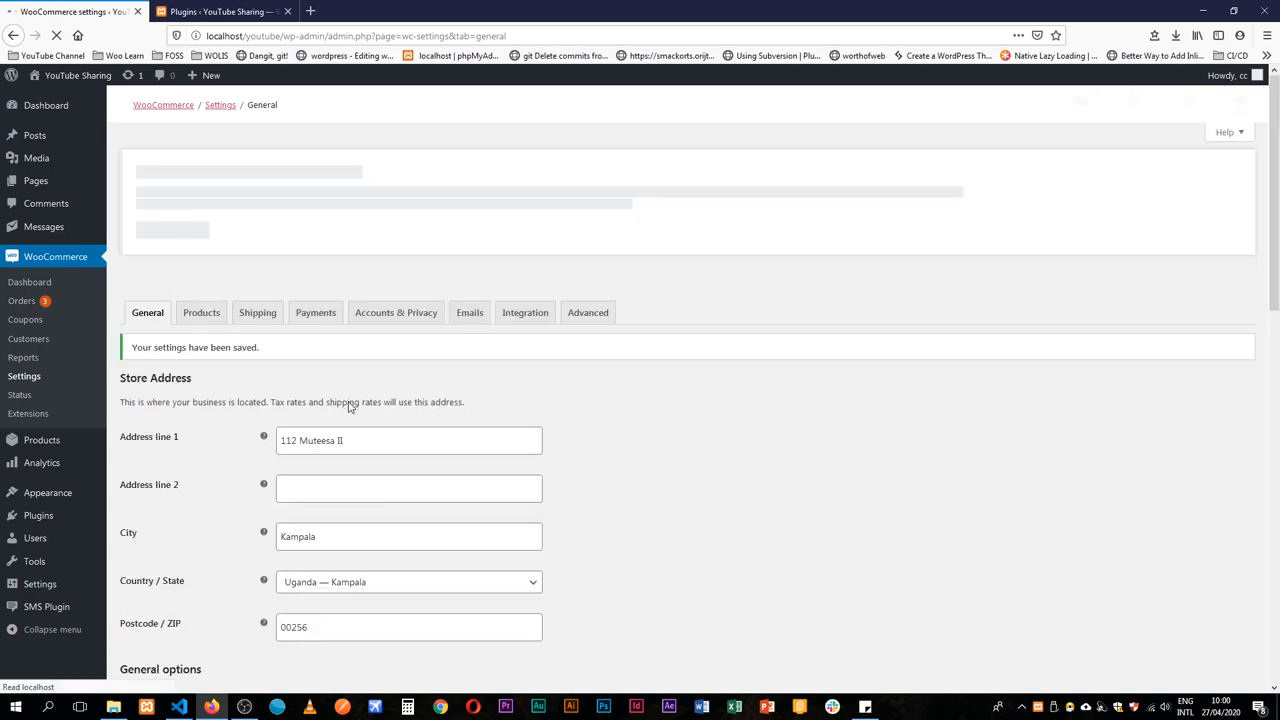
scroll("down", 3)
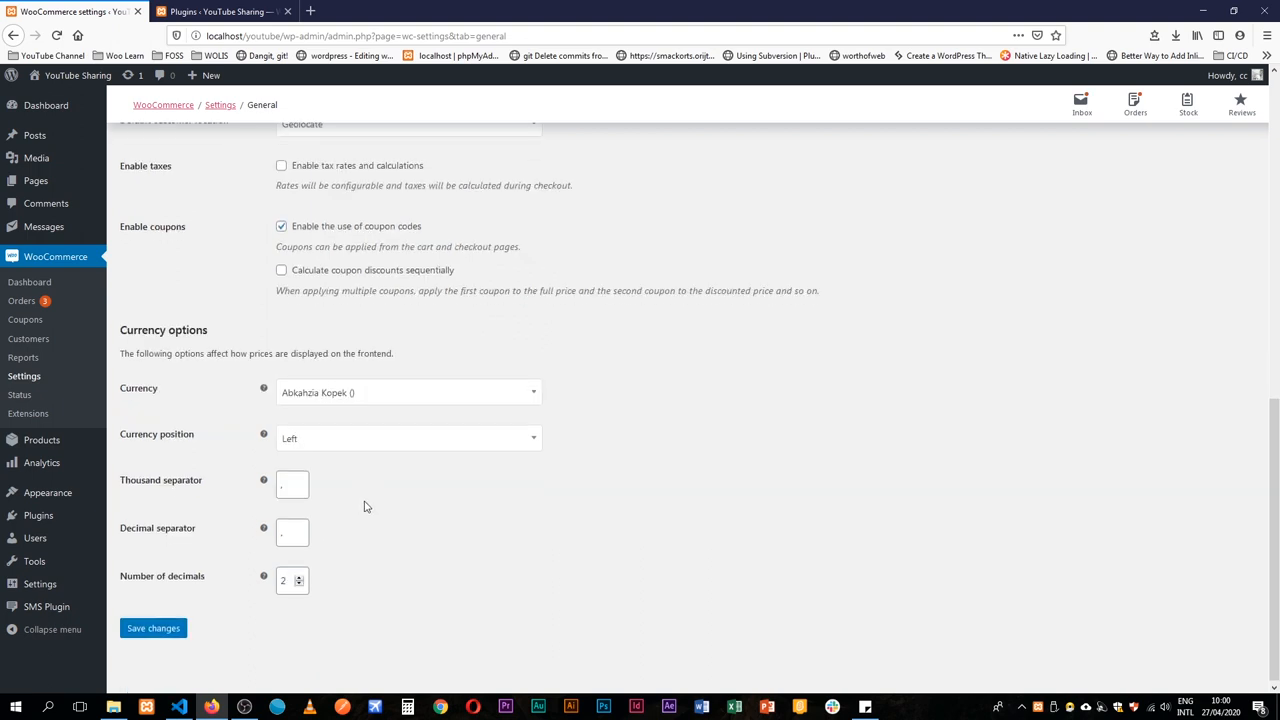
left_click(178, 707)
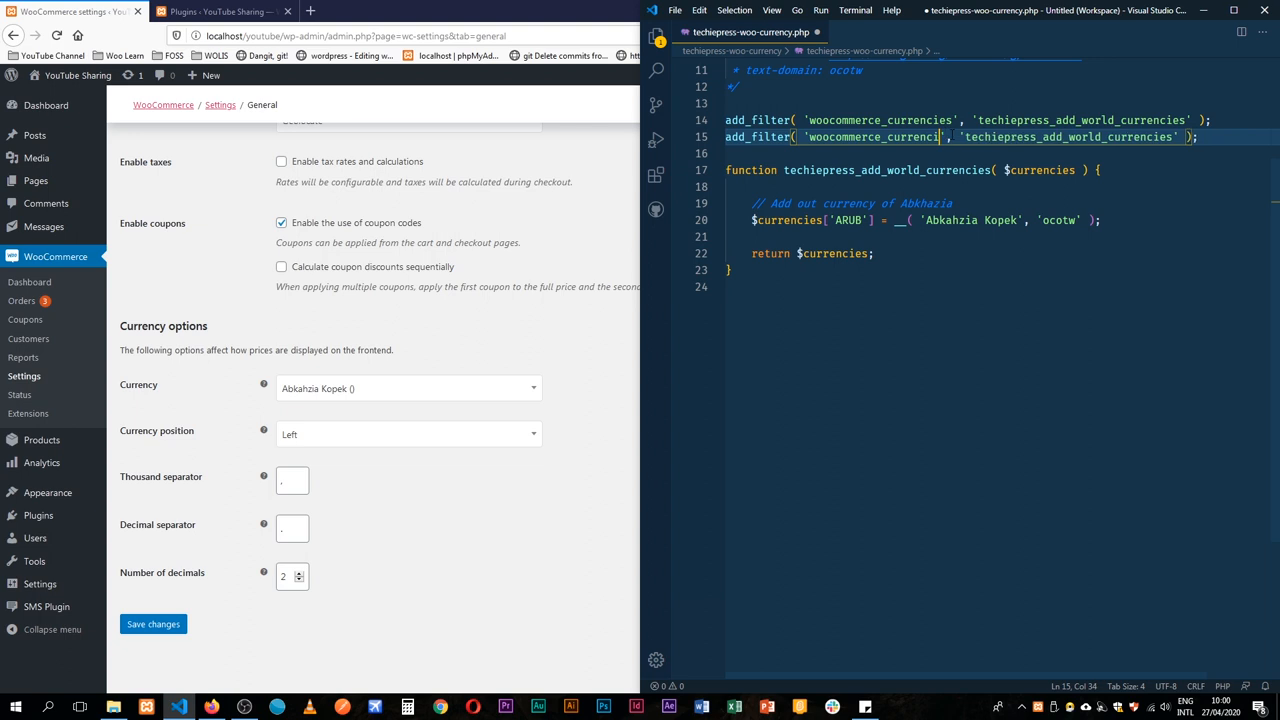
Change line 15's hook to 'woocommerce_currency_symbol' and its callback to techiepress_add_world_currencies_symbol.
type("y_")
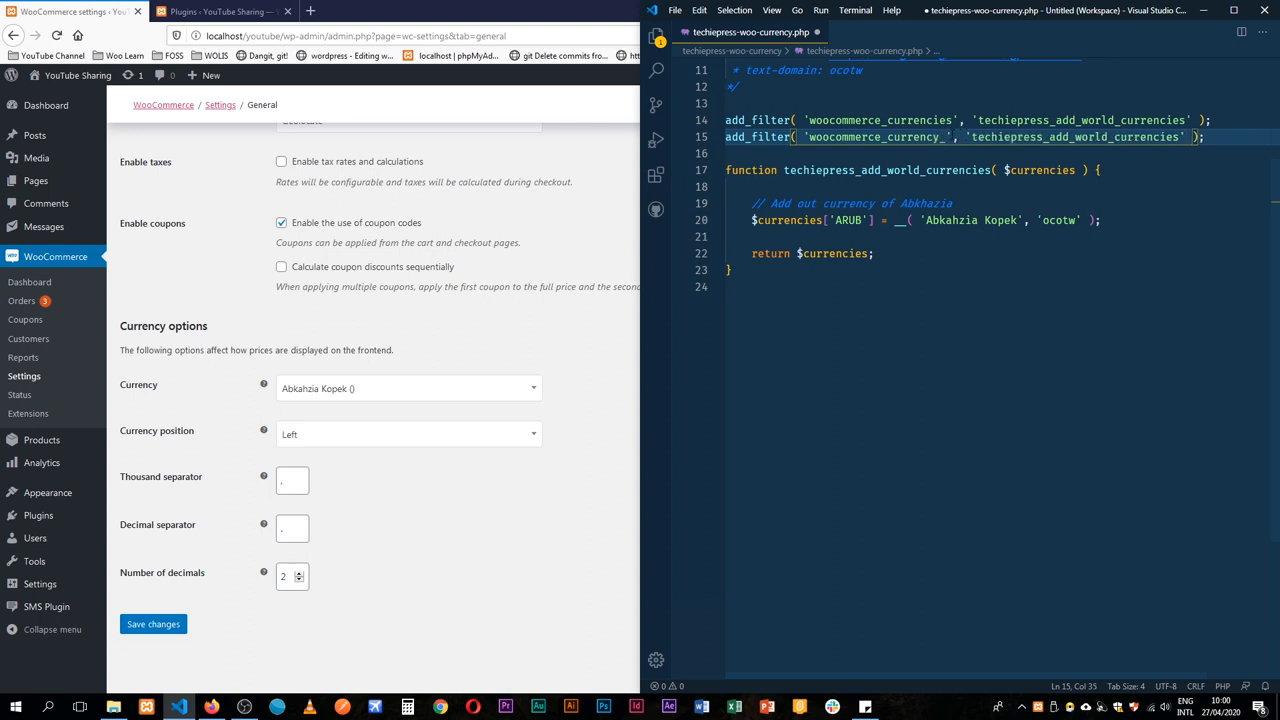
type("symbol")
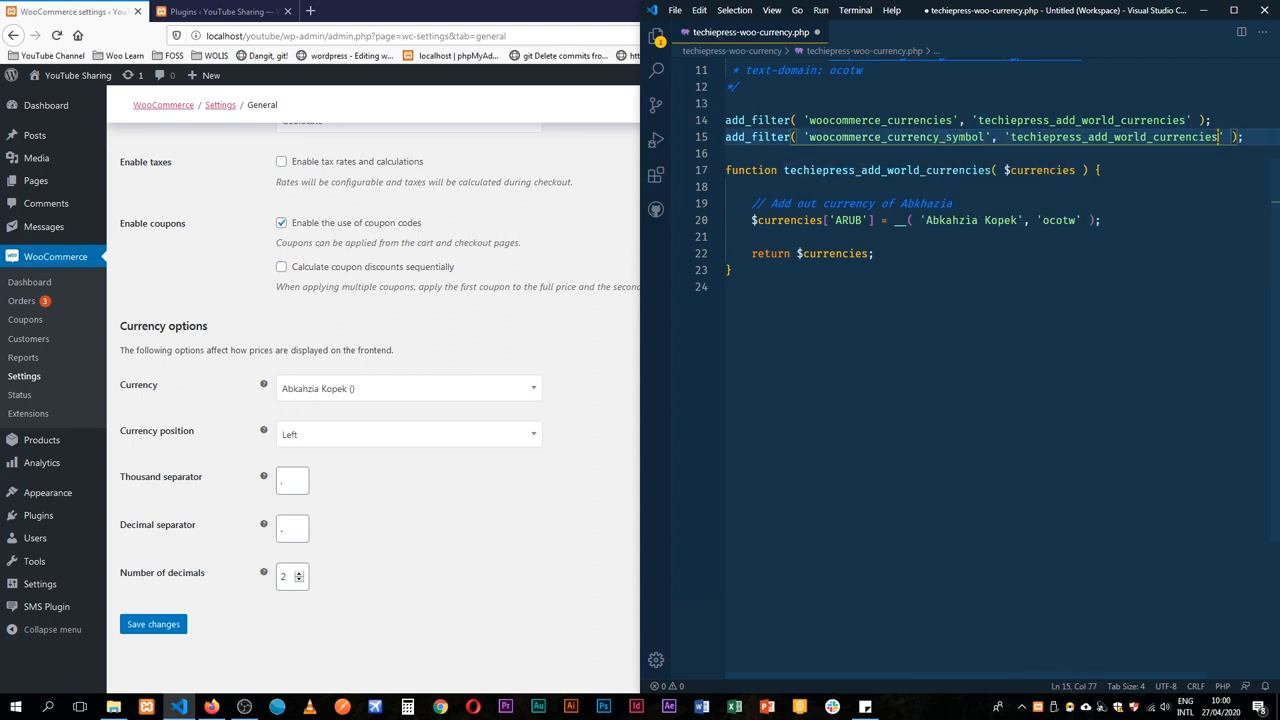
type("_symbol")
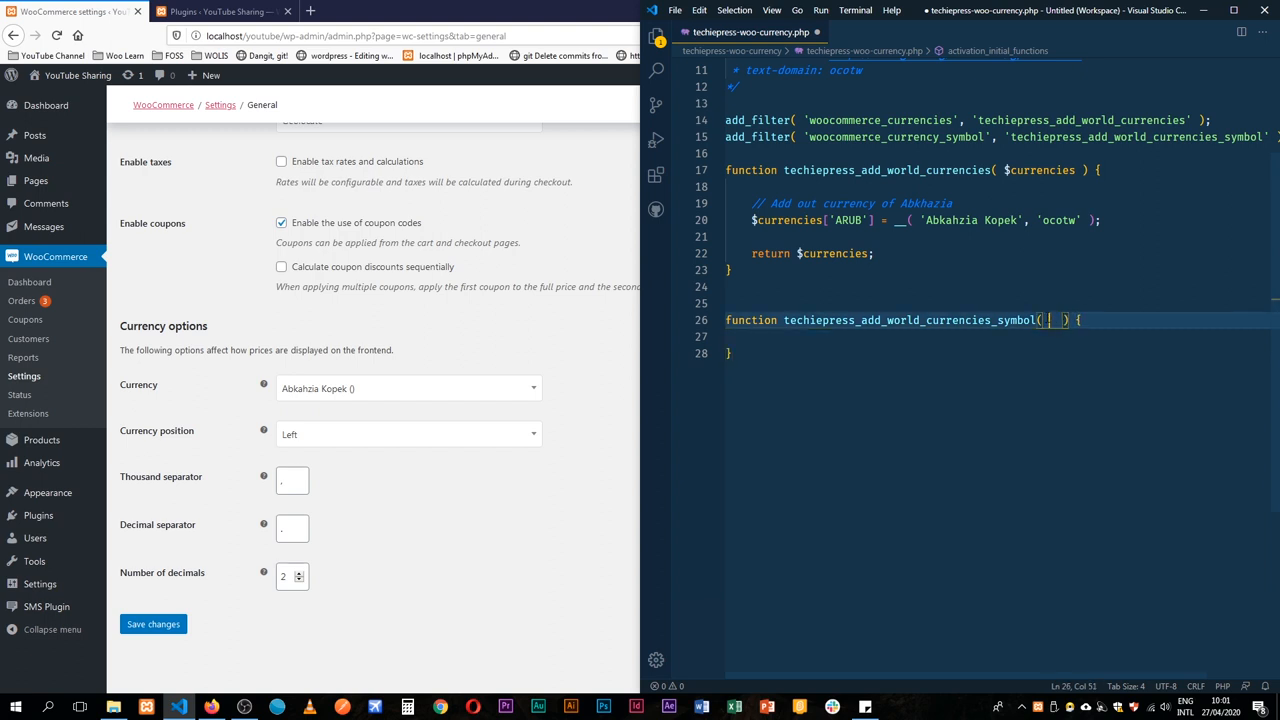
Give the symbol function parameters $currency_symbol and $currency, returning $currency_symbol.
type("$currency")
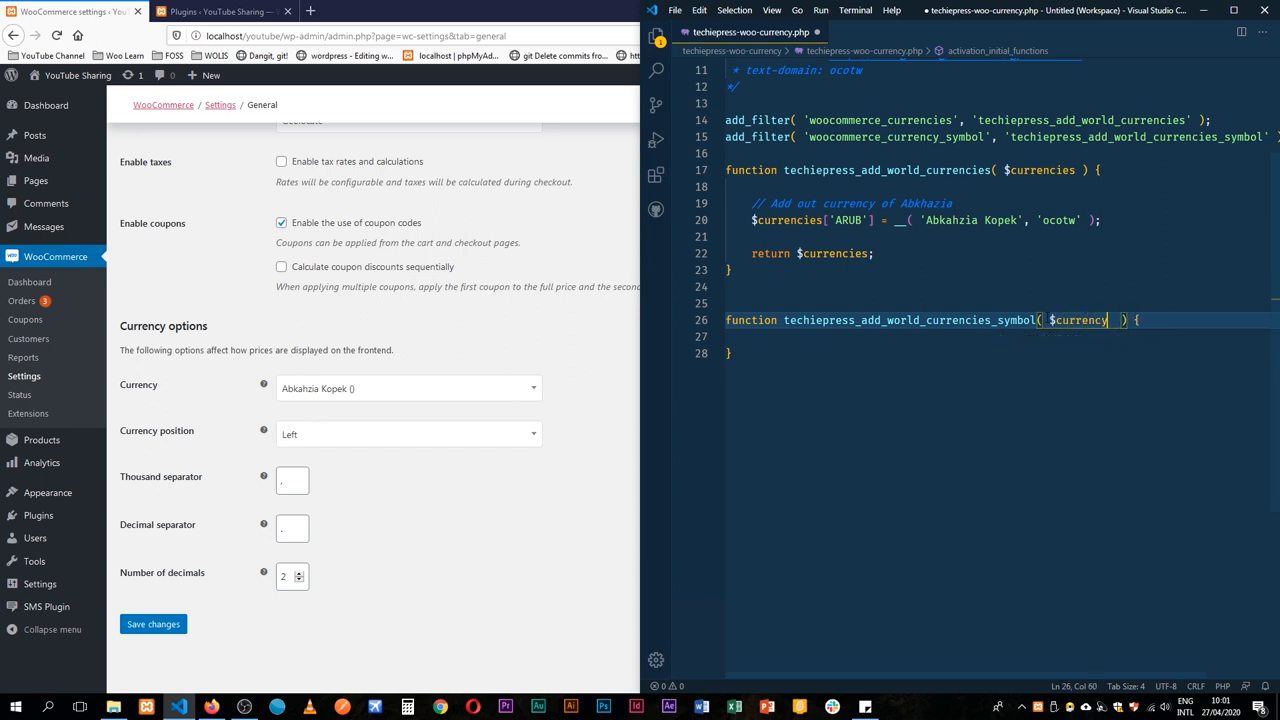
type("_symbol,")
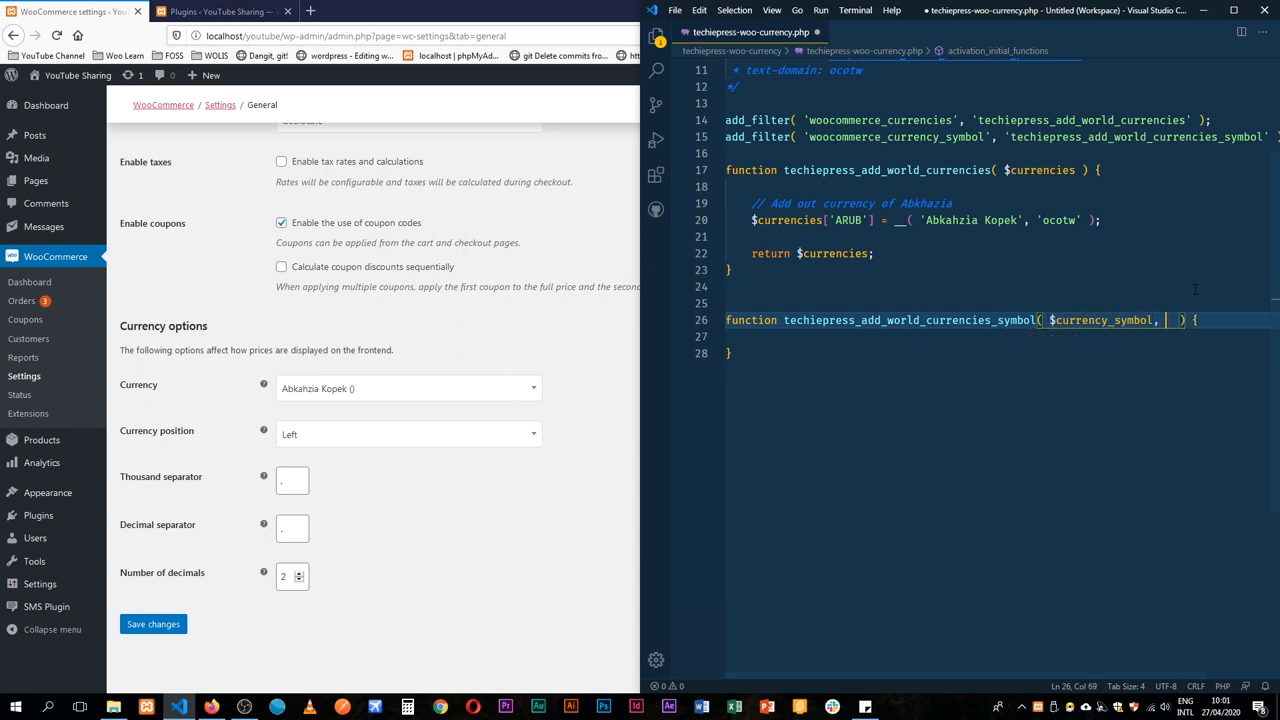
type("$currenc")
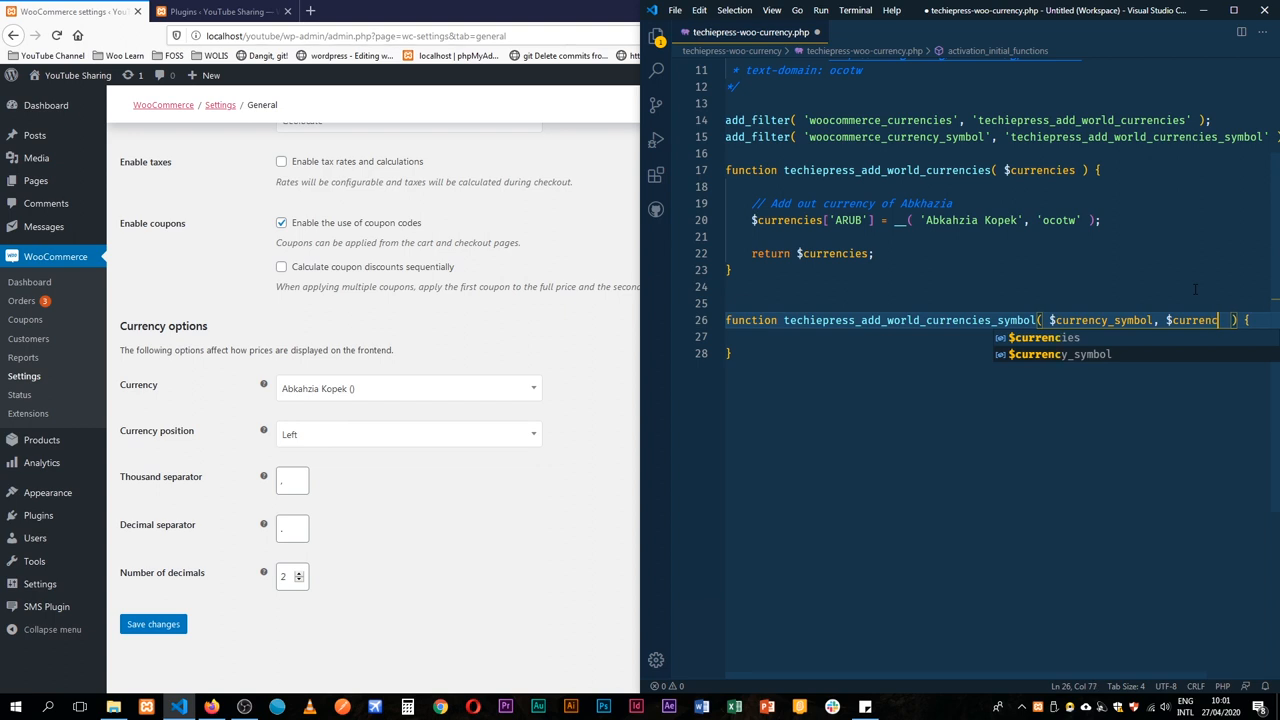
type("y")
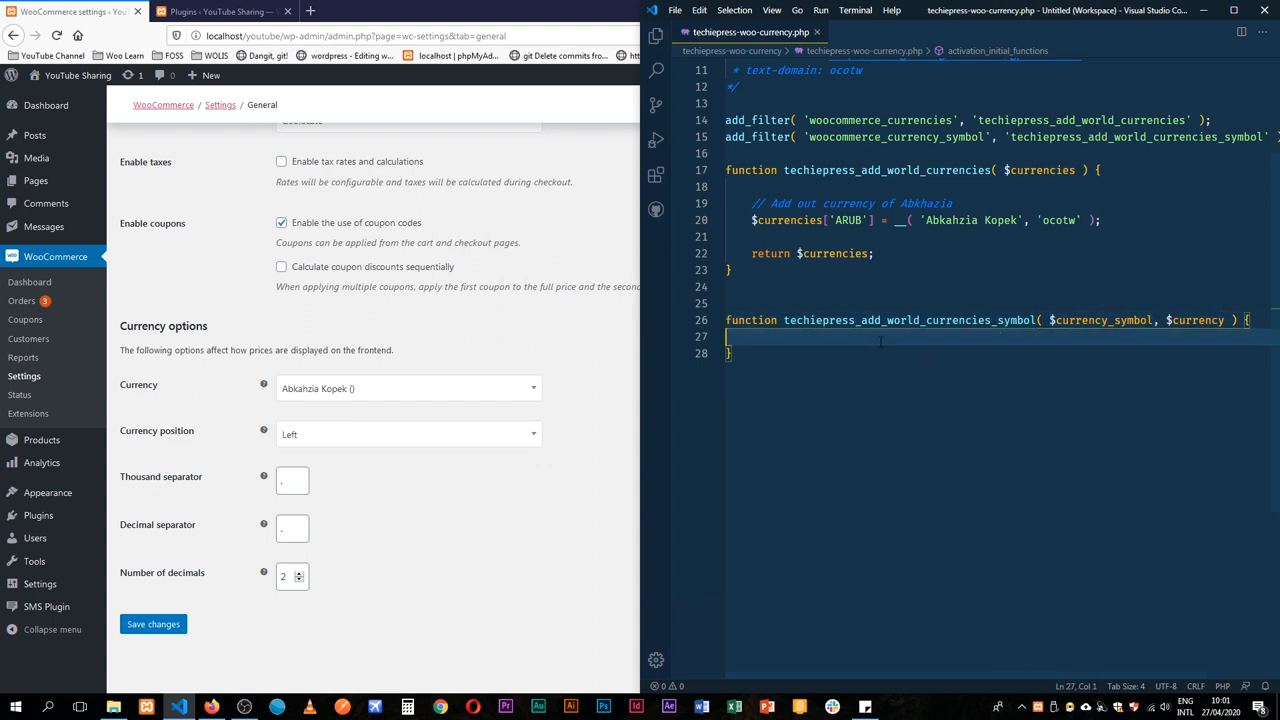
type("return $currency_symbol;")
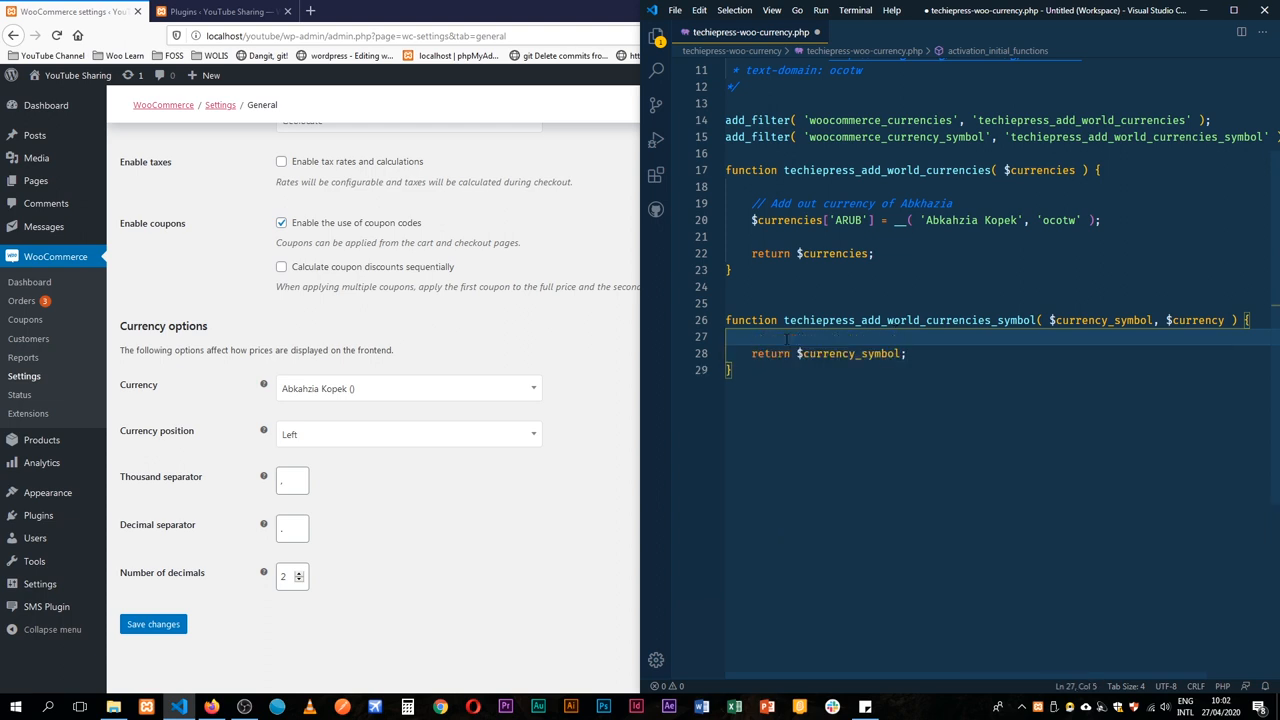
Add a switch on $currency whose case 'ARUB' sets $currency_symbol = 'AR'.
type("switch (")
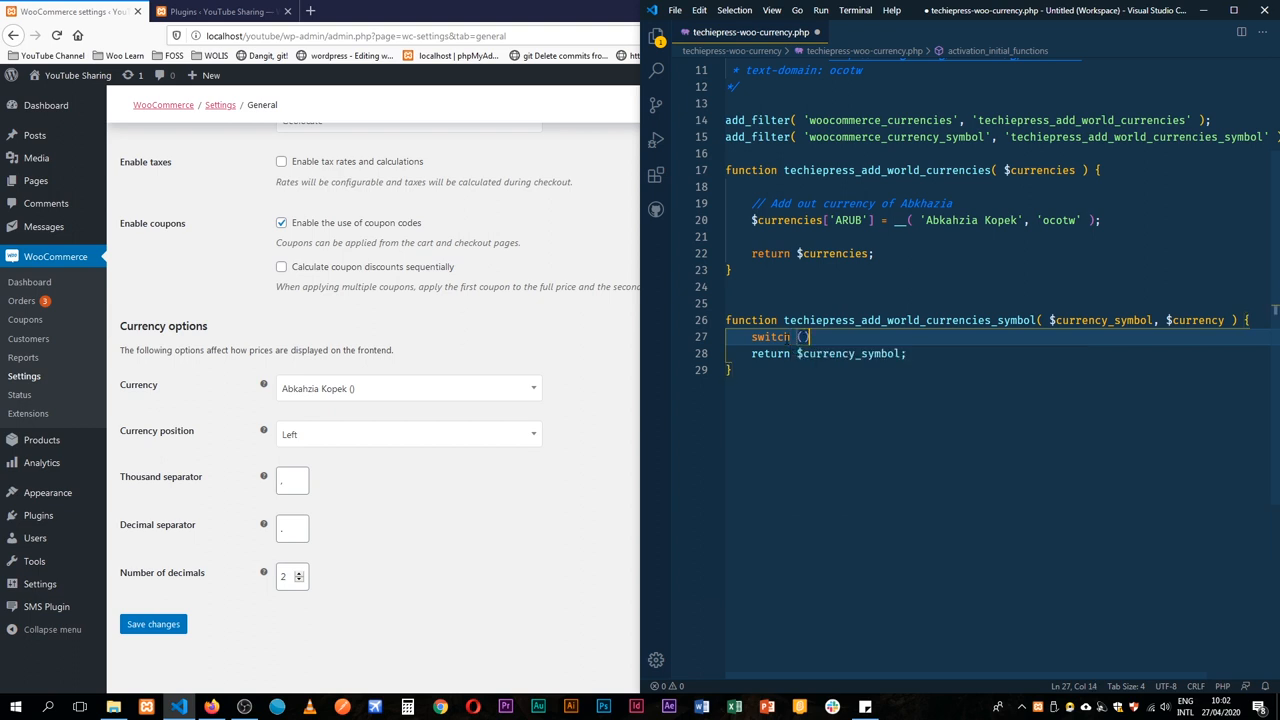
type("$currency")
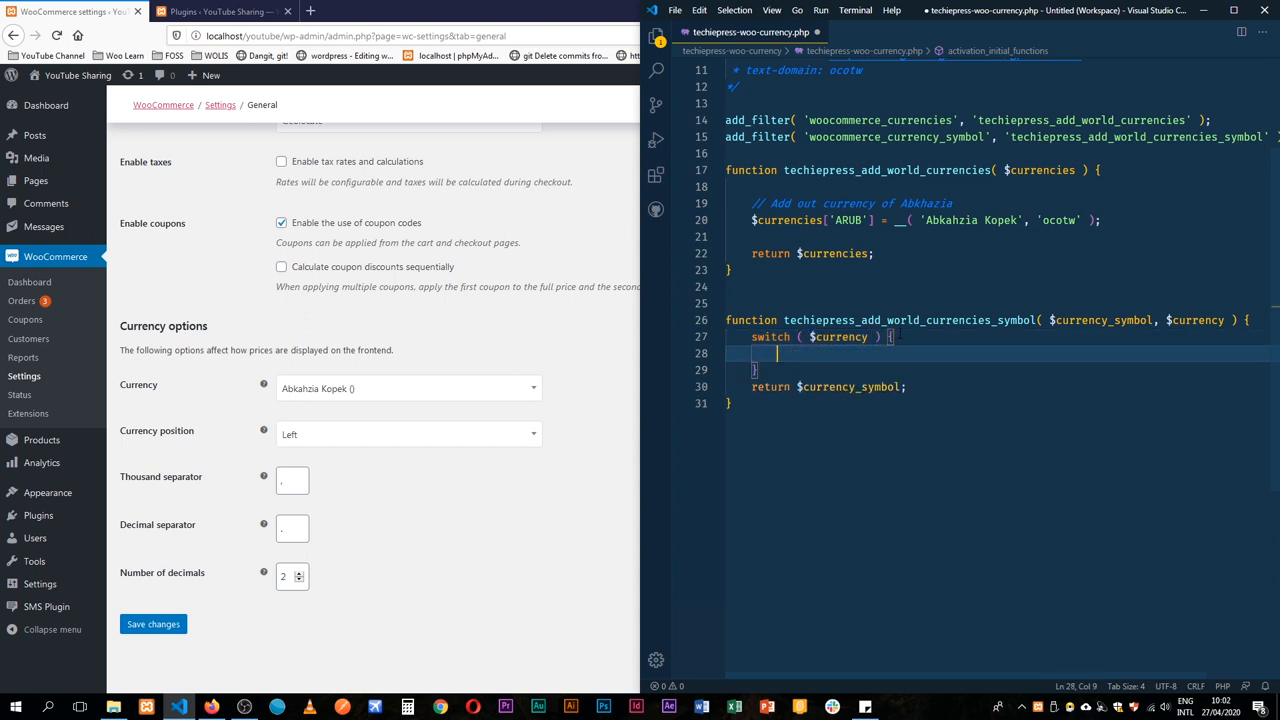
type("case")
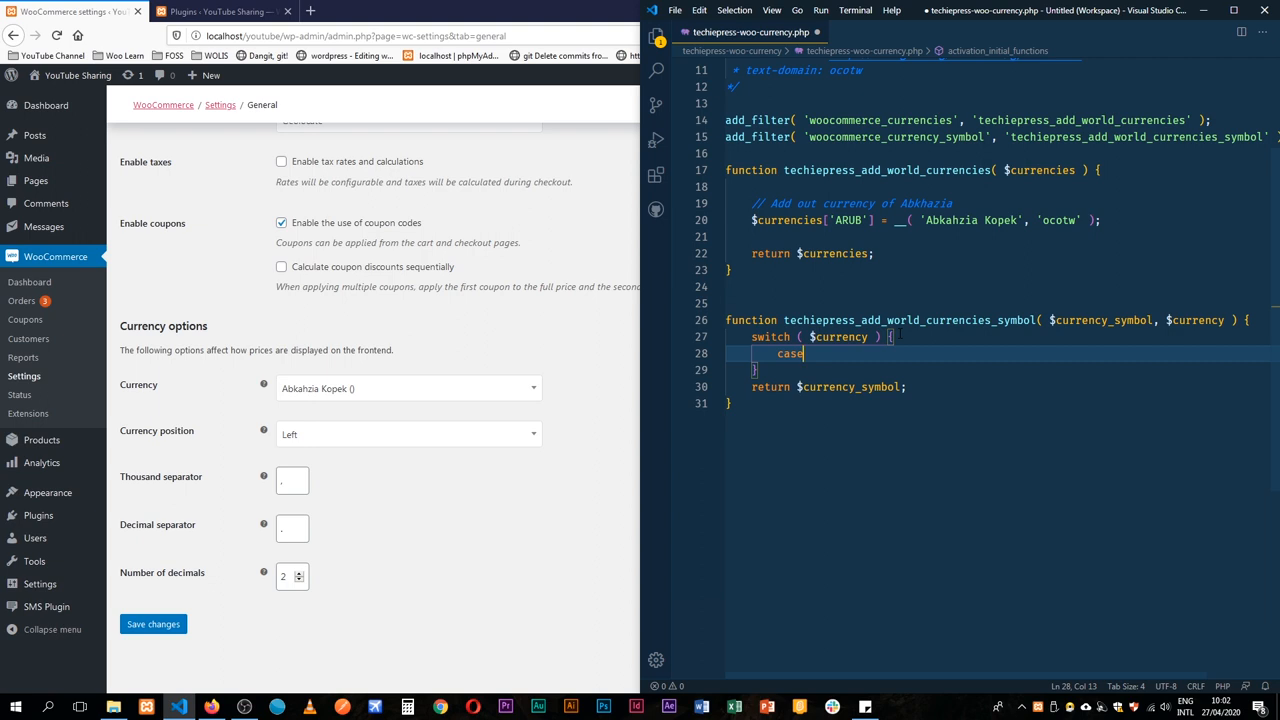
type("'ARUB'")
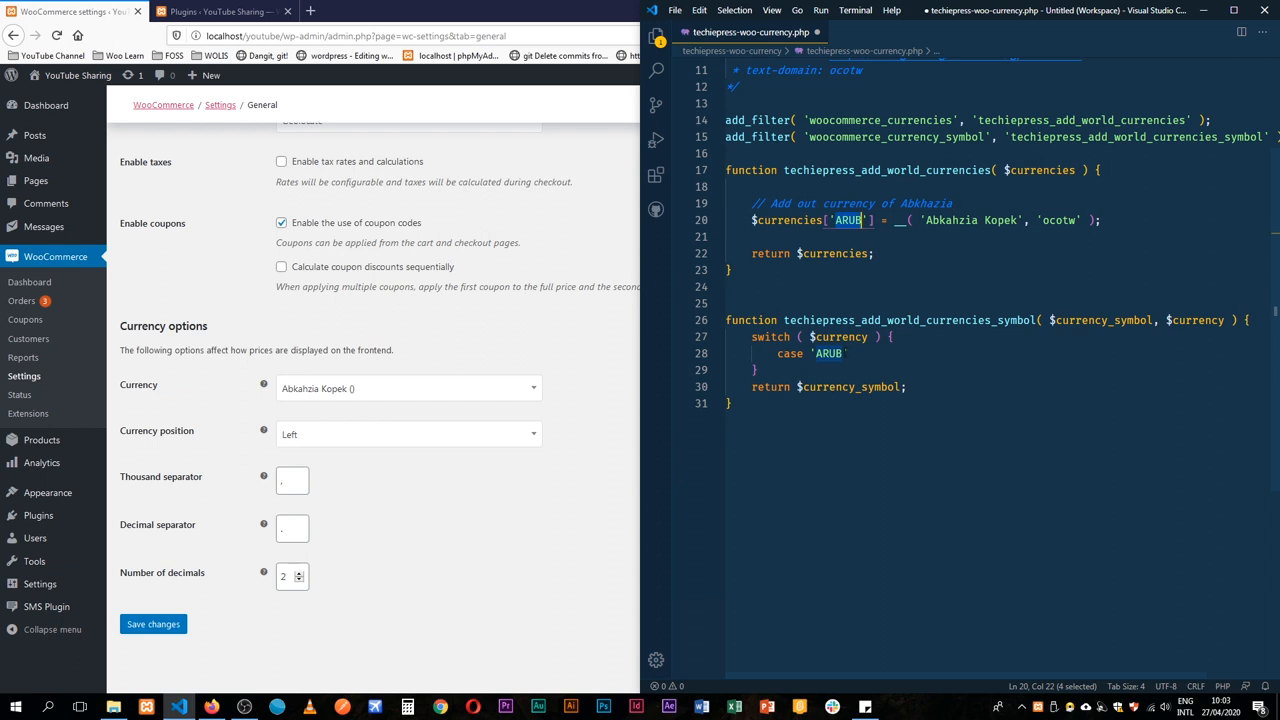
left_click(830, 353)
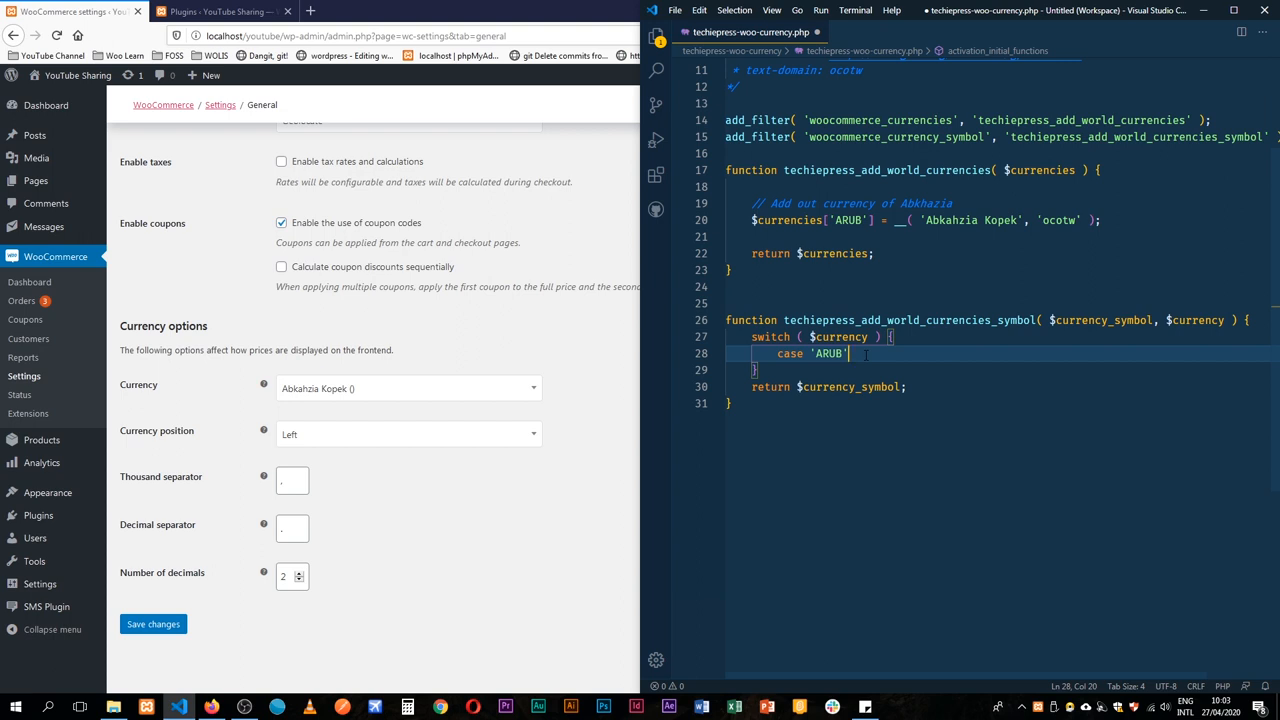
type(":")
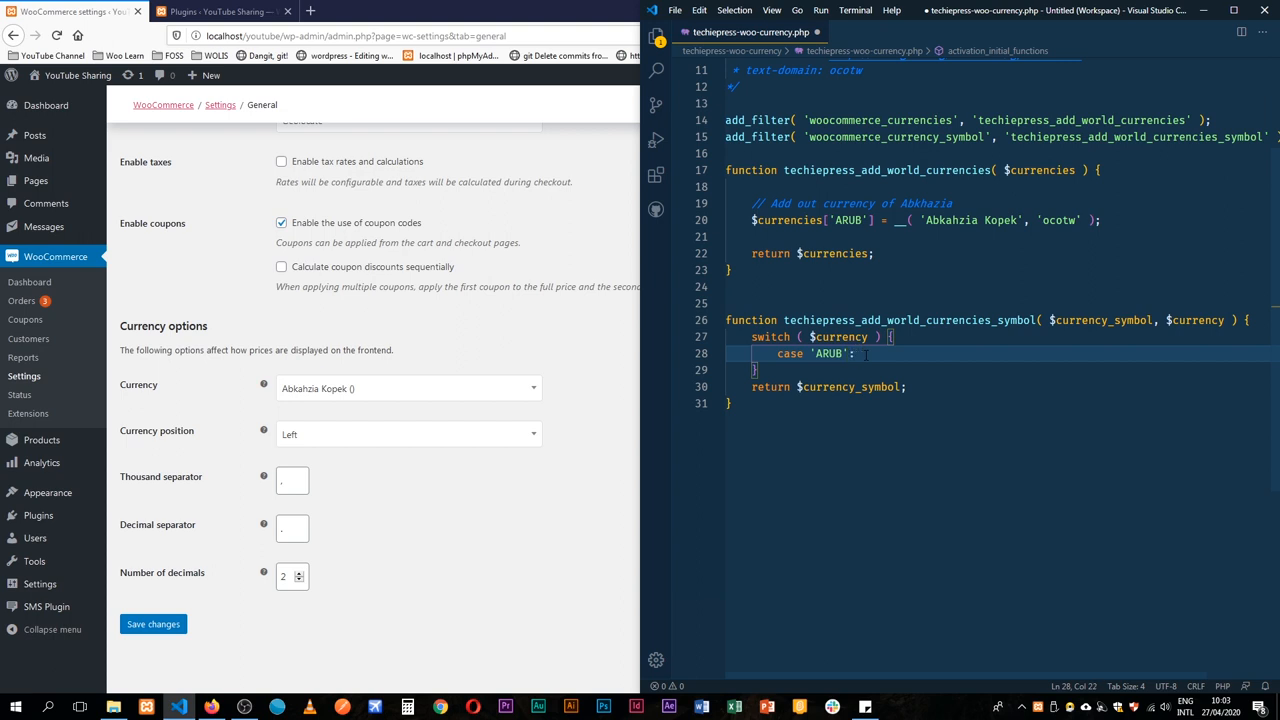
type("$currency_symbol")
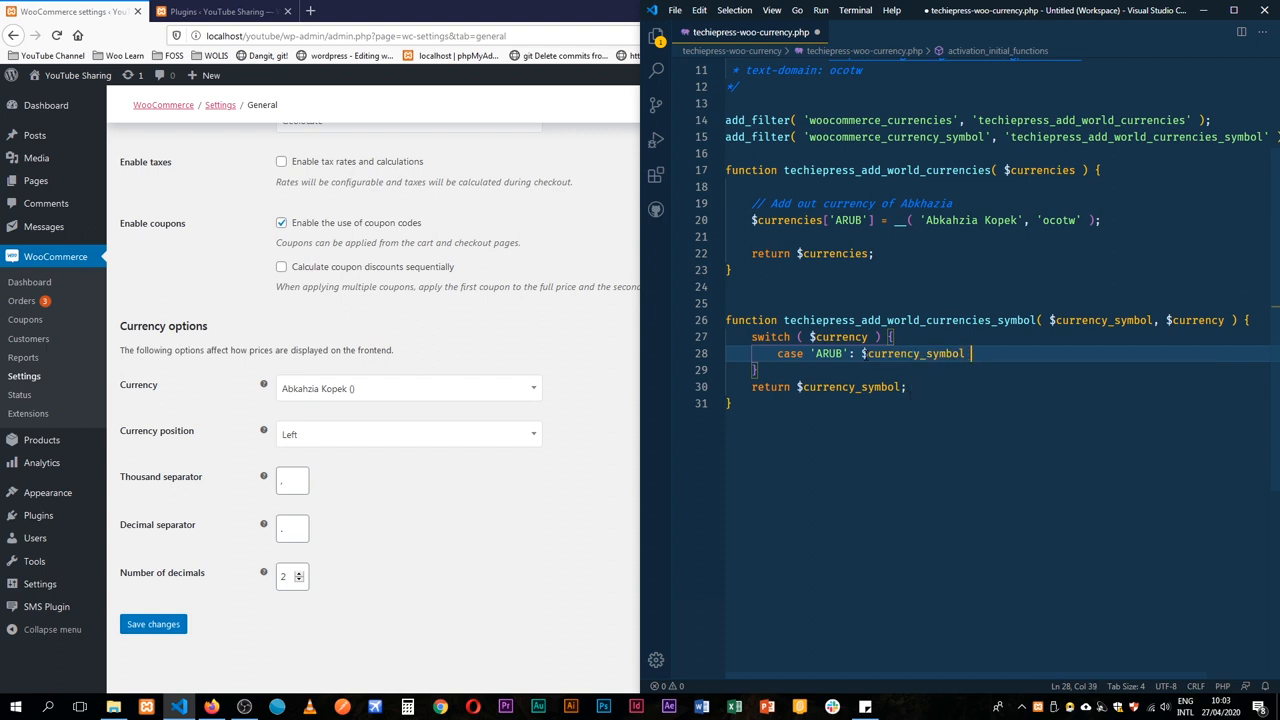
type("= 'AR';")
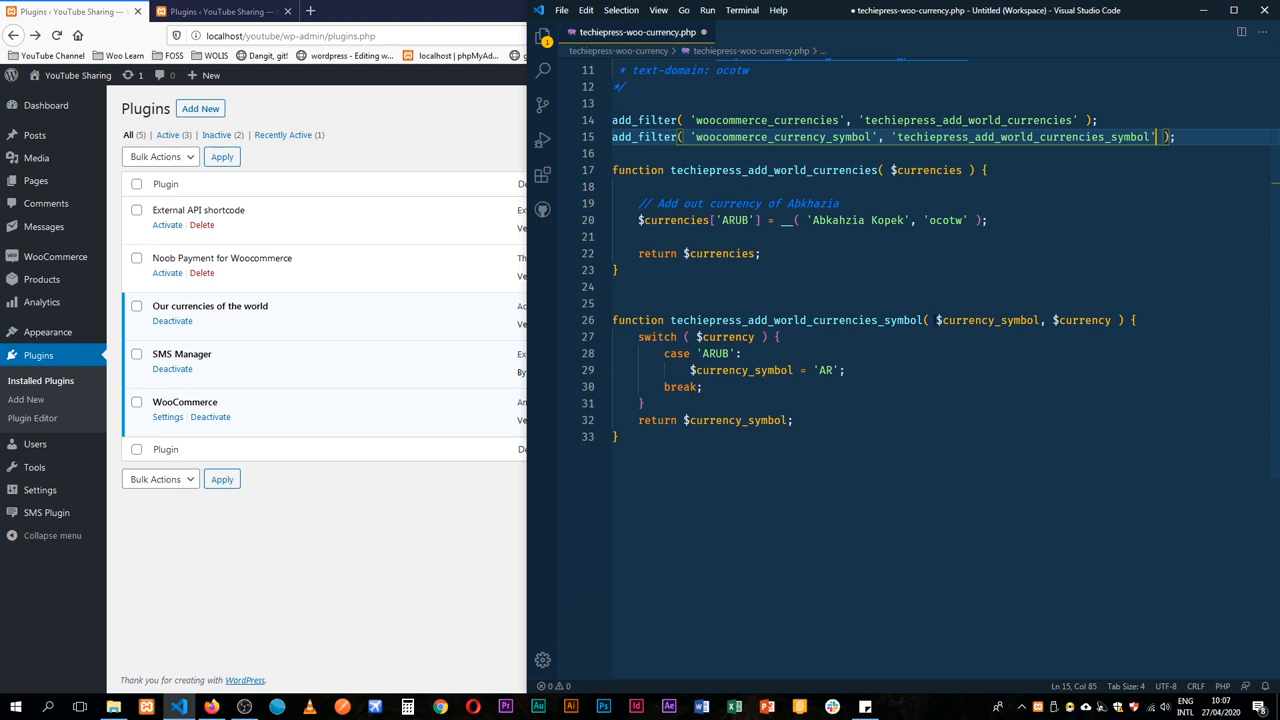
Add priority 10 and 2 accepted arguments to the woocommerce_currency_symbol add_filter call.
type("1")
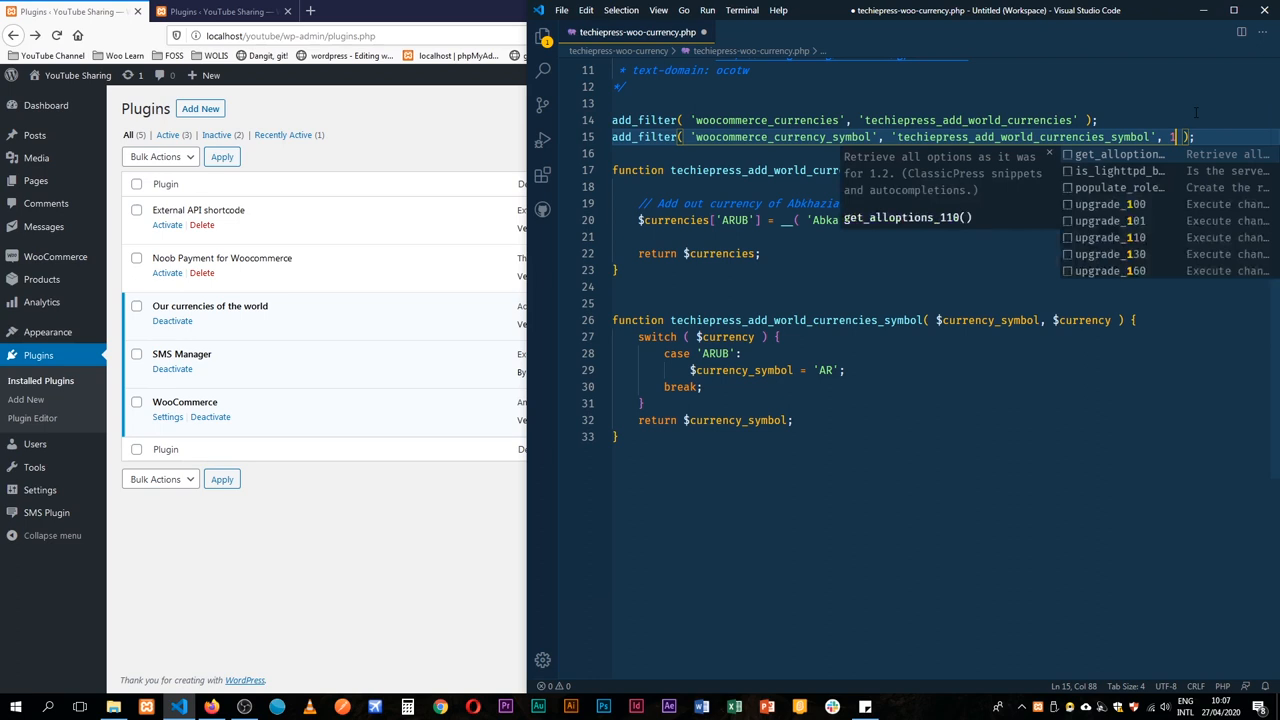
type("0,")
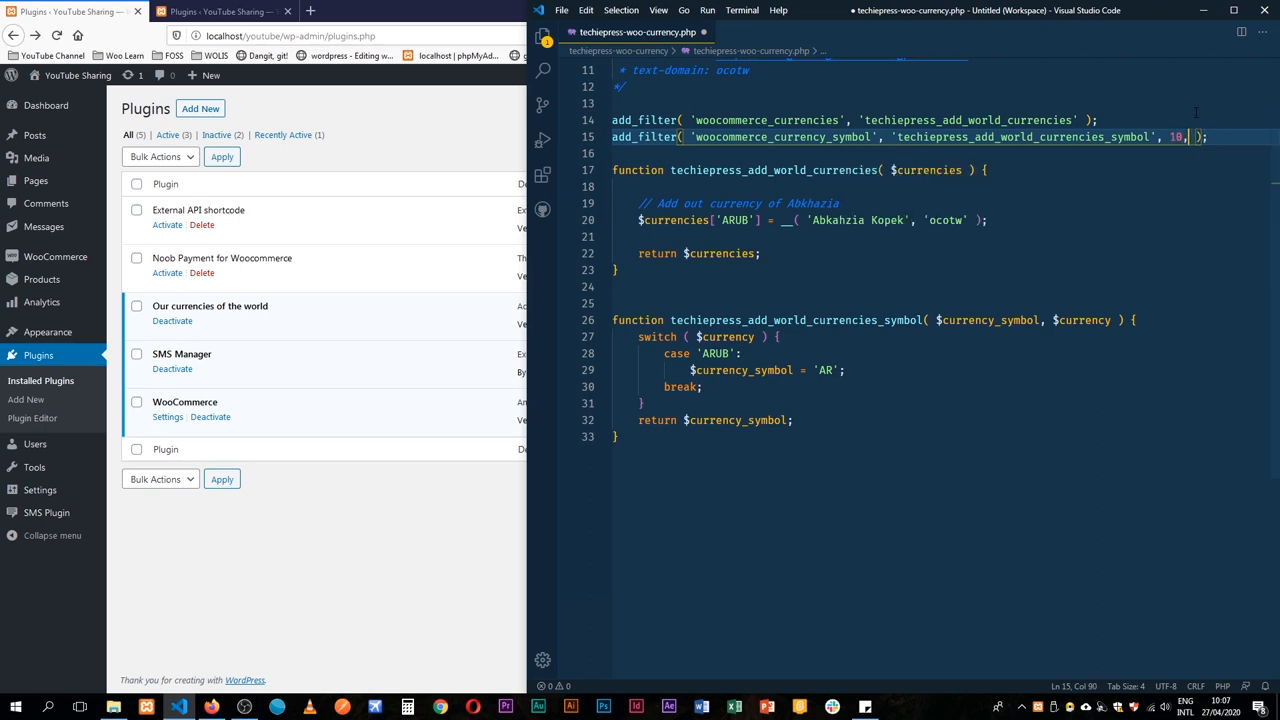
type("2")
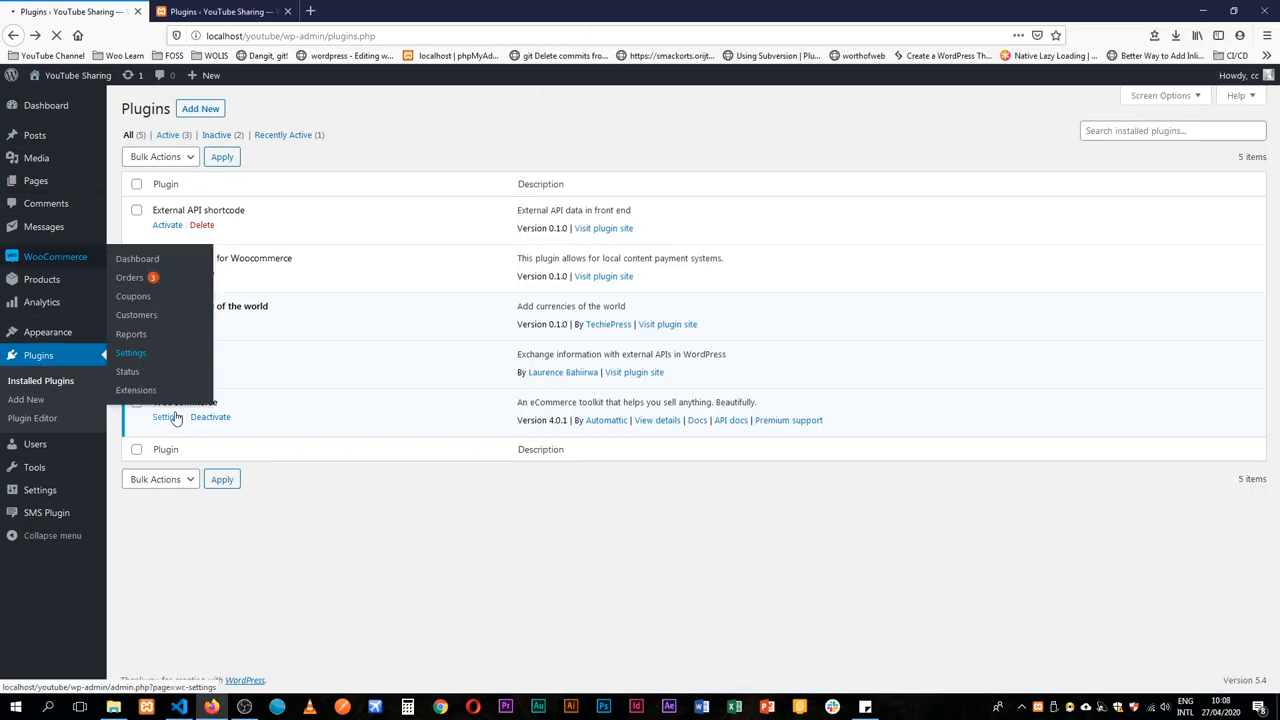
Check that WooCommerce's Currency options field now reads Abkhazia Kopek (AR).
left_click(130, 352)
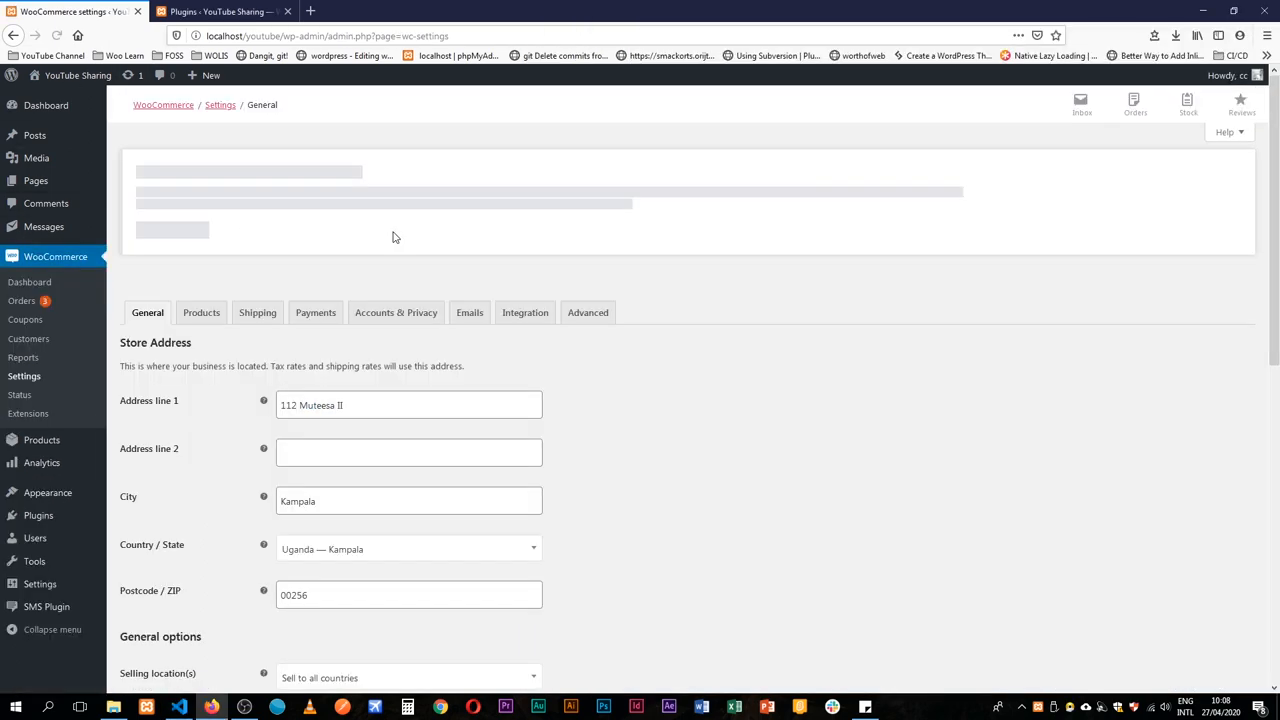
scroll("down", 3)
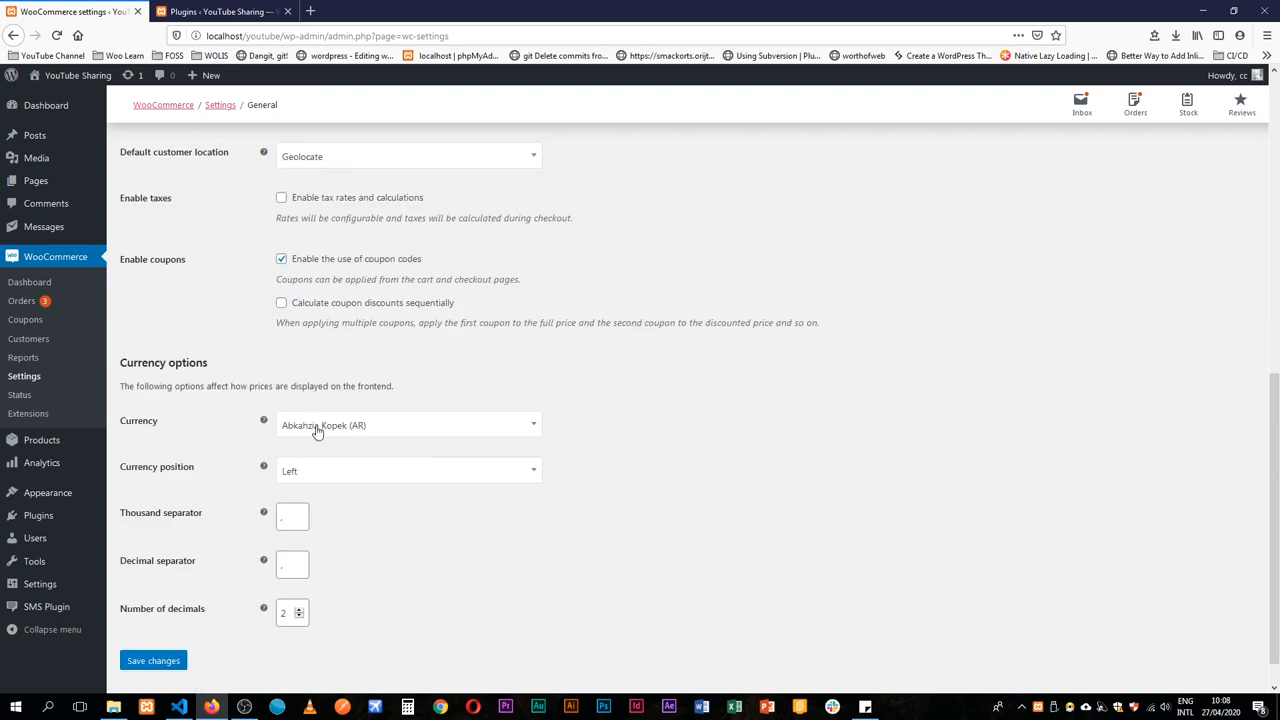
mouse_move(334, 439)
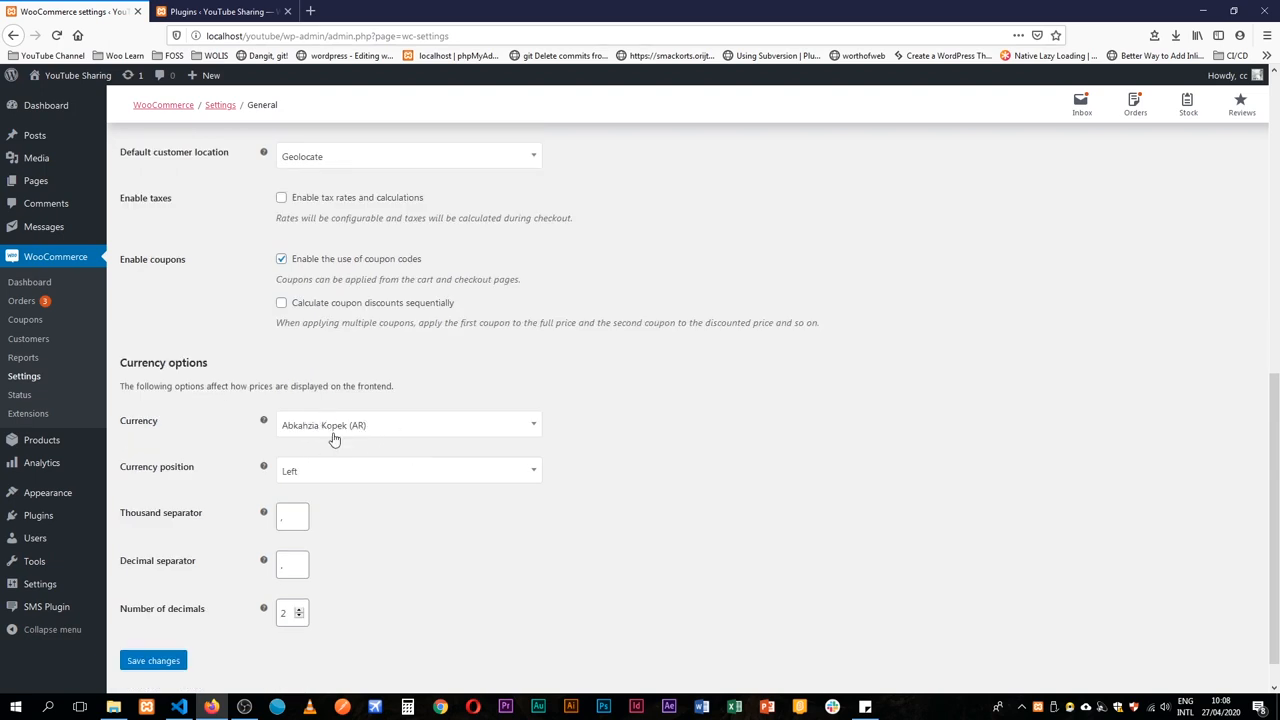
mouse_move(359, 440)
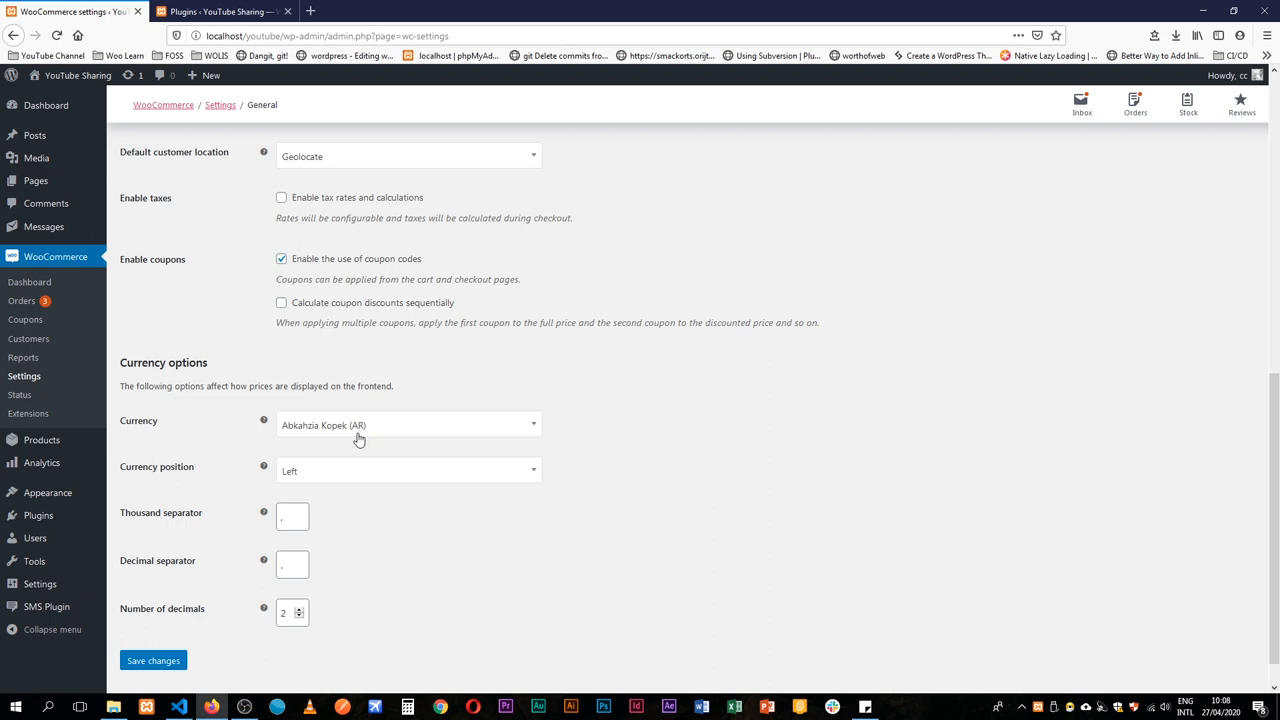
scroll("down", 3)
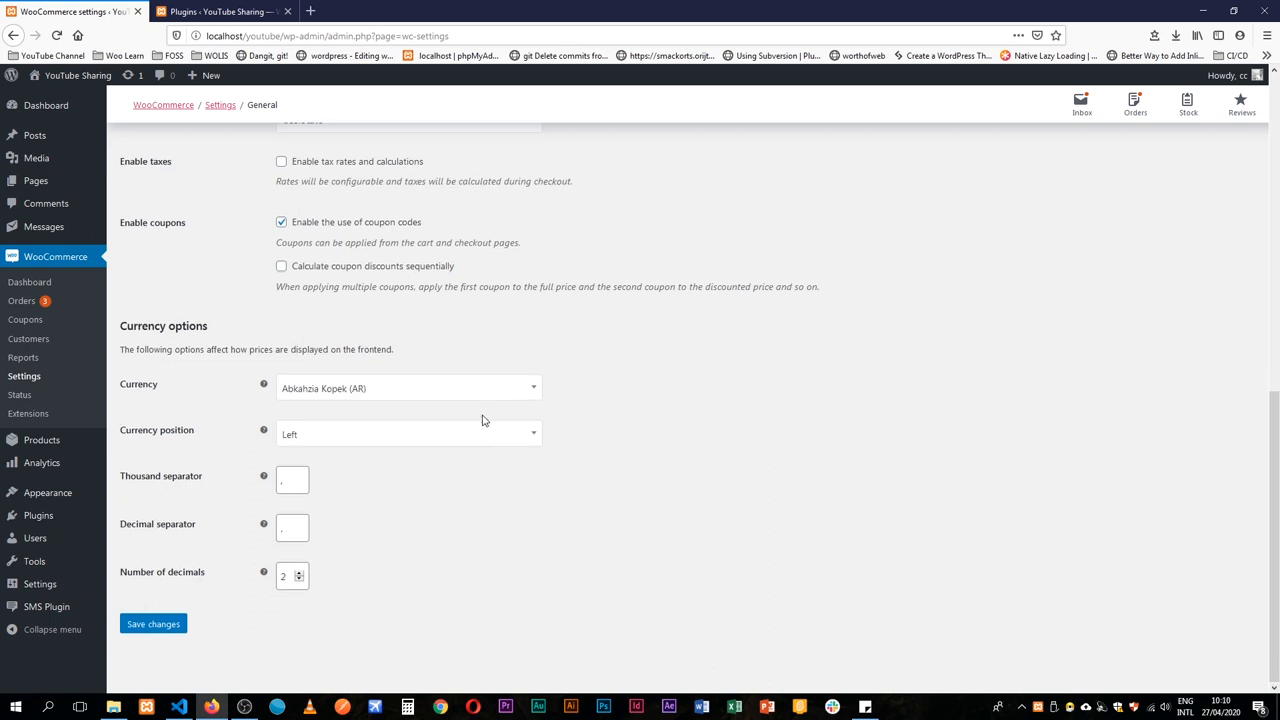
mouse_move(421, 366)
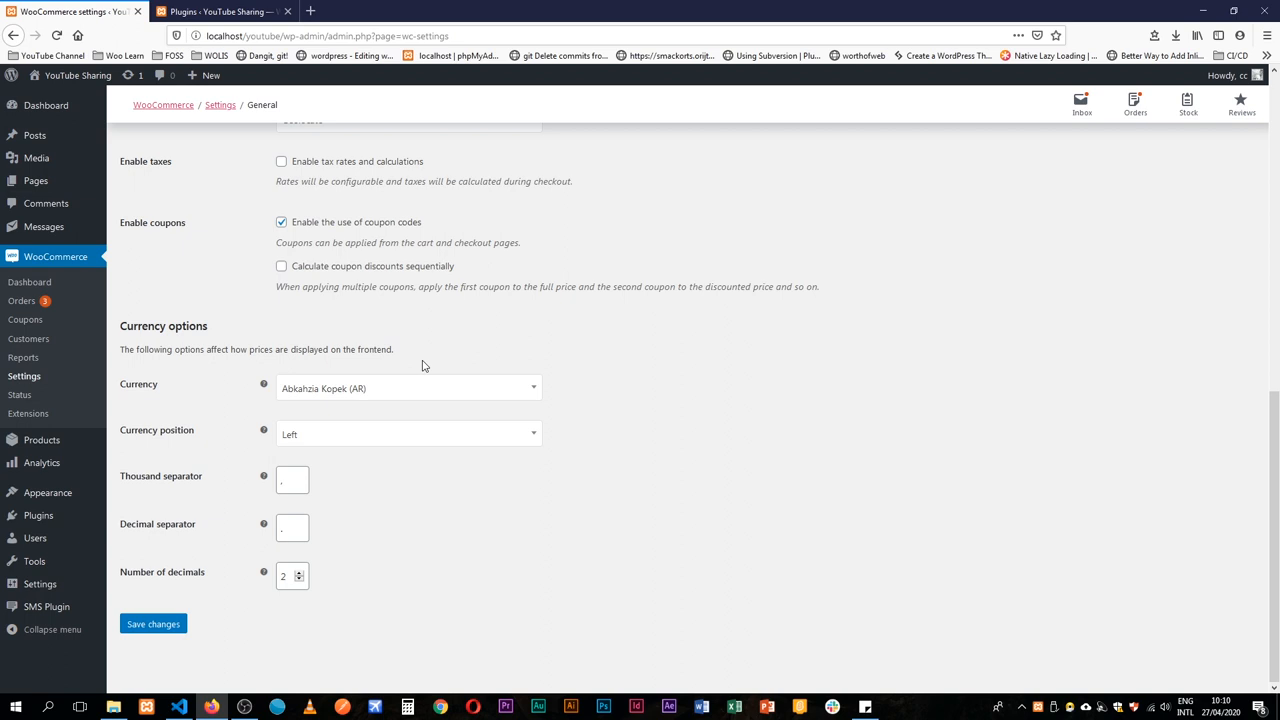
mouse_move(434, 529)
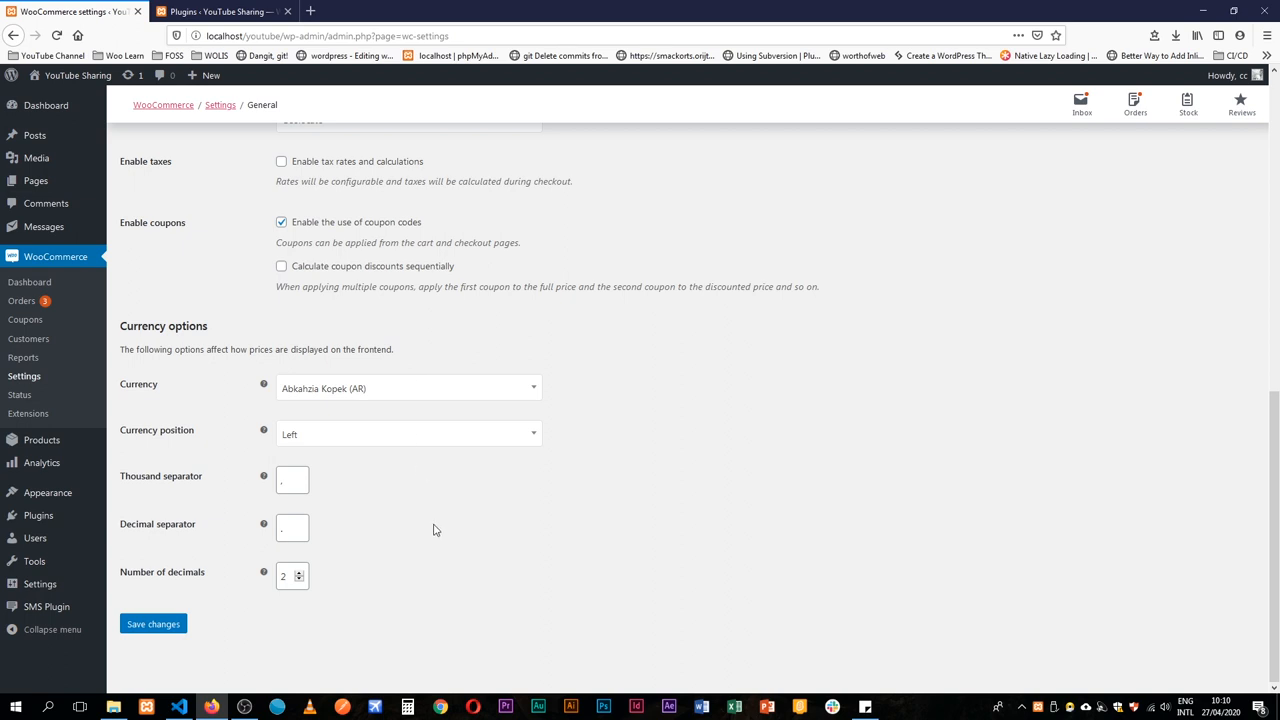